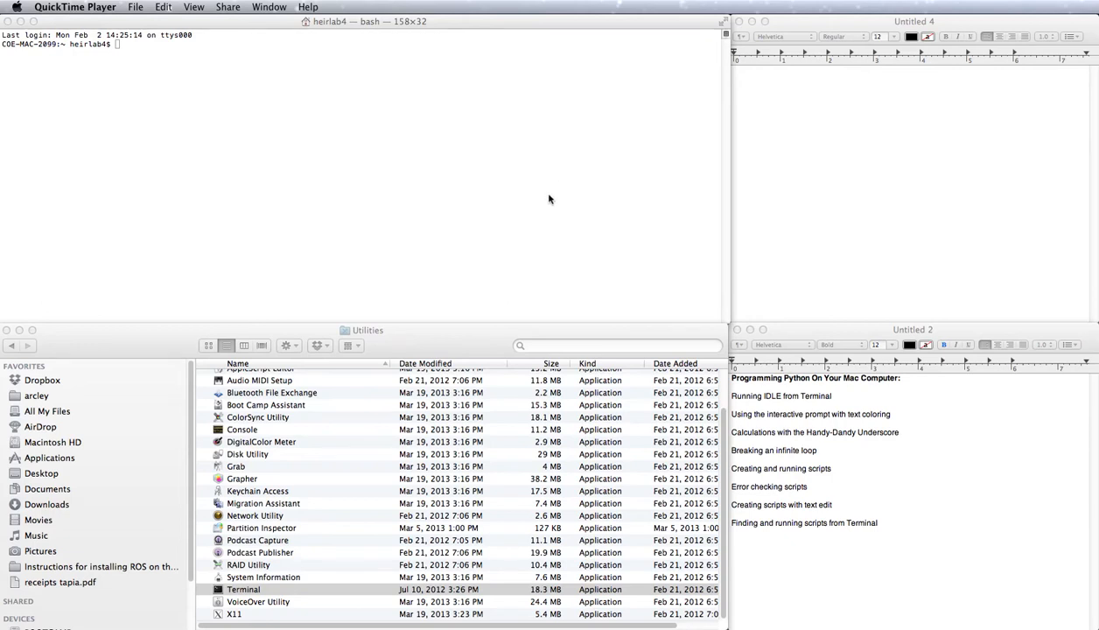
mouse_move(777, 381)
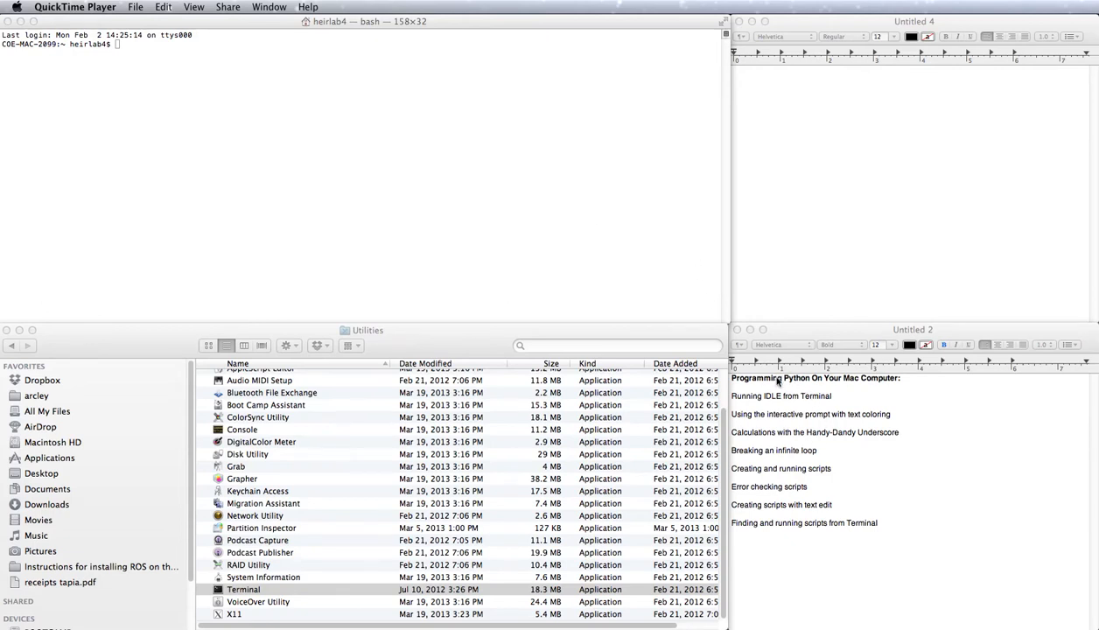
mouse_move(847, 389)
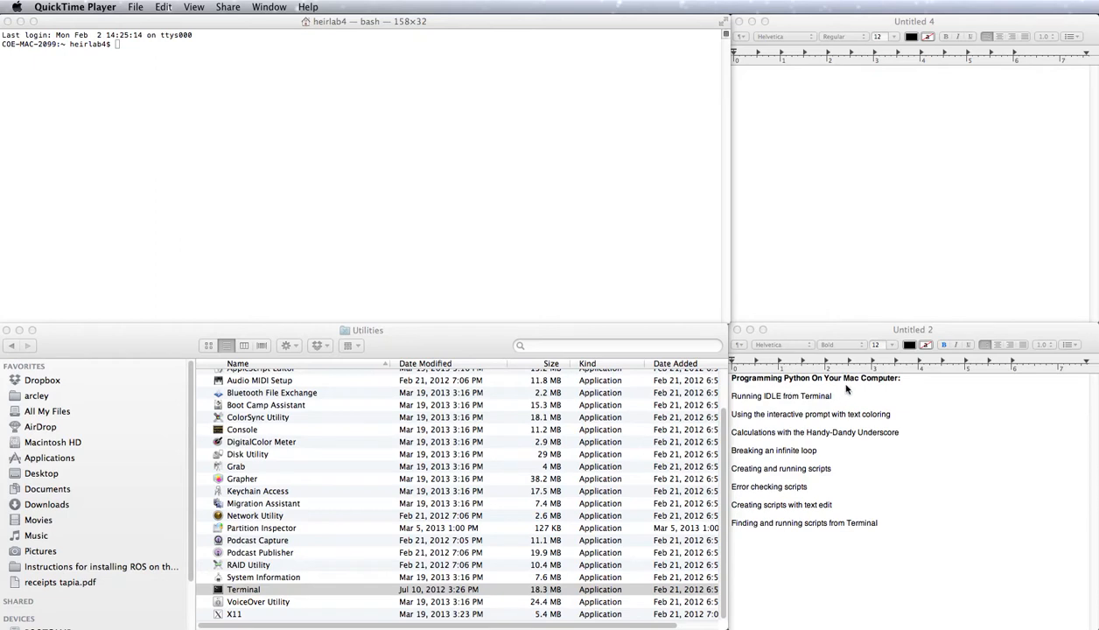
mouse_move(819, 397)
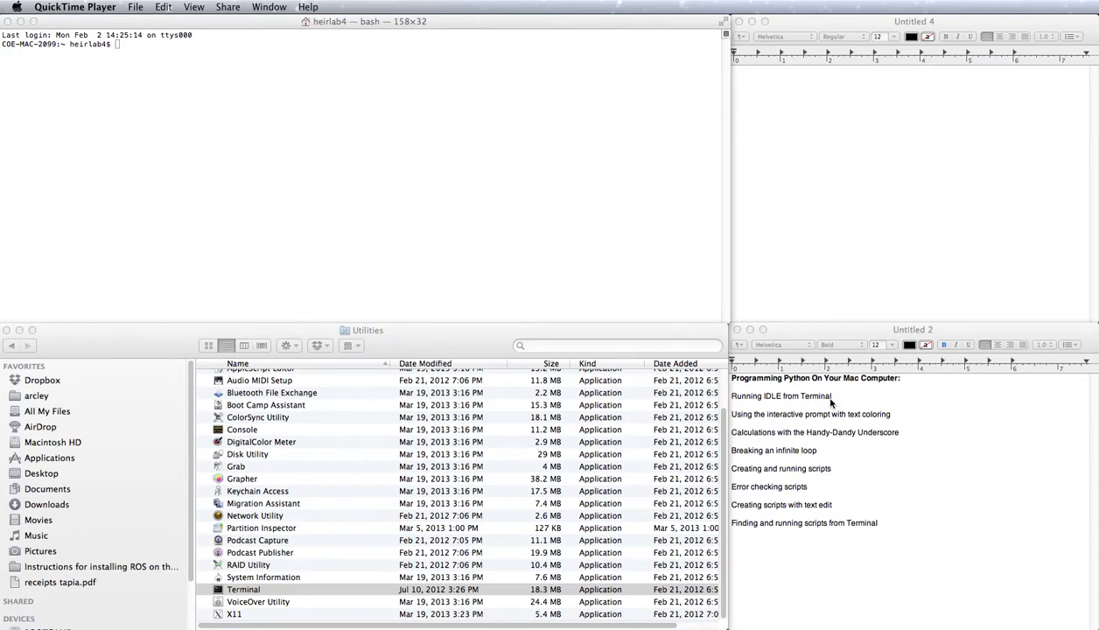
mouse_move(865, 423)
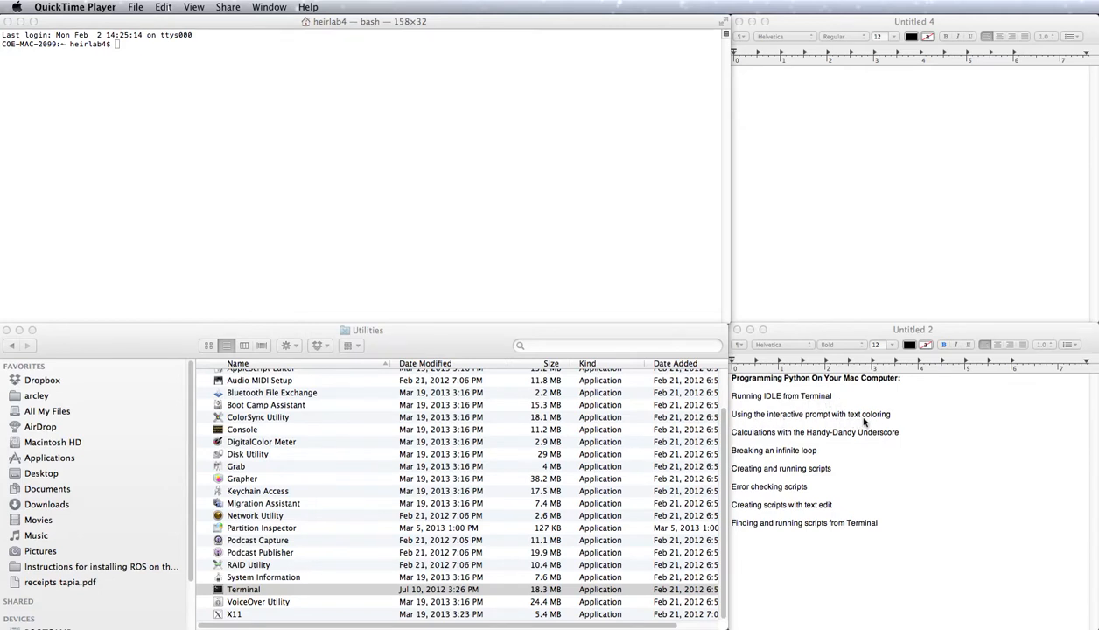
mouse_move(886, 433)
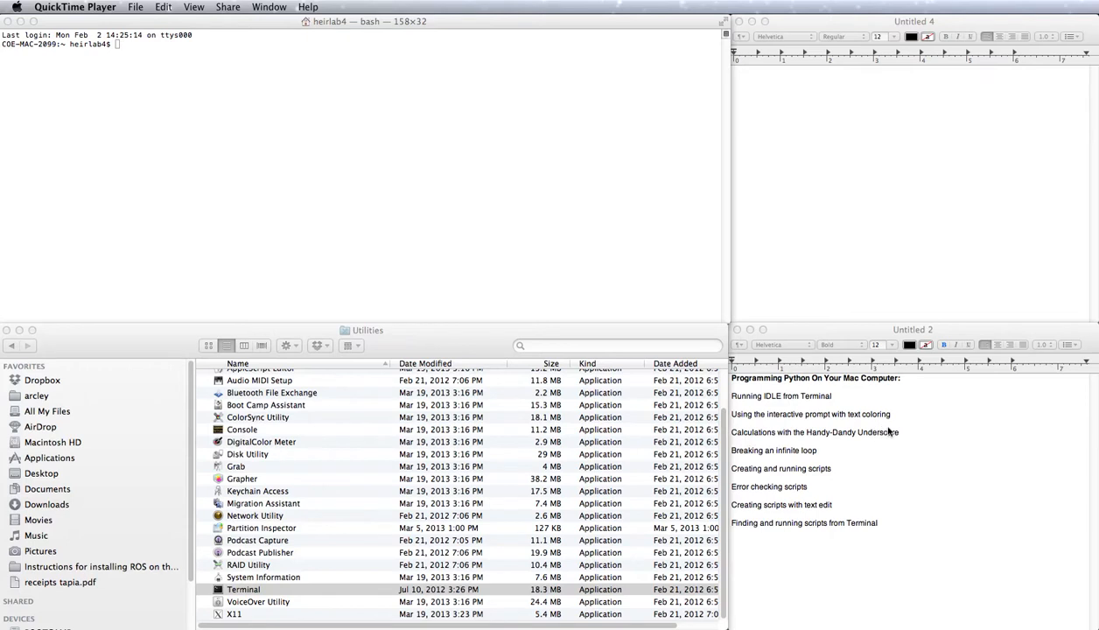
mouse_move(758, 461)
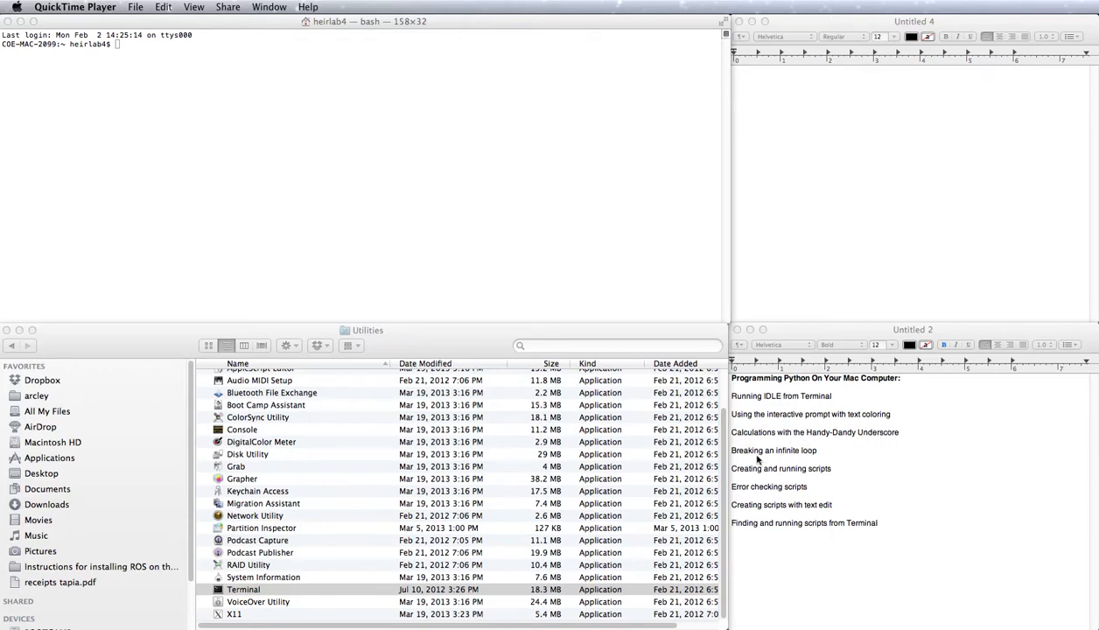
mouse_move(803, 464)
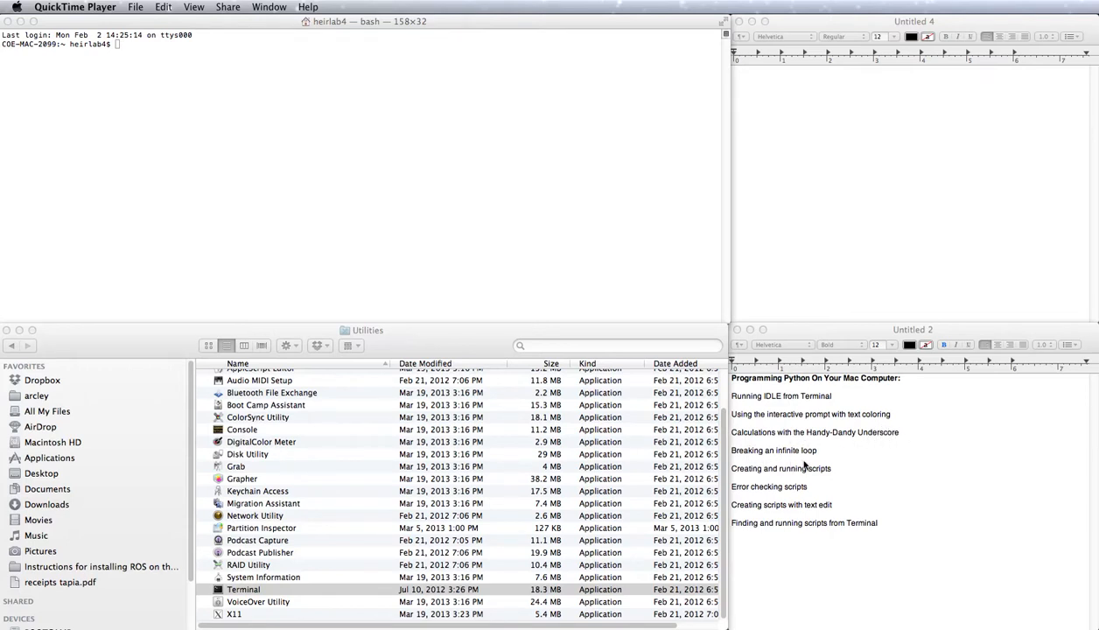
mouse_move(760, 482)
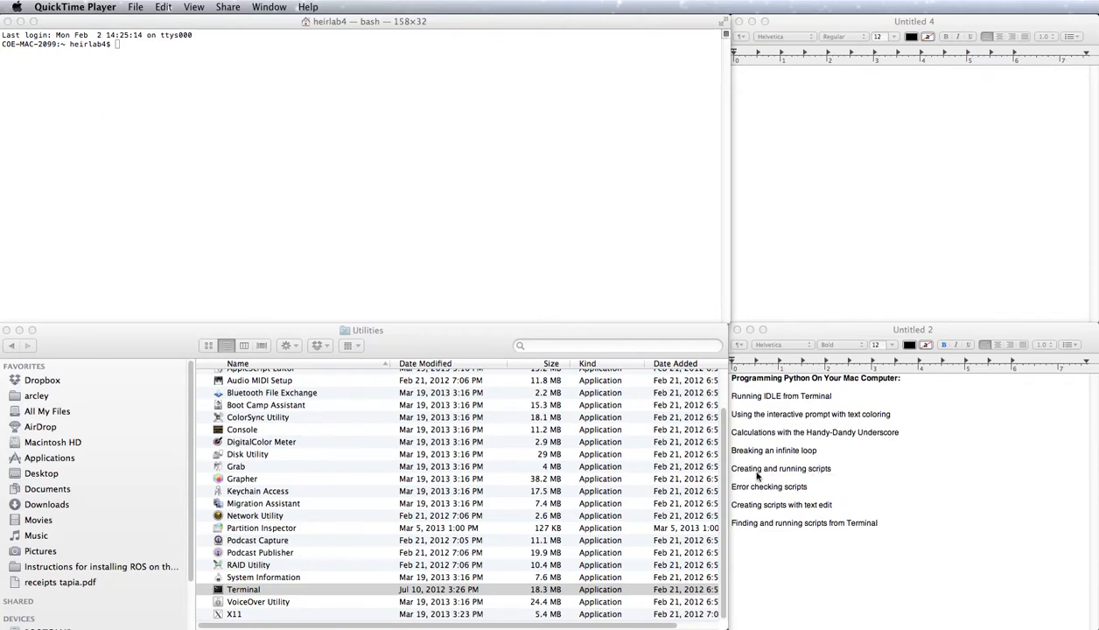
mouse_move(847, 507)
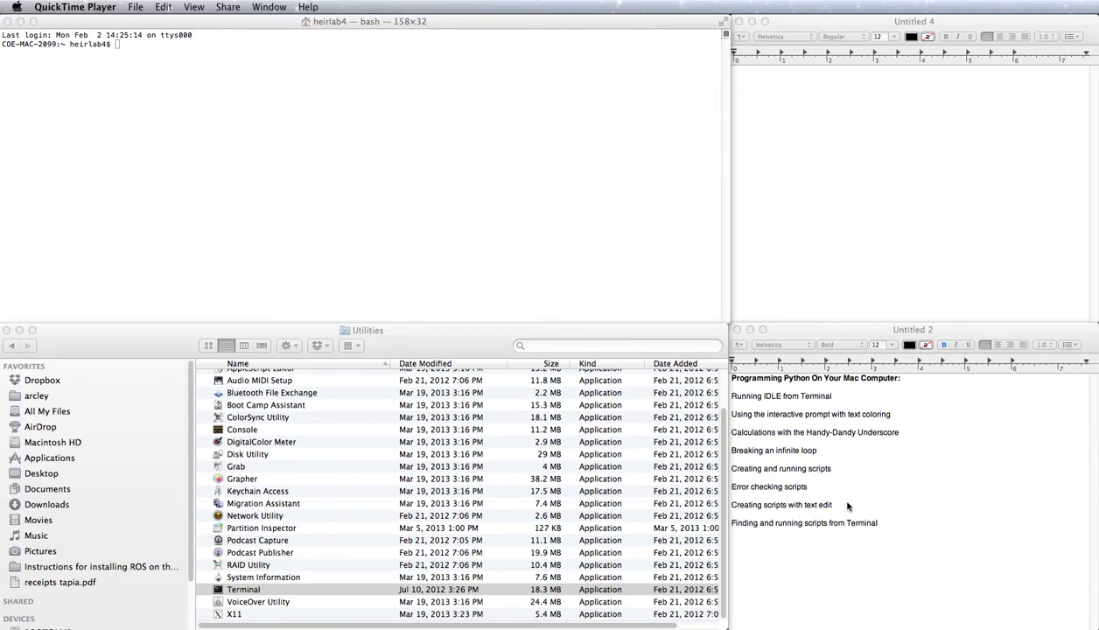
mouse_move(815, 512)
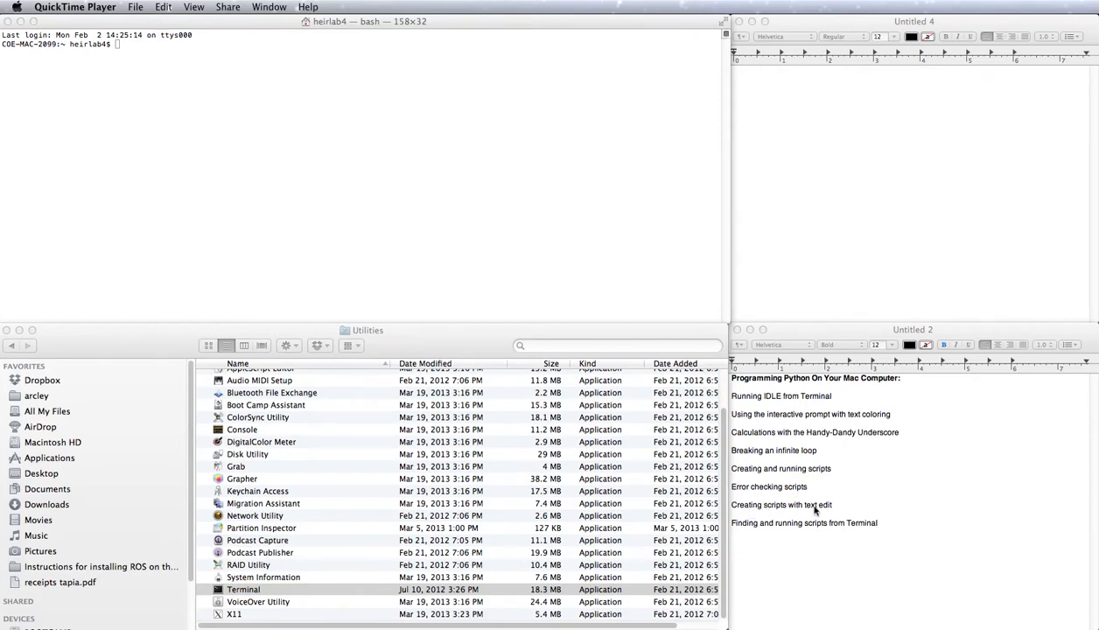
mouse_move(810, 519)
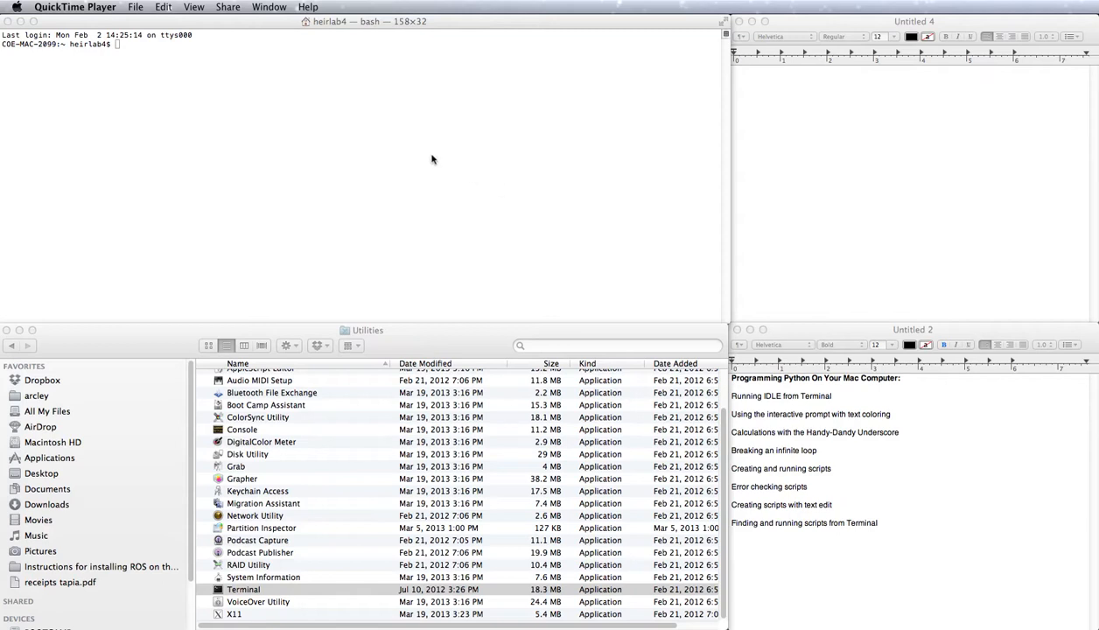
- Open Terminal from Applications > Utilities and run idle to launch the Python 2.7.1 Shell
click(243, 589)
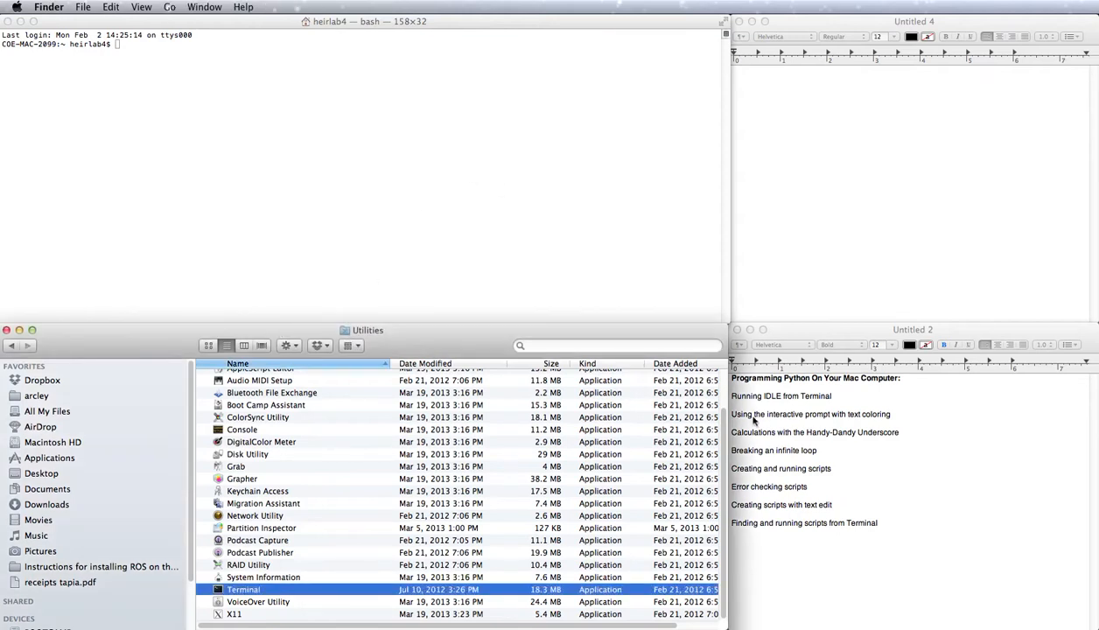
mouse_move(68, 464)
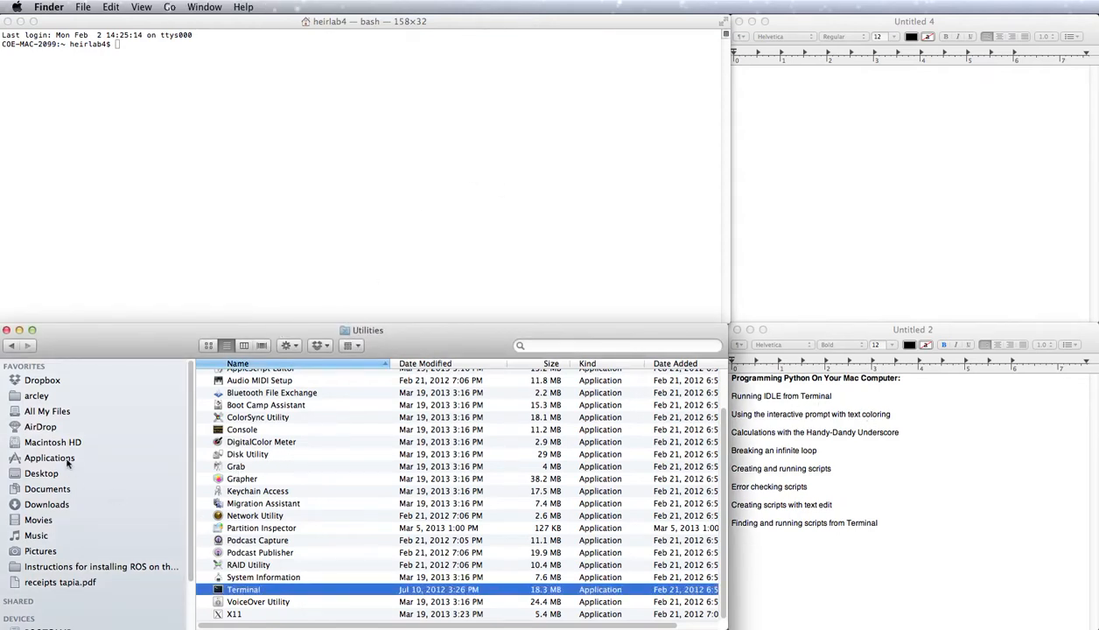
click(50, 457)
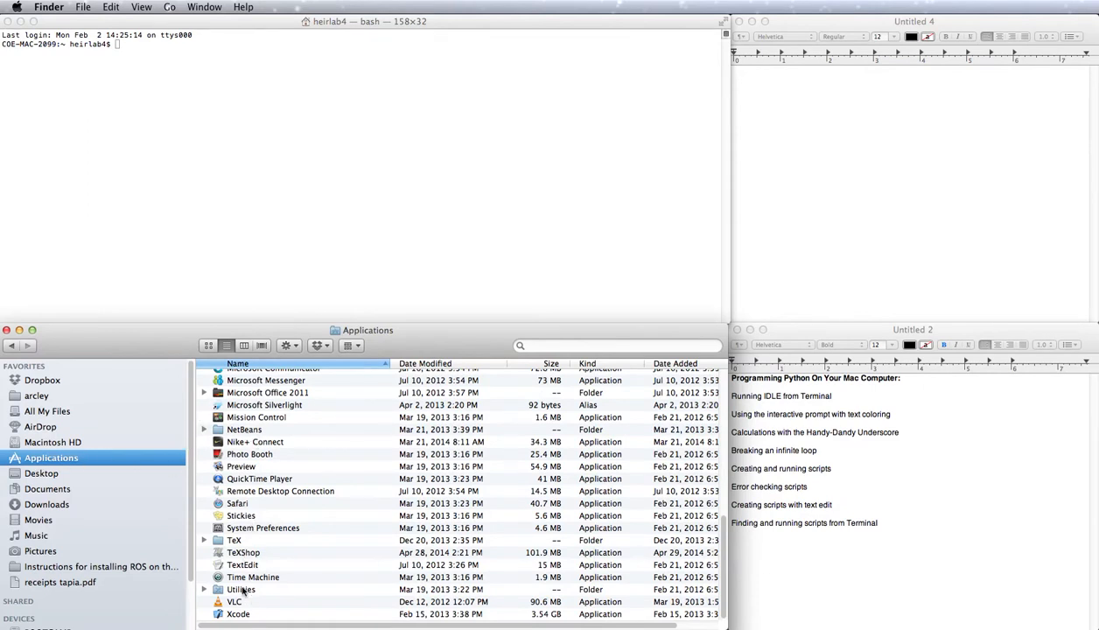
double_click(240, 589)
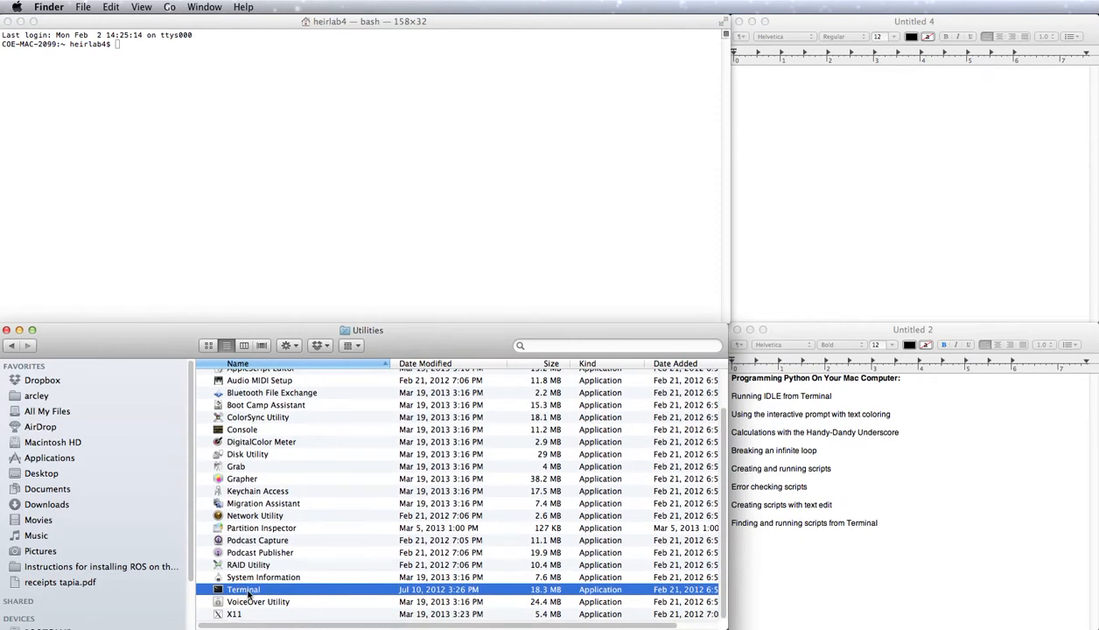
mouse_move(471, 24)
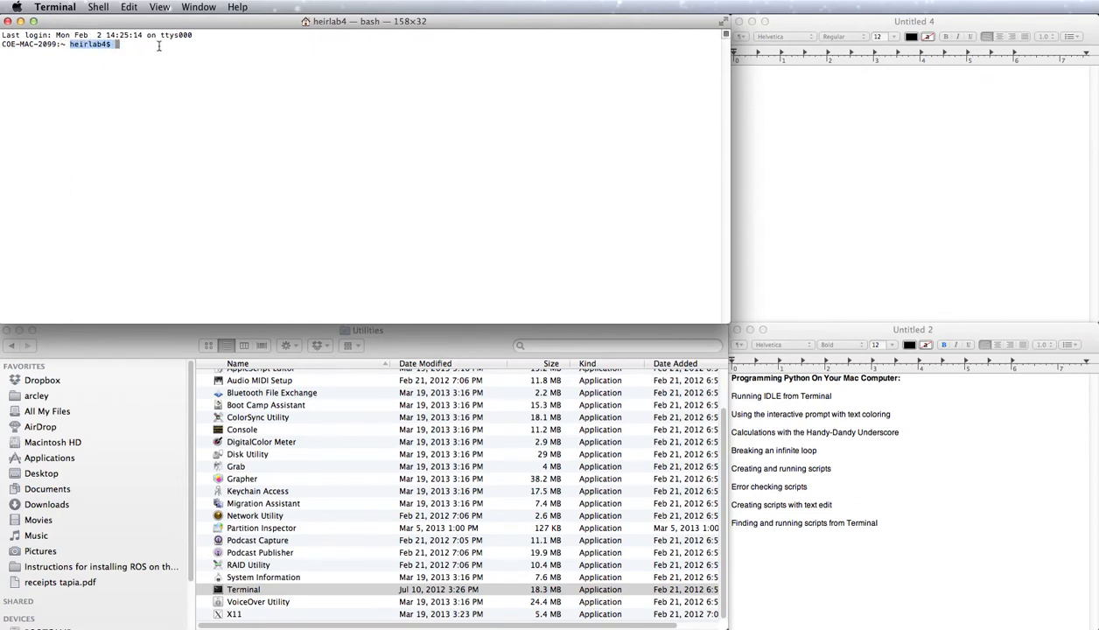
mouse_move(298, 119)
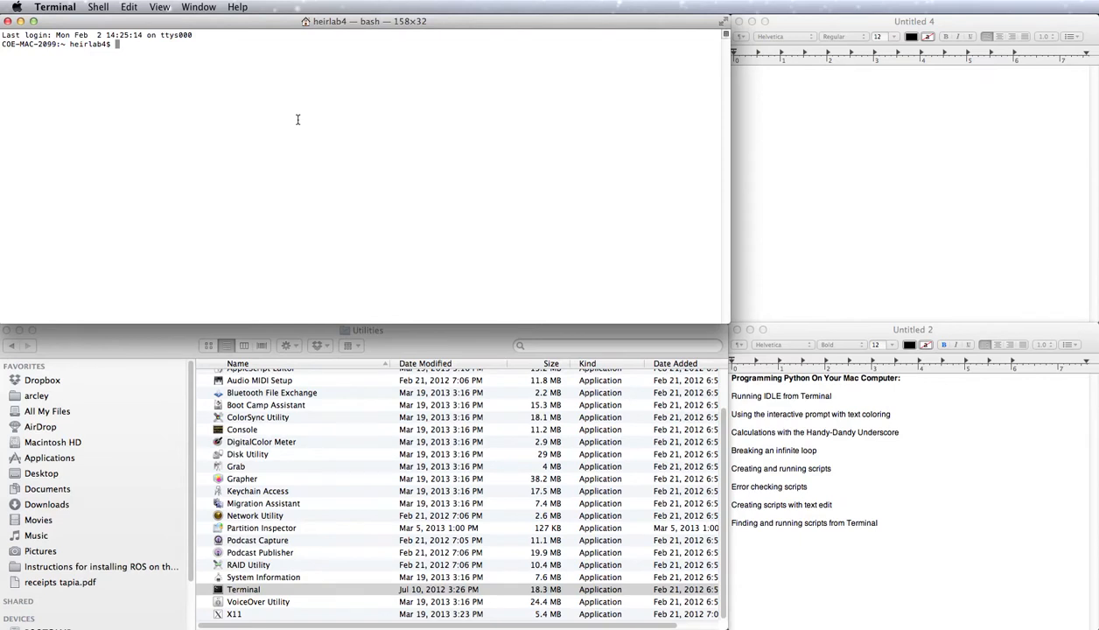
text(idle)
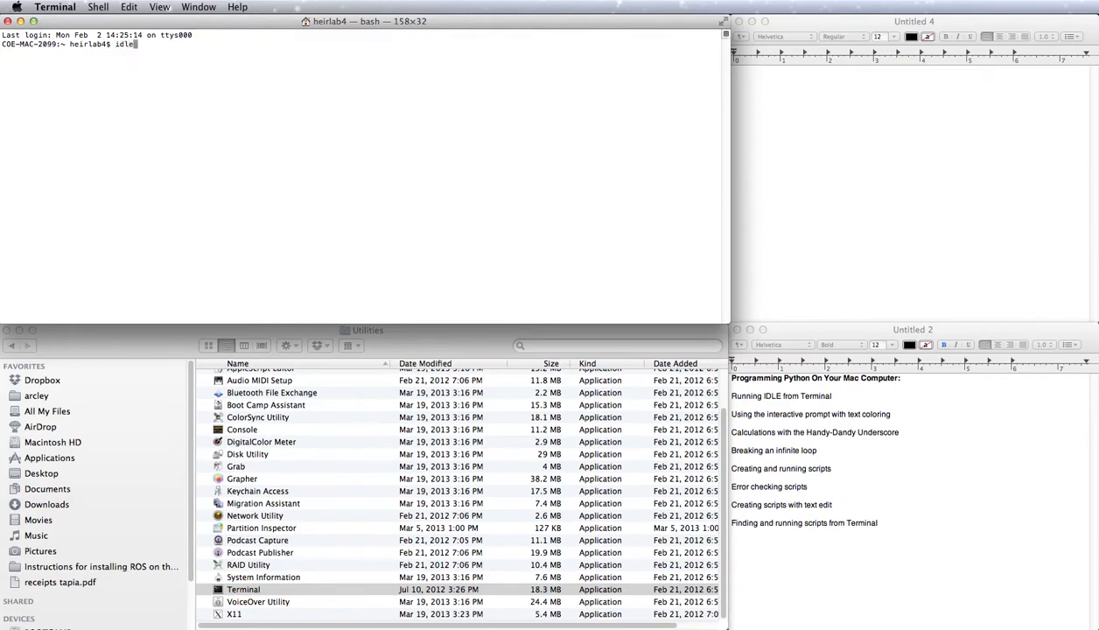
key(Return)
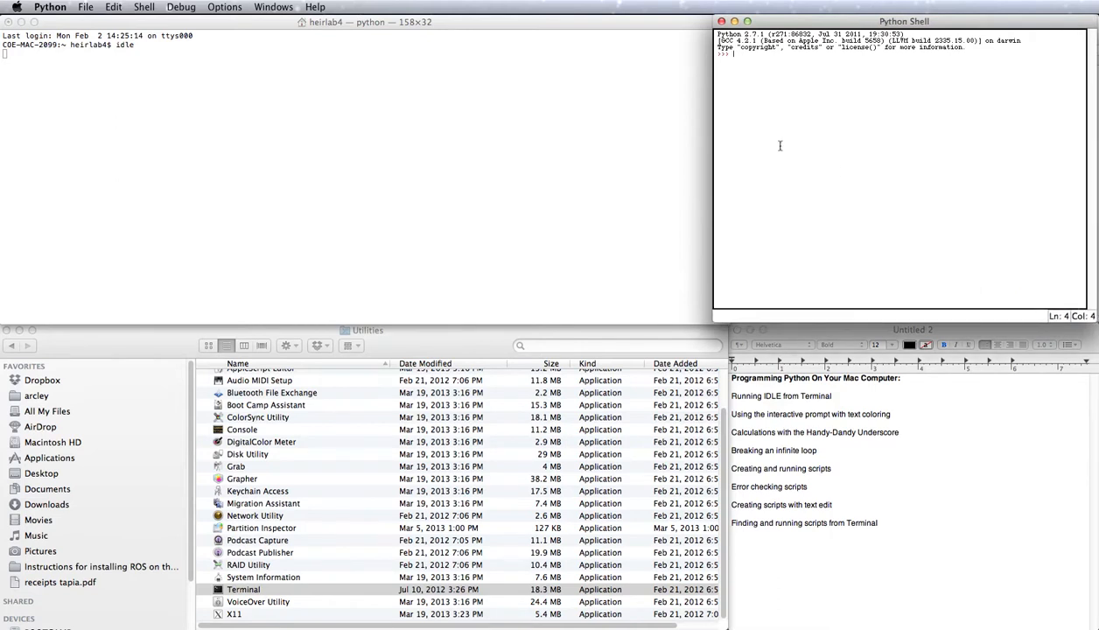
- Print hi! with print('hi!') and enter the expression 2+3 at the prompt
text(print("hi)
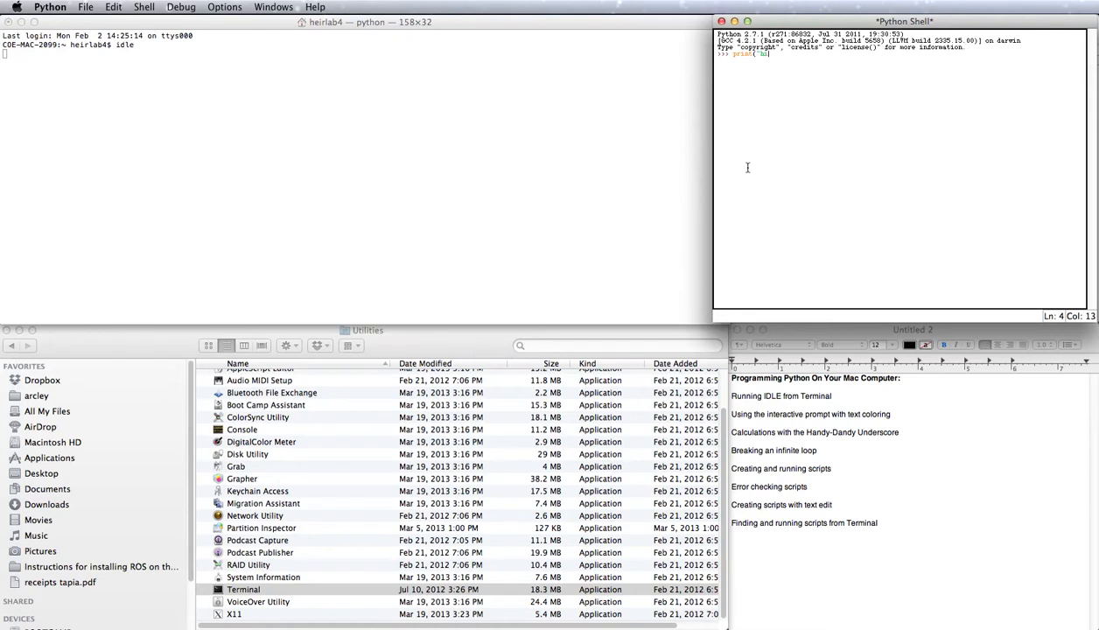
text(')
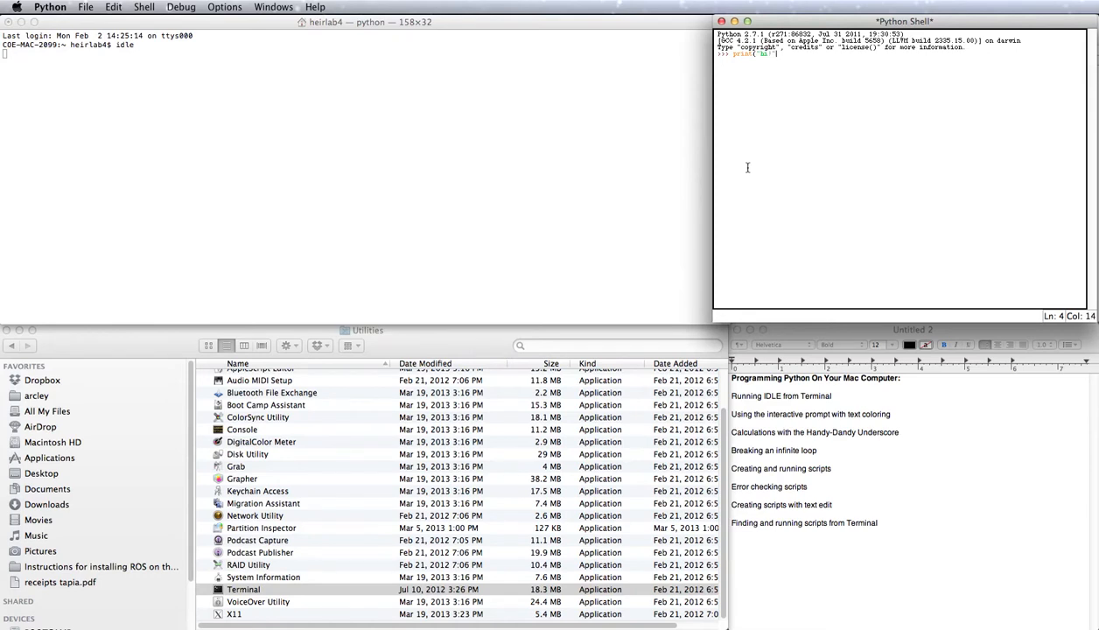
key(Return)
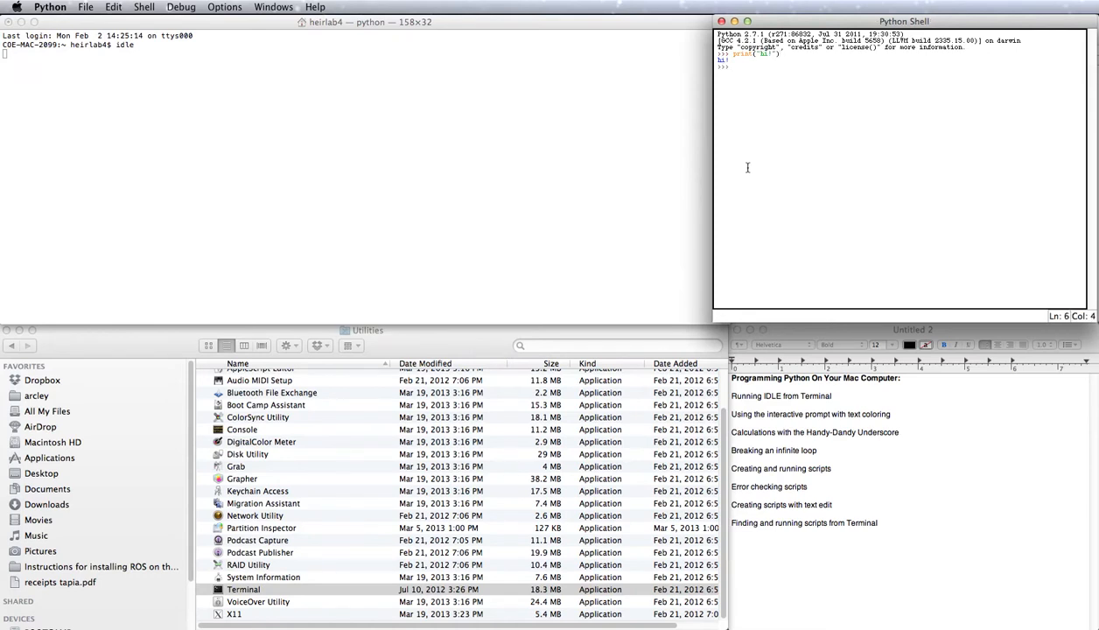
mouse_move(718, 112)
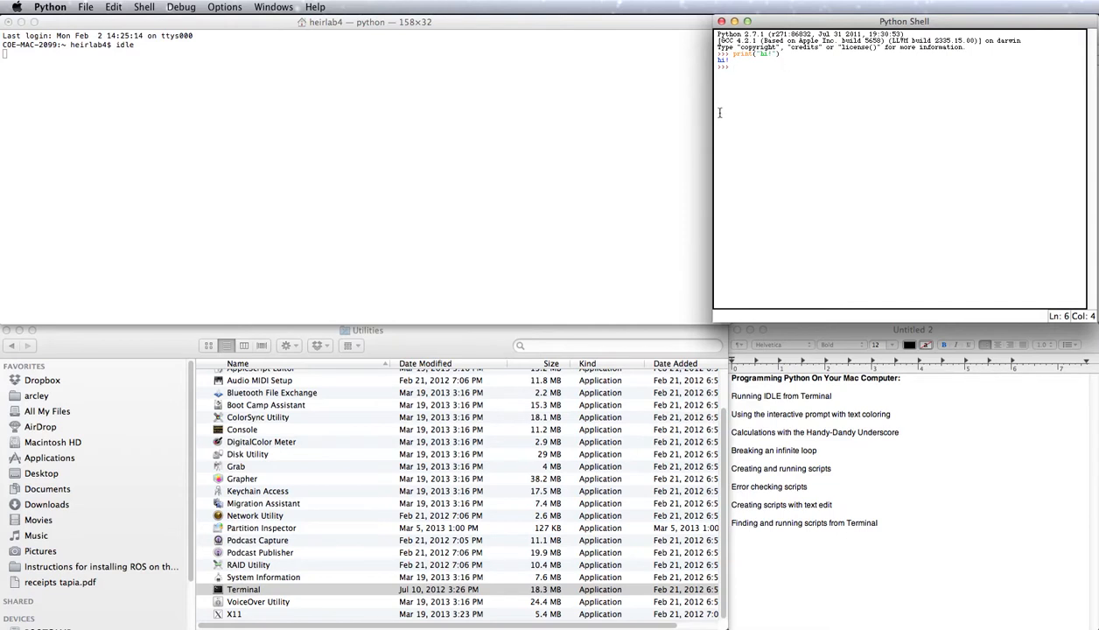
text(2+3)
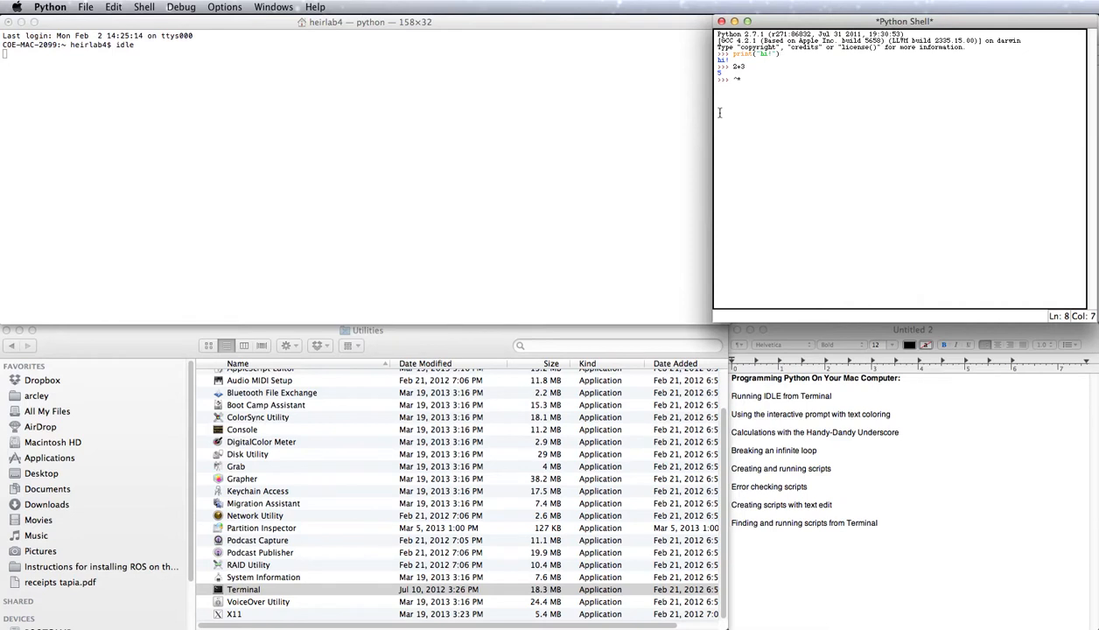
- Evaluate 6 * (2 + 3) at the shell prompt, returning 30
text(6 * ()
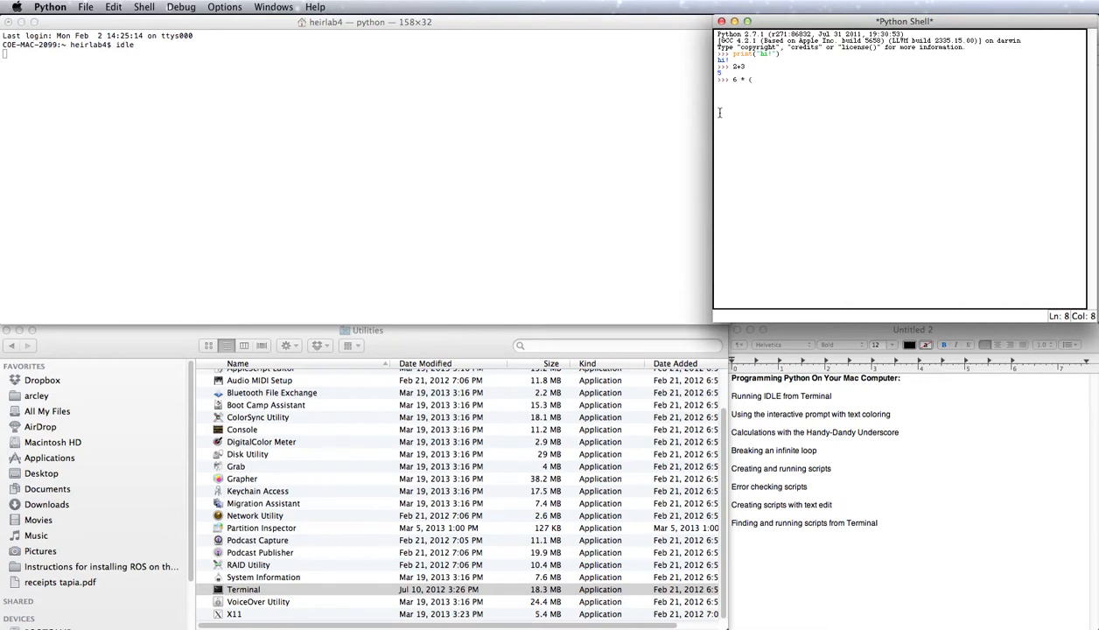
text(2 + 3)
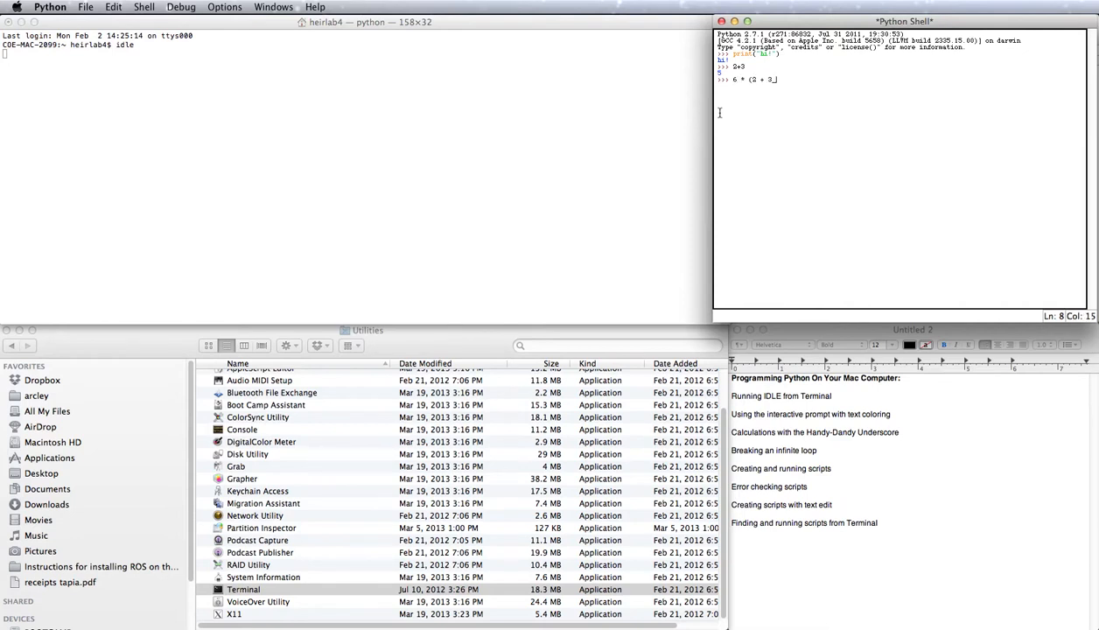
text())
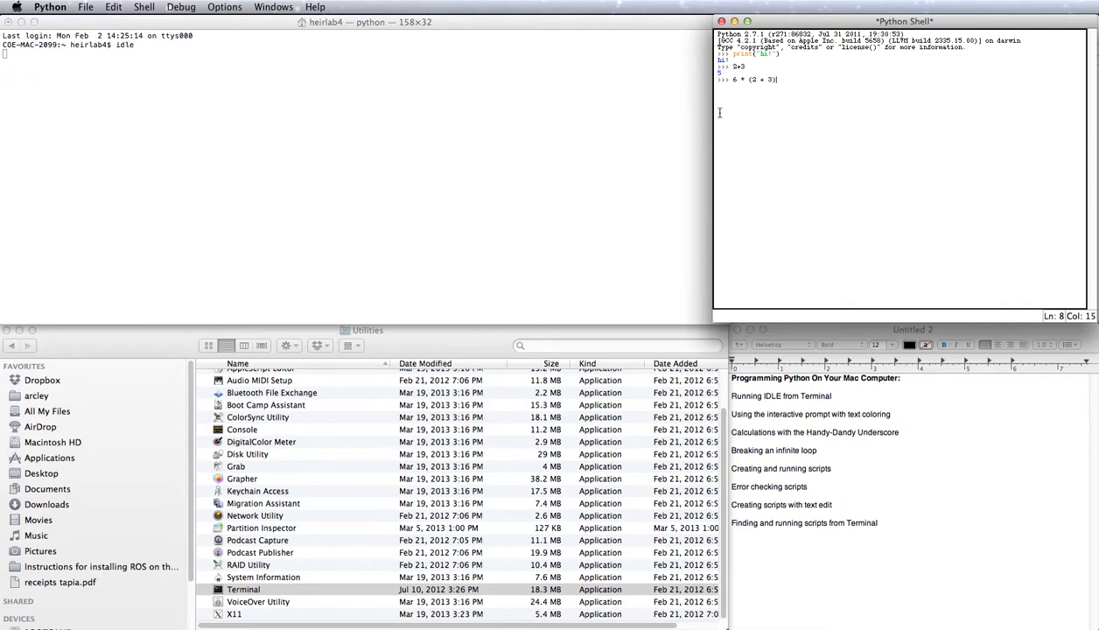
key(backspace)
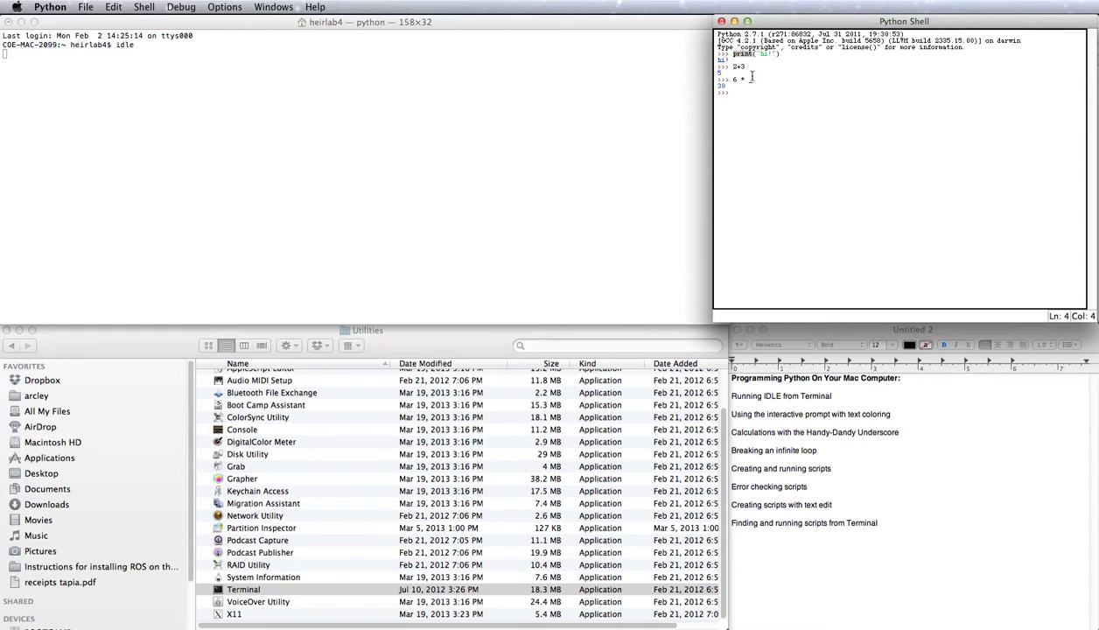
key(enter)
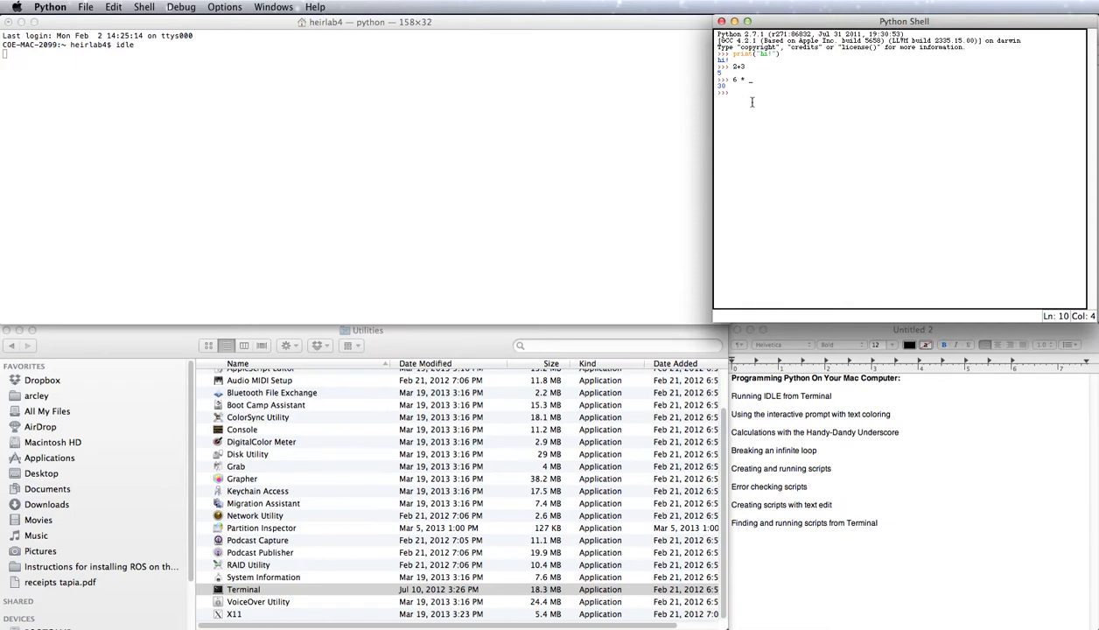
- Assign v = 3 * 4 at the shell prompt
text(v =)
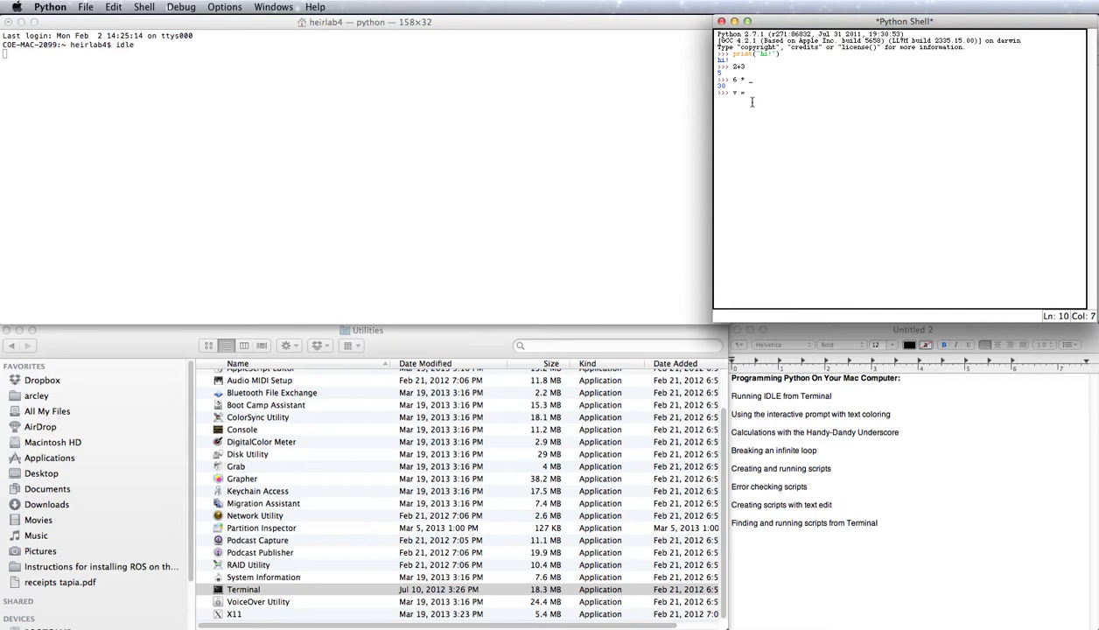
text(3 * 4)
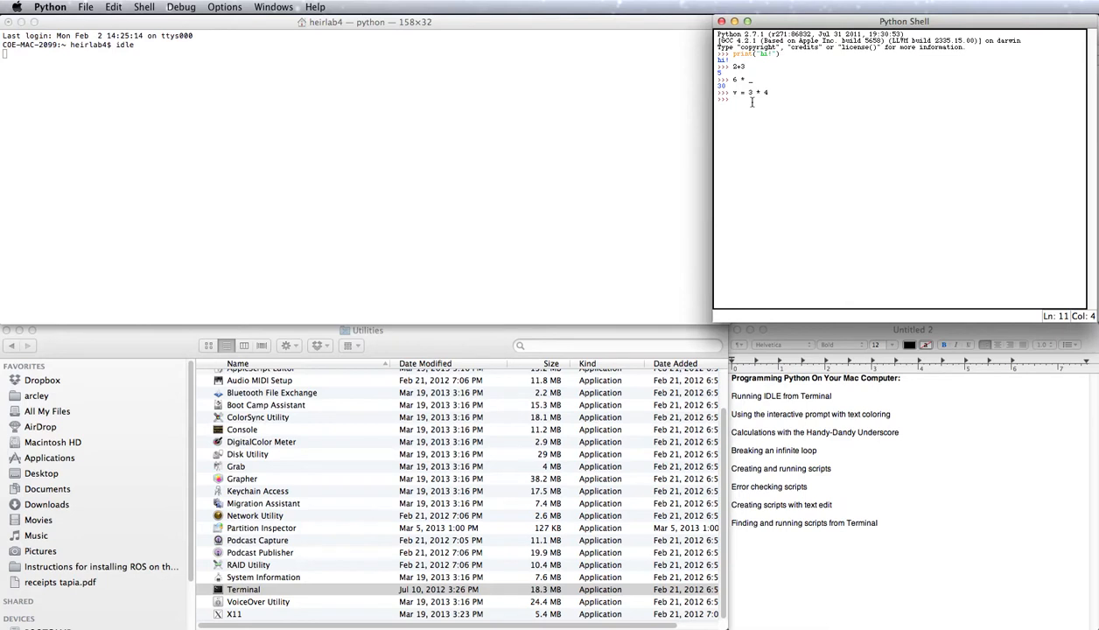
key(Return)
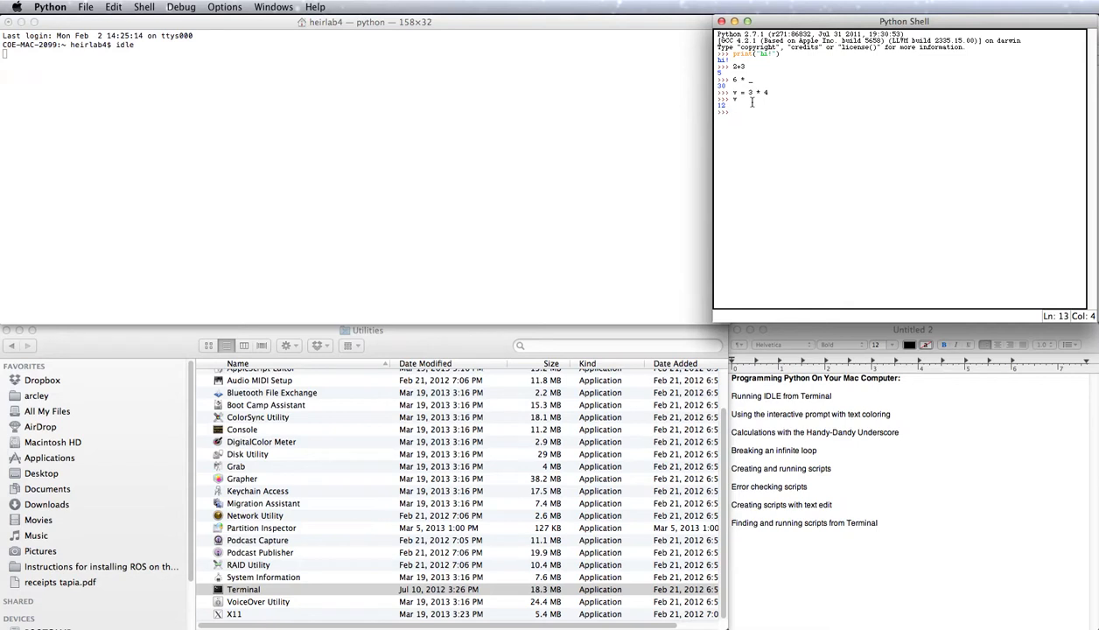
- Enter a for loop over range(3) whose body prints i
text(for i)
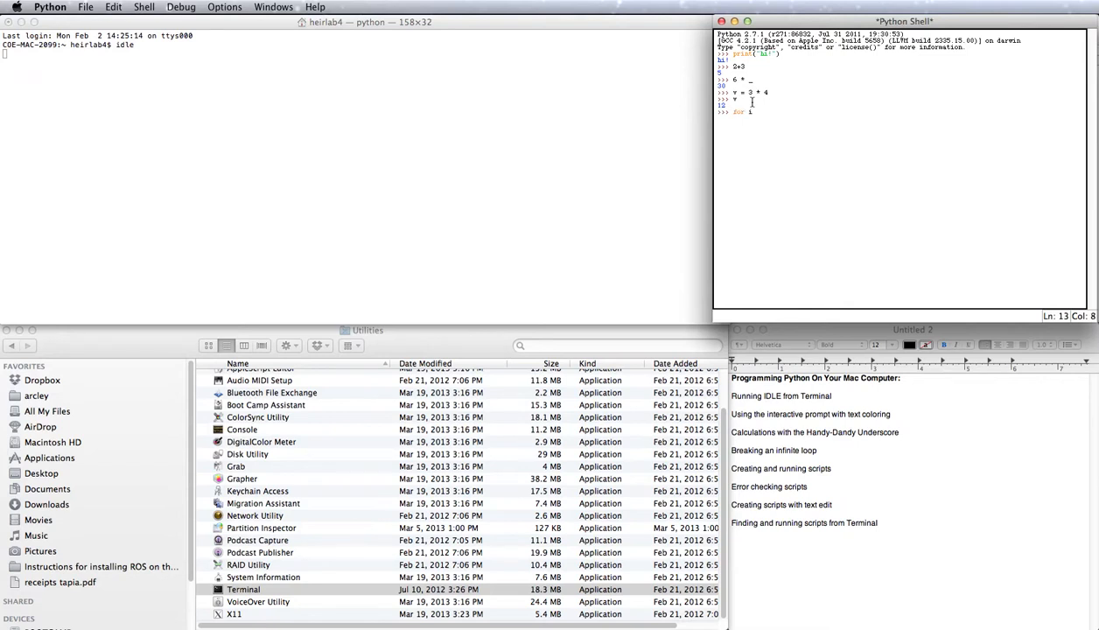
text(in range)
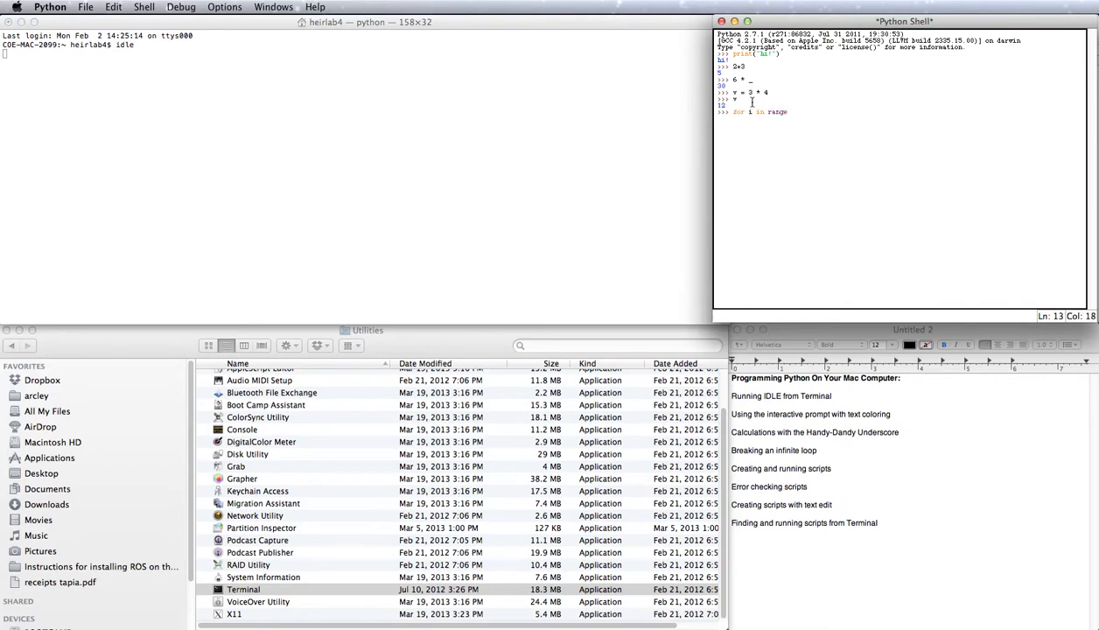
text((3):)
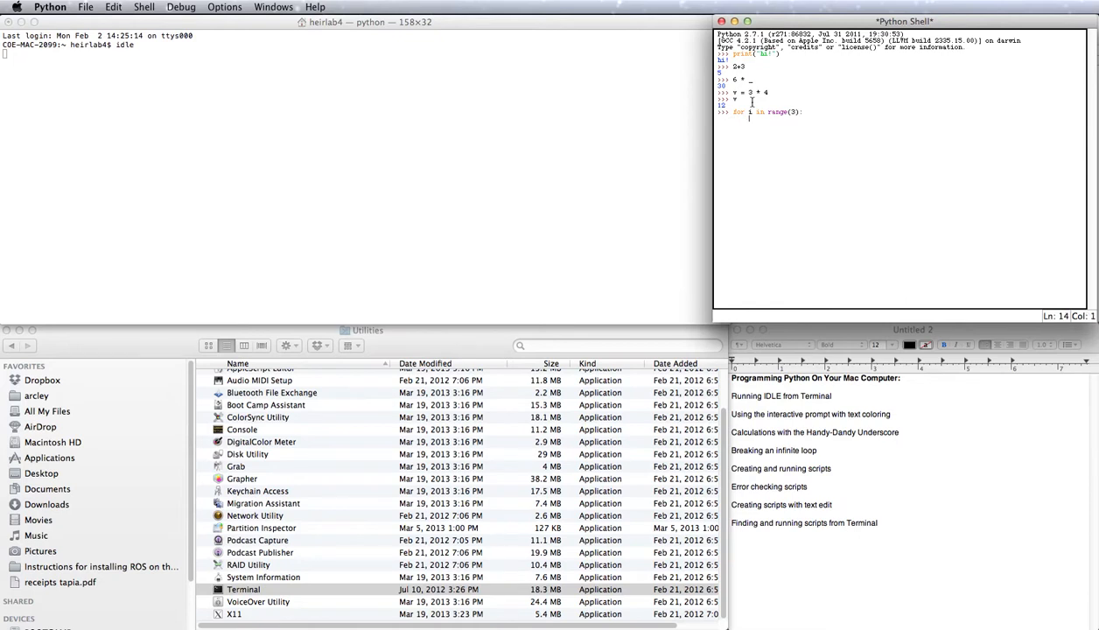
text(print(i))
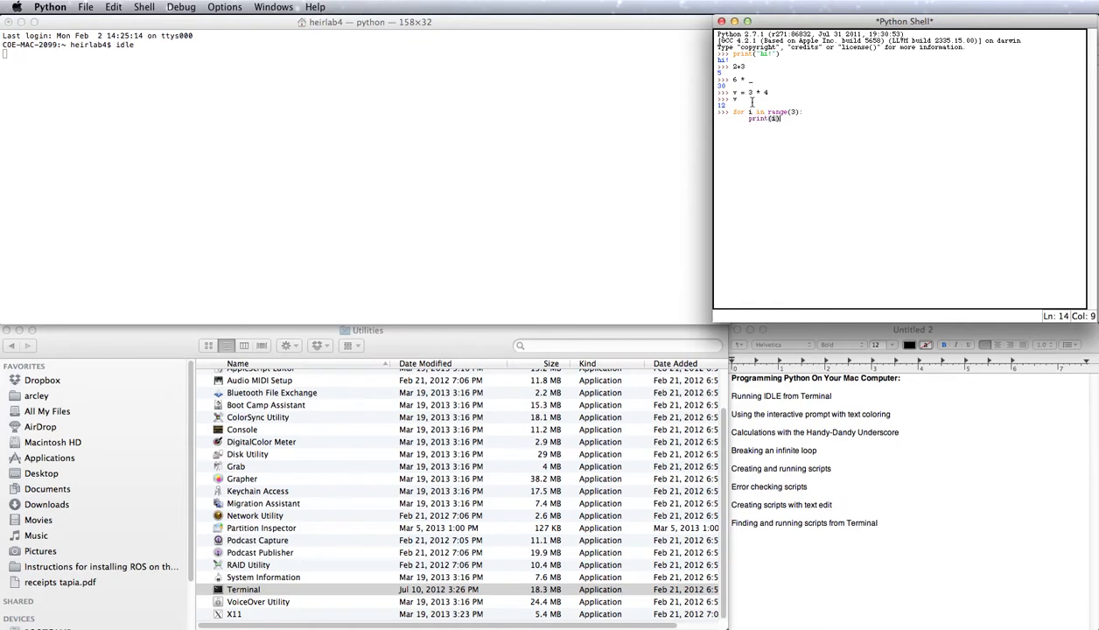
text(i)
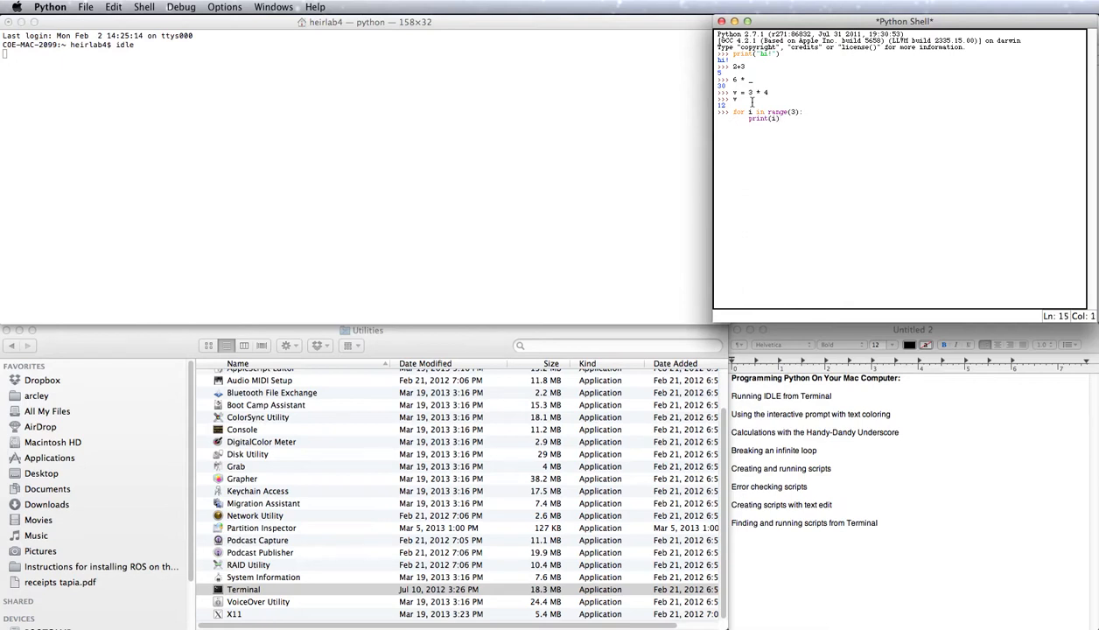
key(enter)
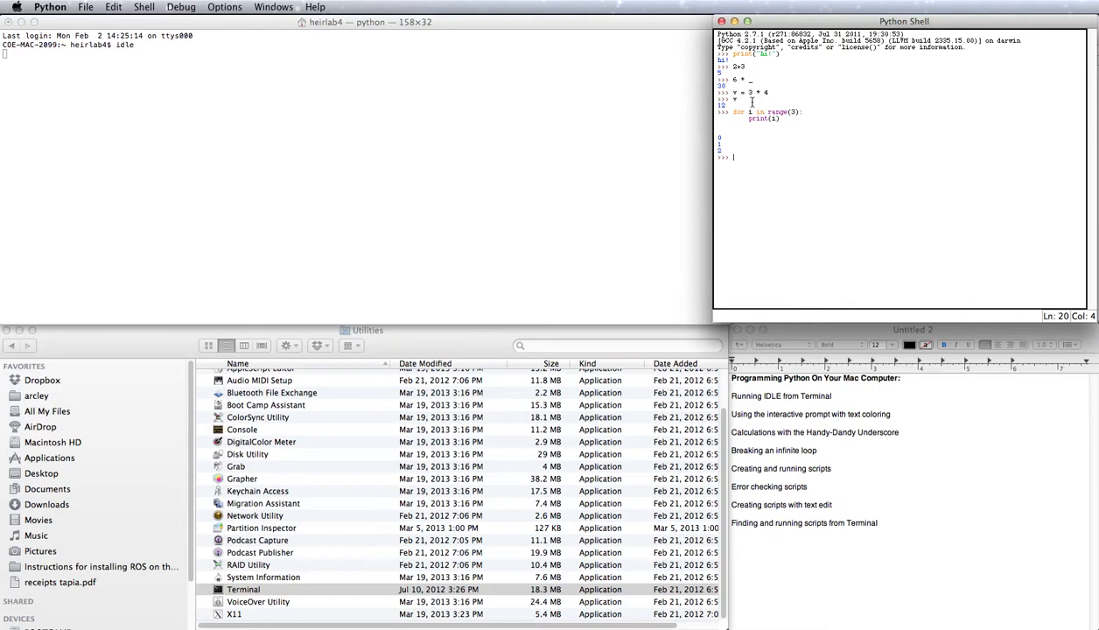
- Enter and run the endless loop while (1 > 0): purpose = "Wasting Time"
text(while)
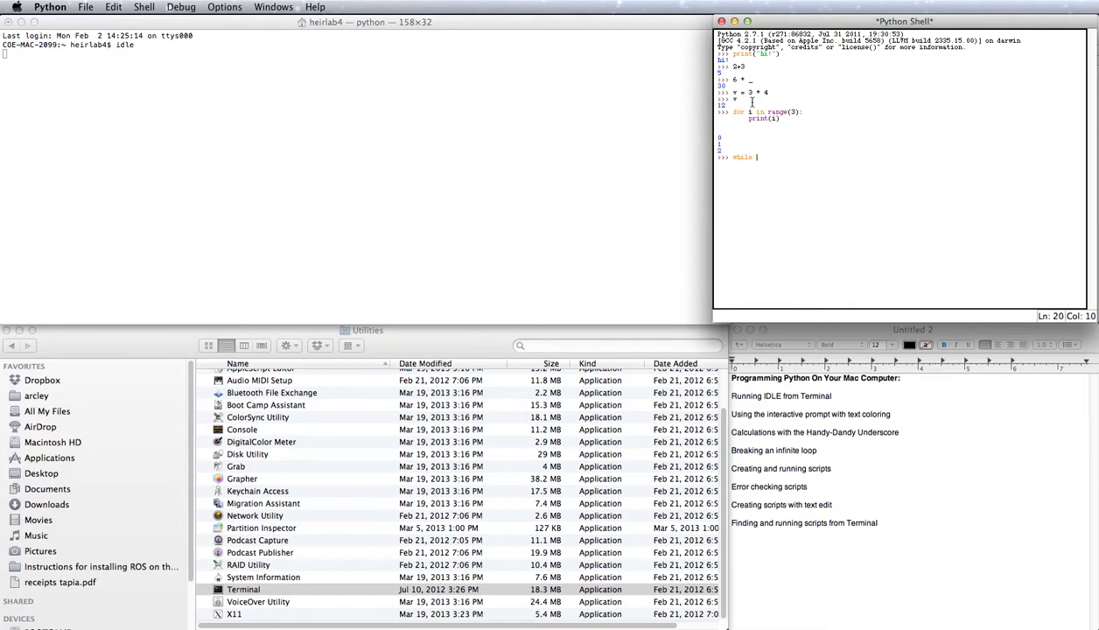
text((1 > 0):)
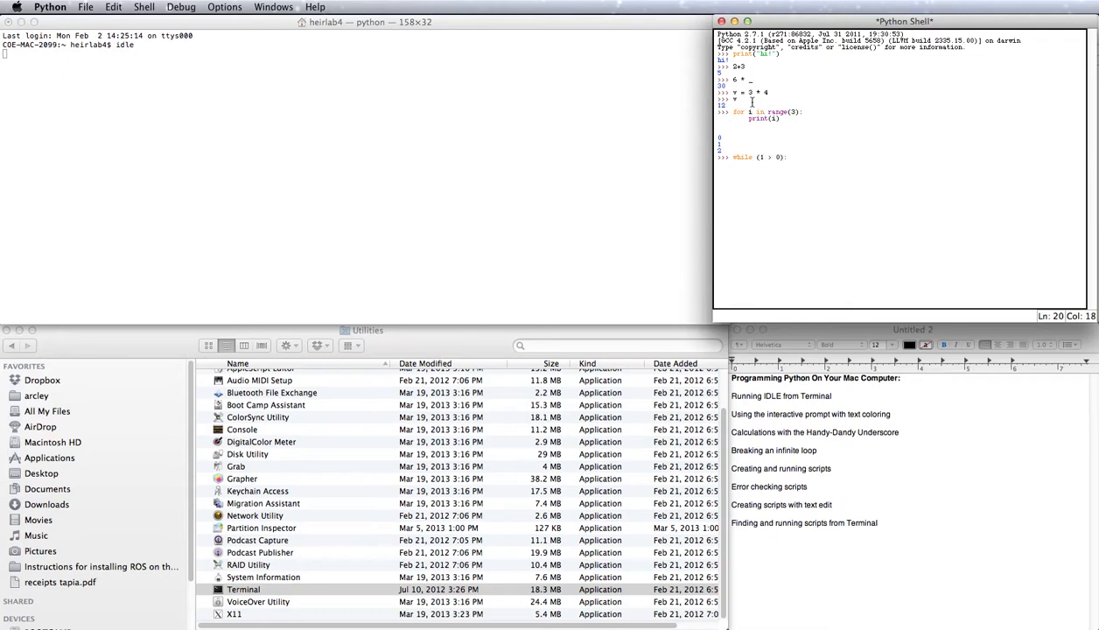
text(p)
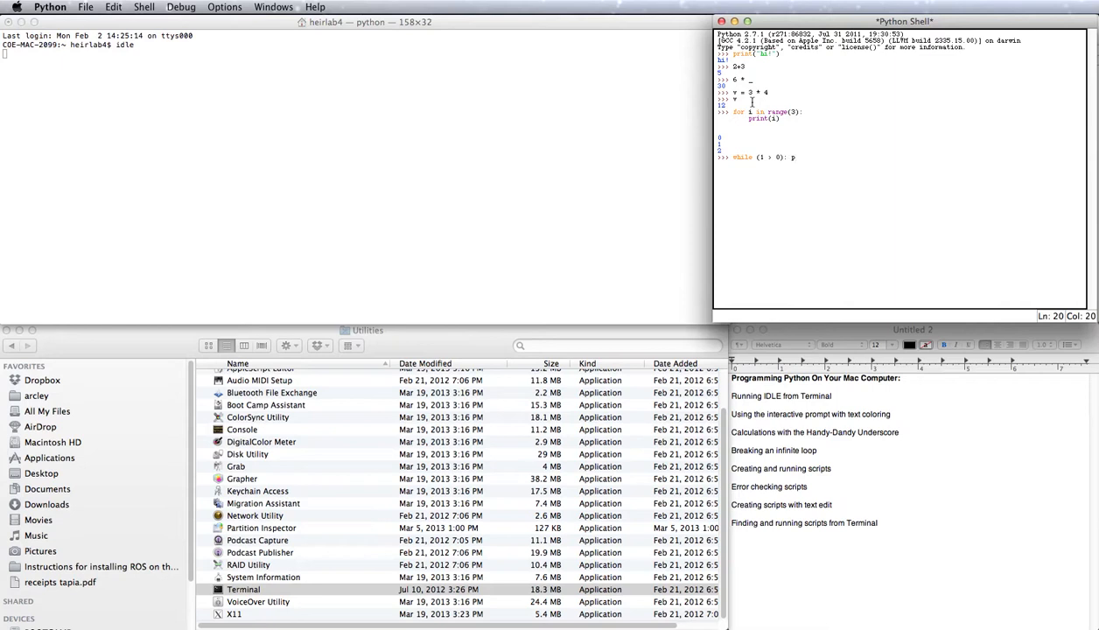
text(urpose = 'Wasting Time)
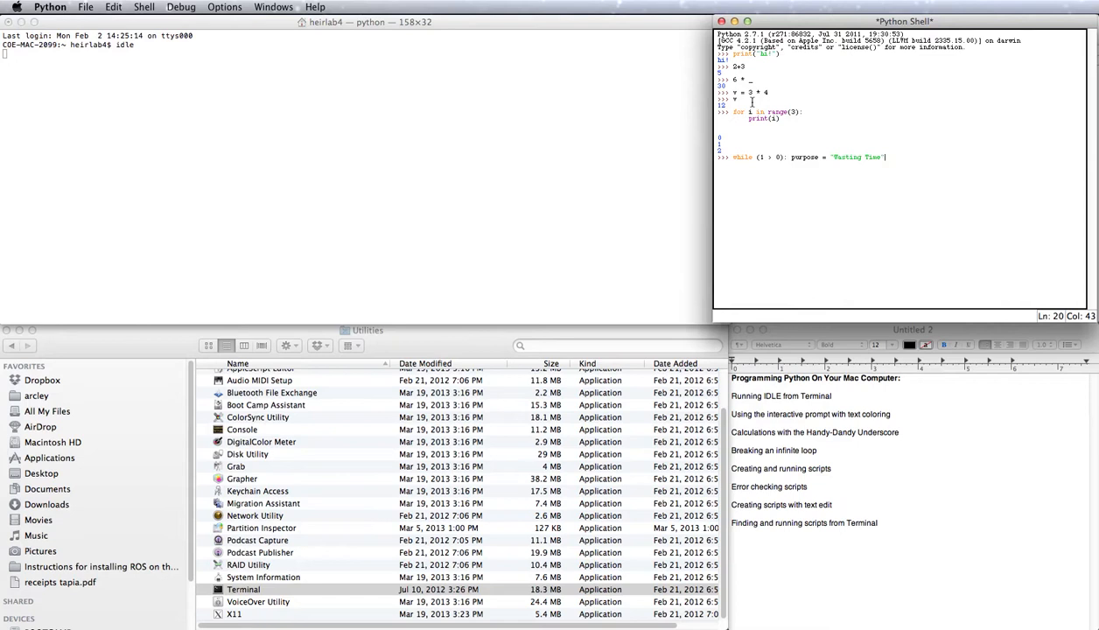
key(enter)
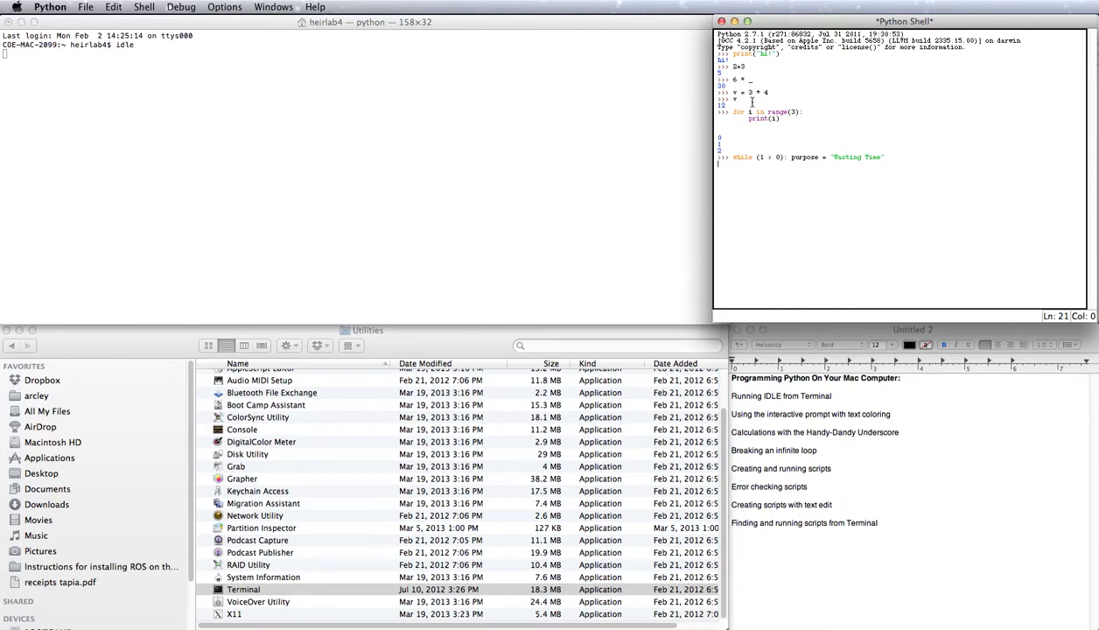
mouse_move(778, 130)
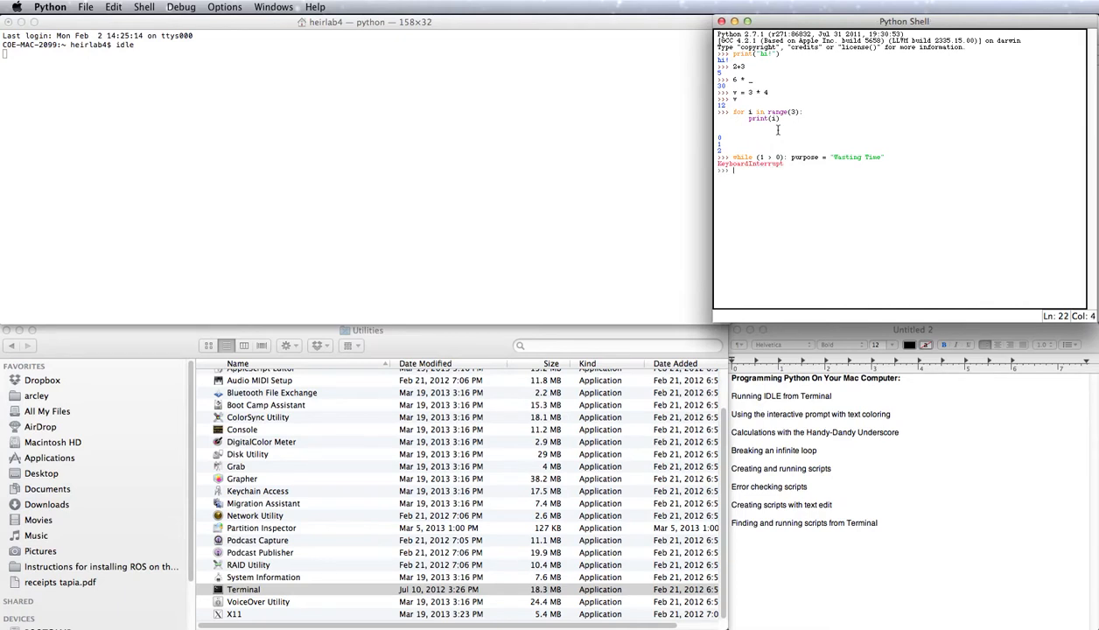
mouse_move(747, 131)
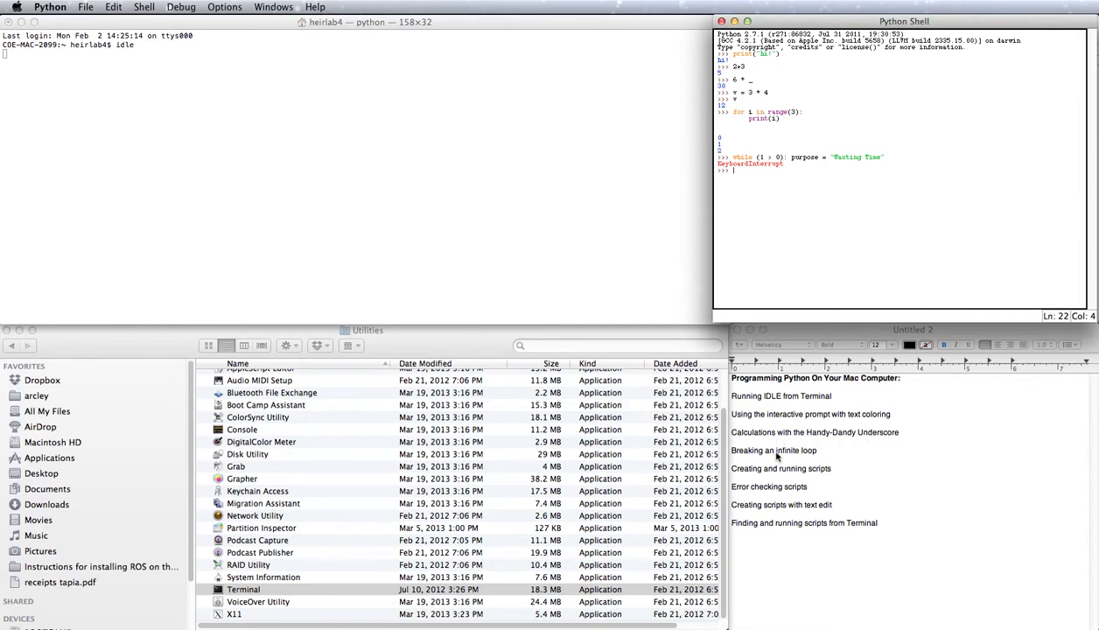
mouse_move(809, 454)
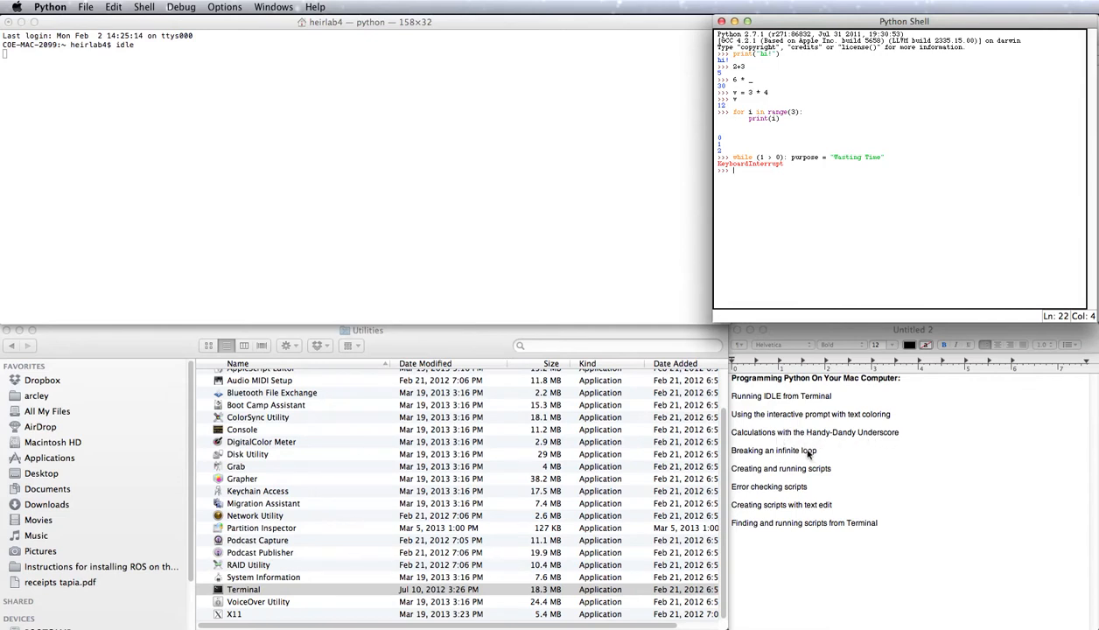
mouse_move(834, 451)
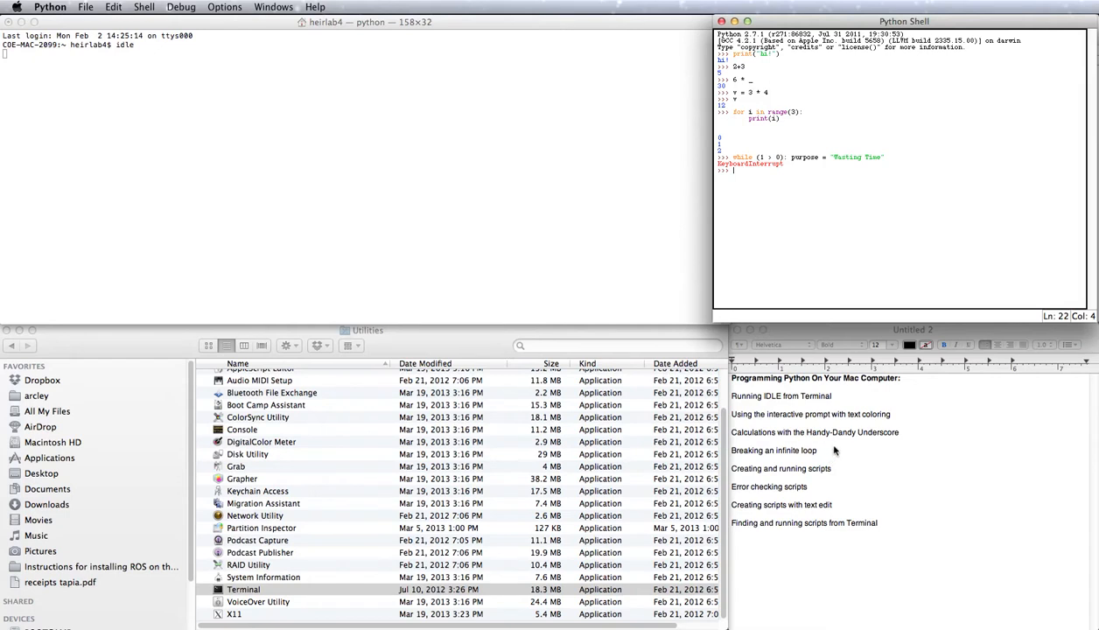
mouse_move(832, 302)
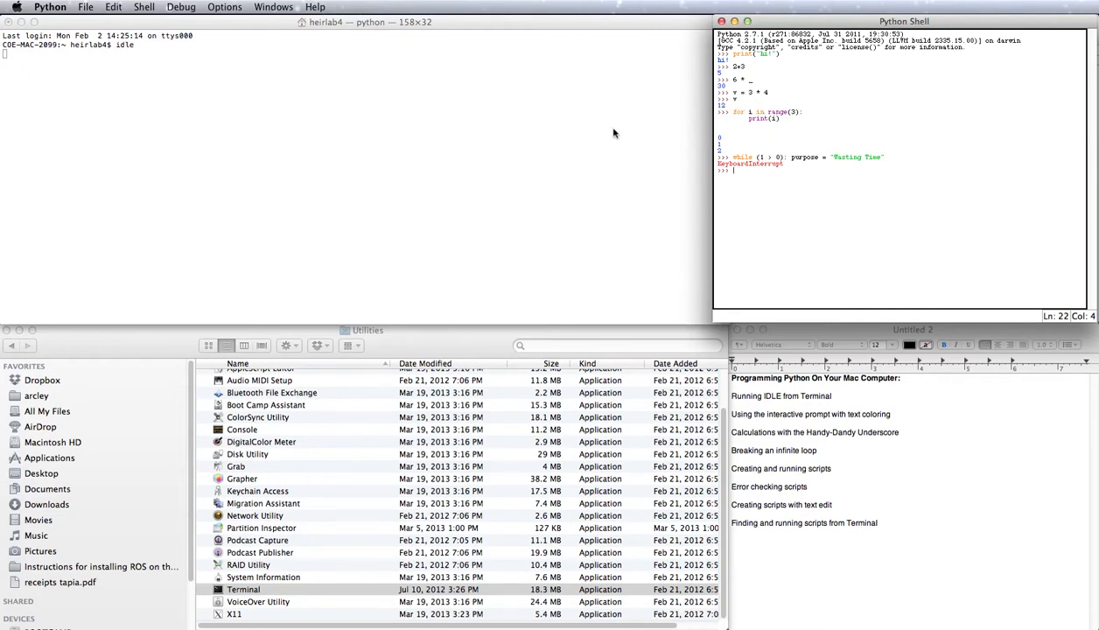
mouse_move(270, 29)
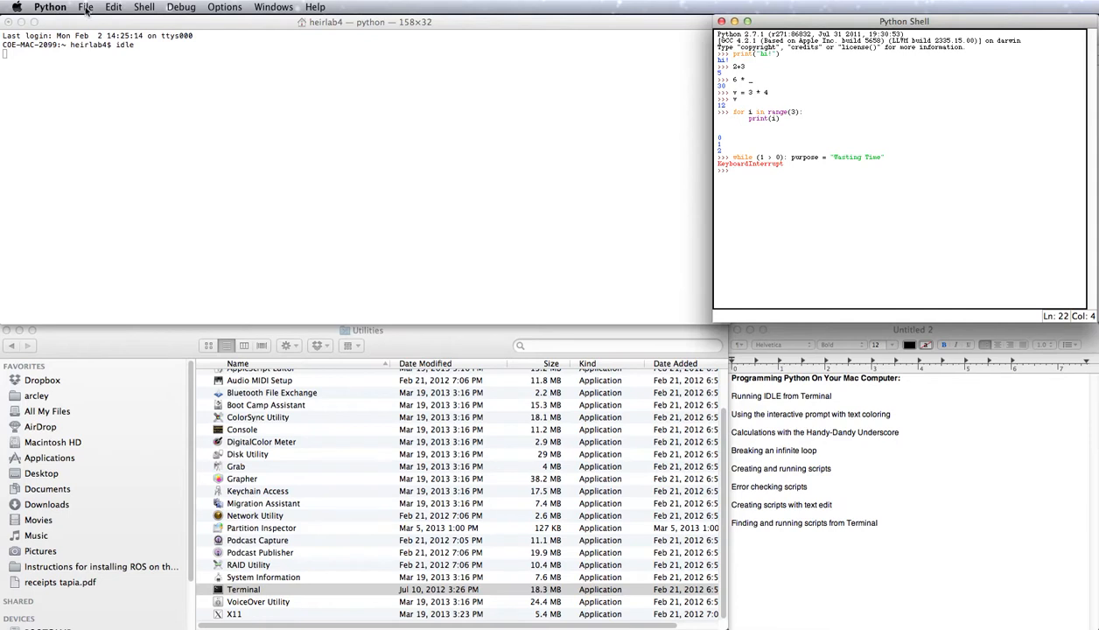
- Create a new editor window containing print("howdy doody, world!")
click(86, 7)
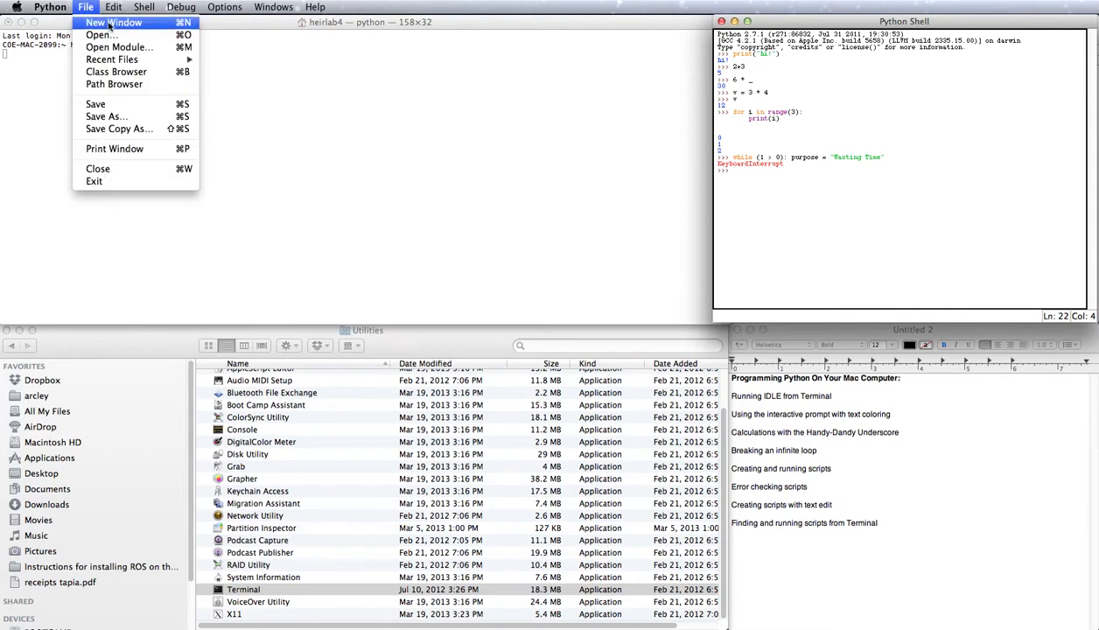
click(113, 22)
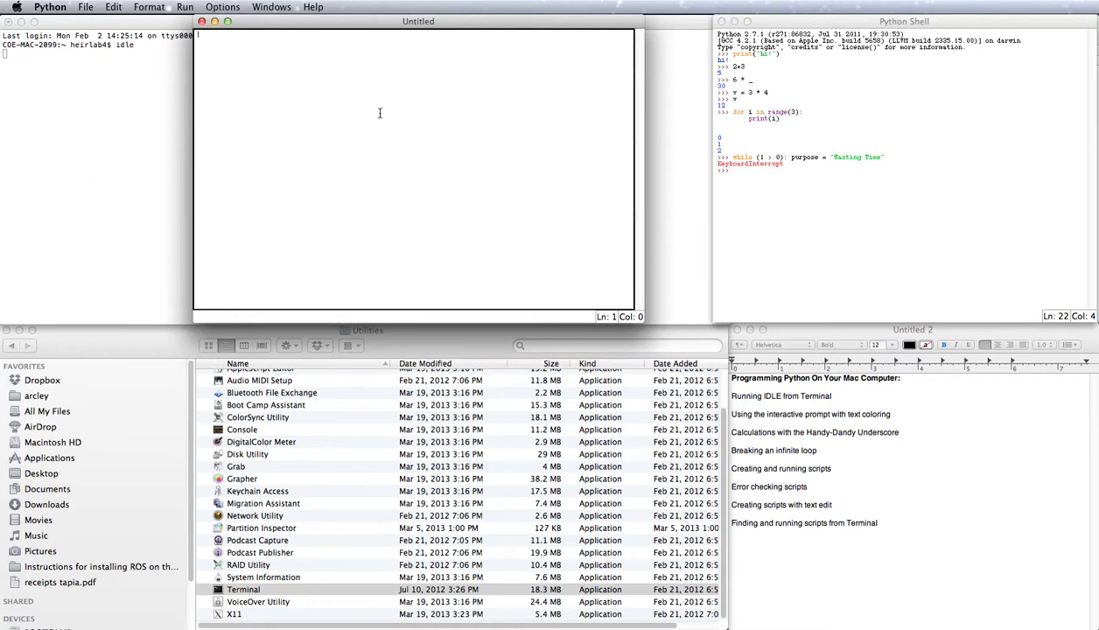
text(print()
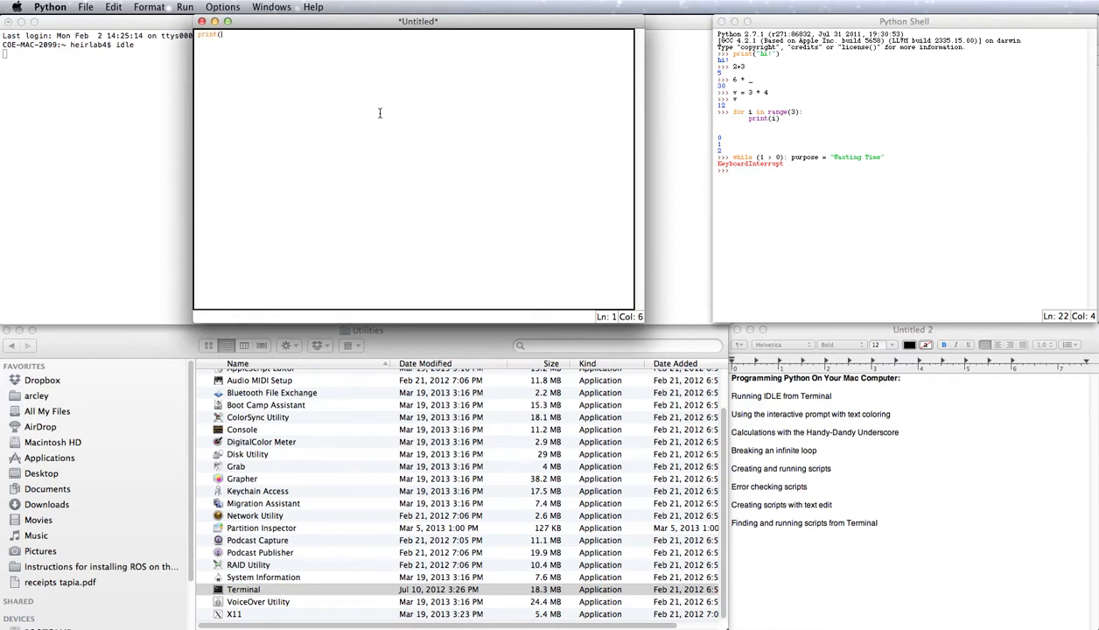
text("howdy doody, world!)
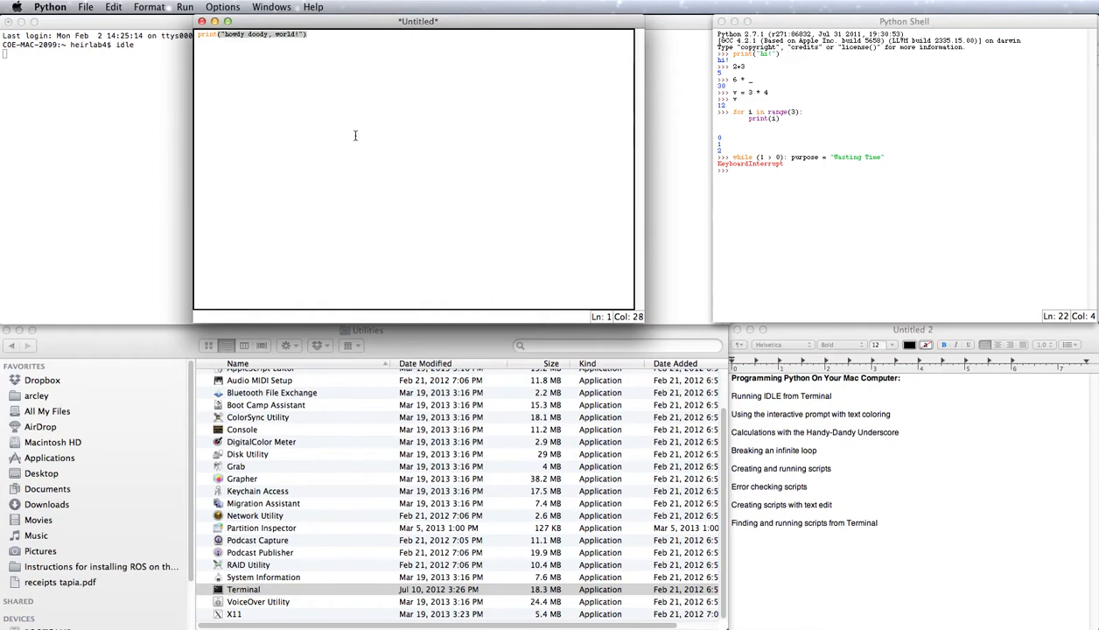
mouse_move(971, 186)
text(testing)
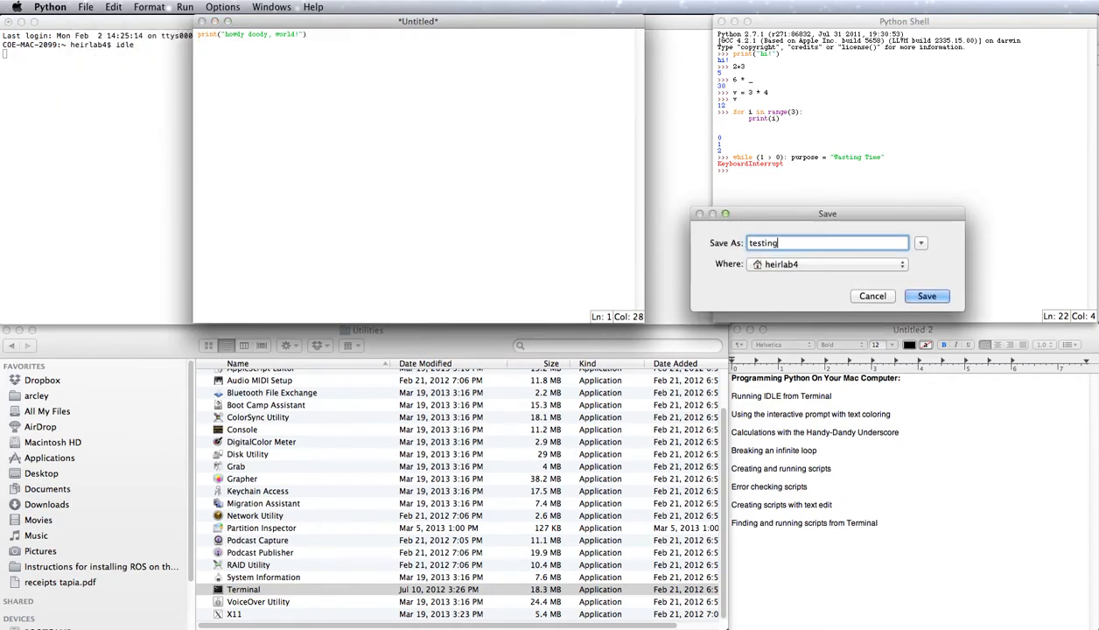
- Save the script as testing.py in heirlab4, replacing the existing file
text(.py)
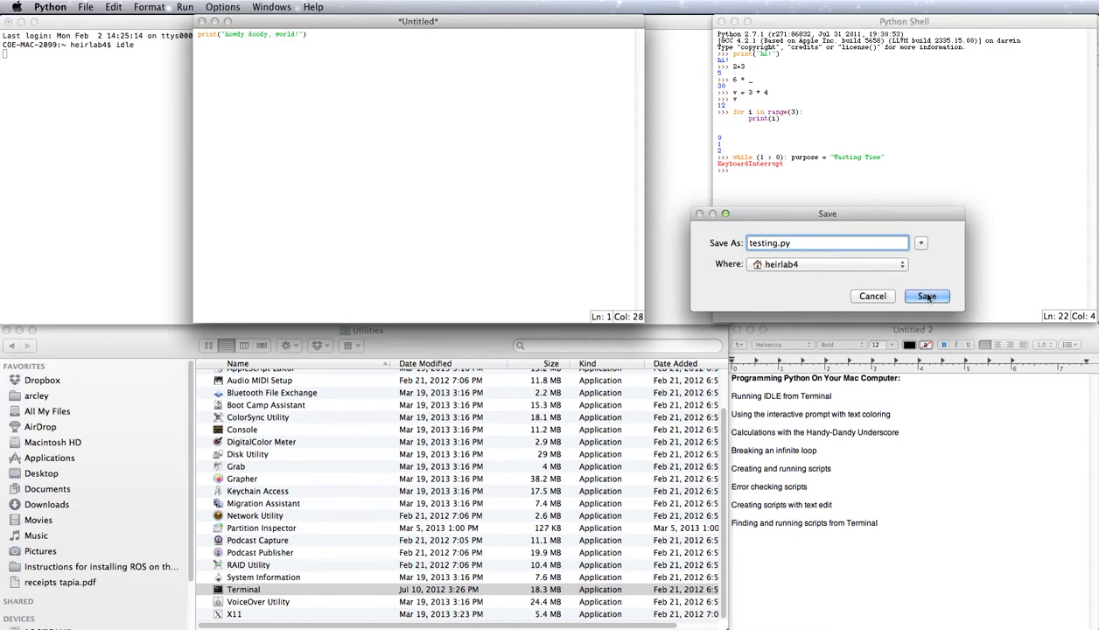
click(926, 296)
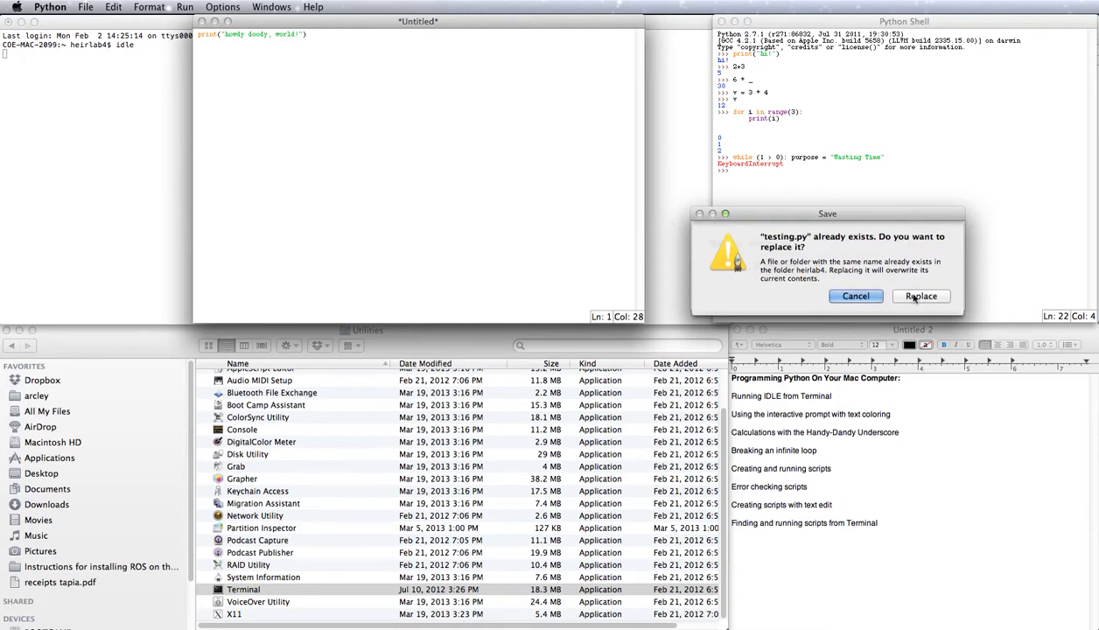
click(920, 296)
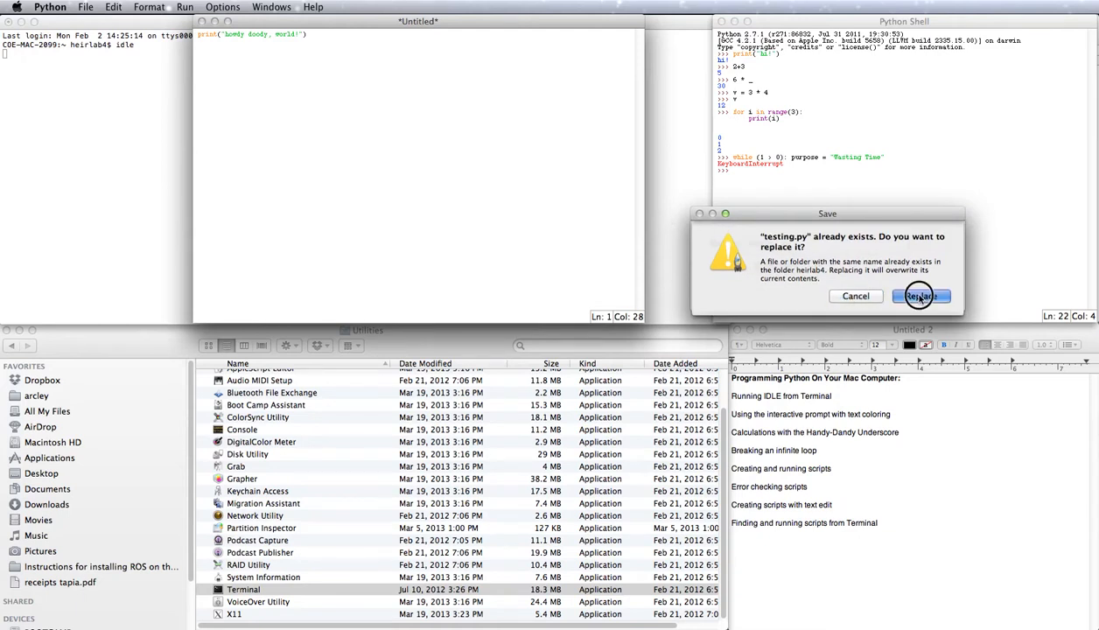
click(920, 295)
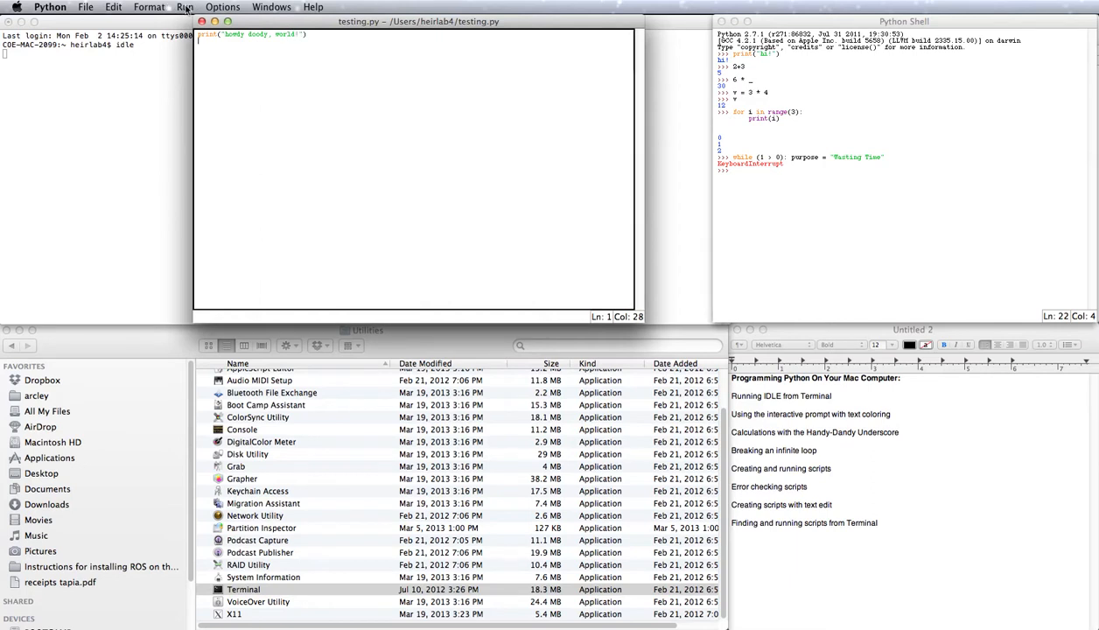
- Run testing.py with Run Module, printing howdy doody, world! in the shell
click(185, 7)
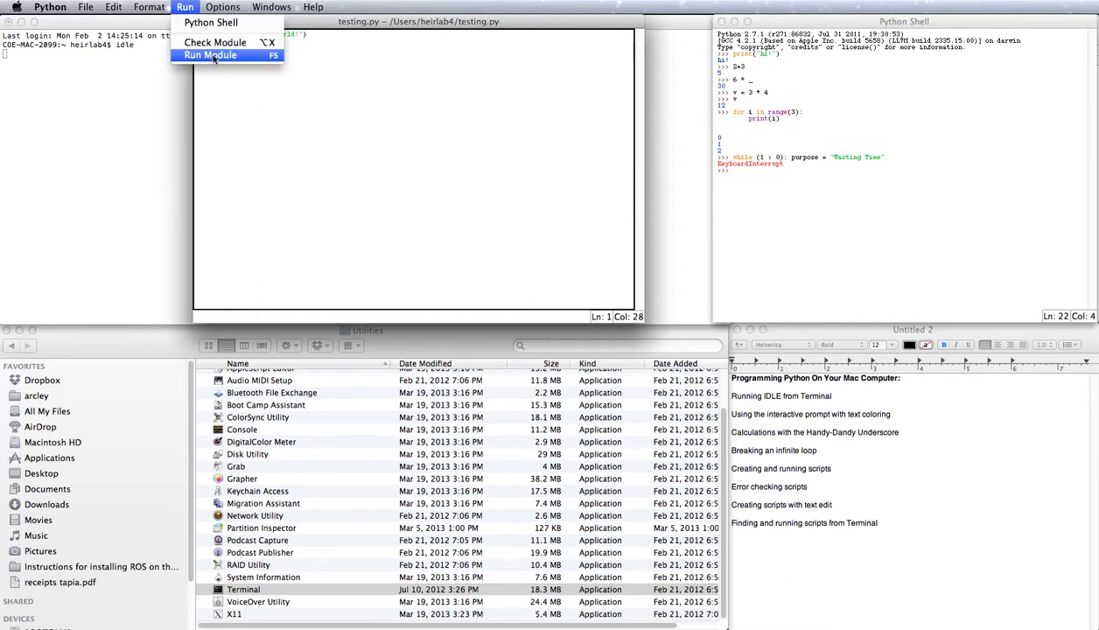
click(210, 54)
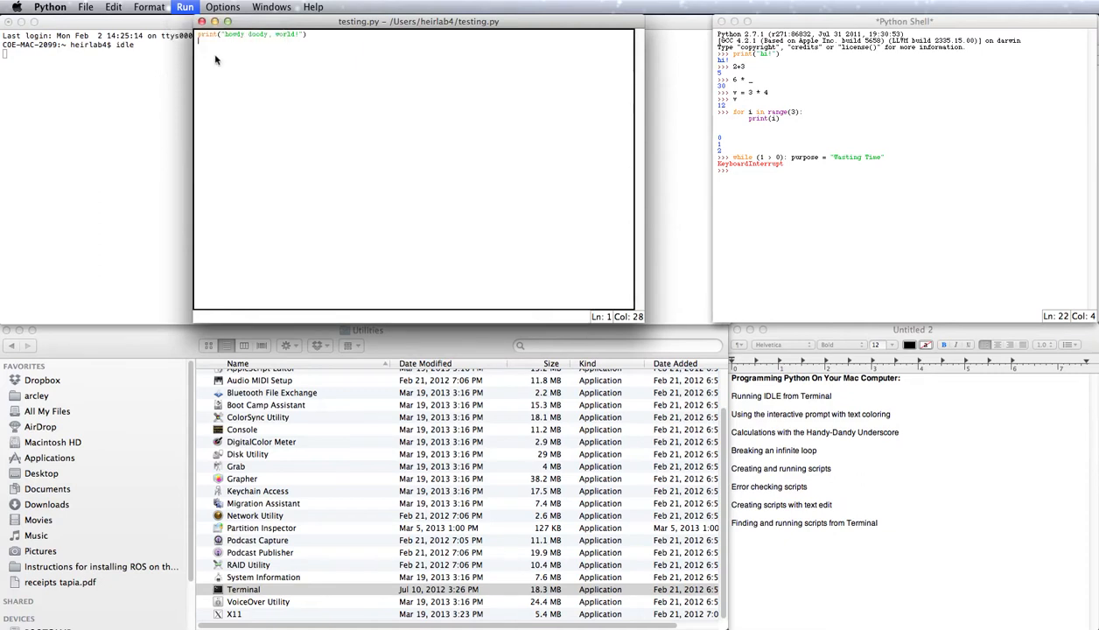
click(184, 7)
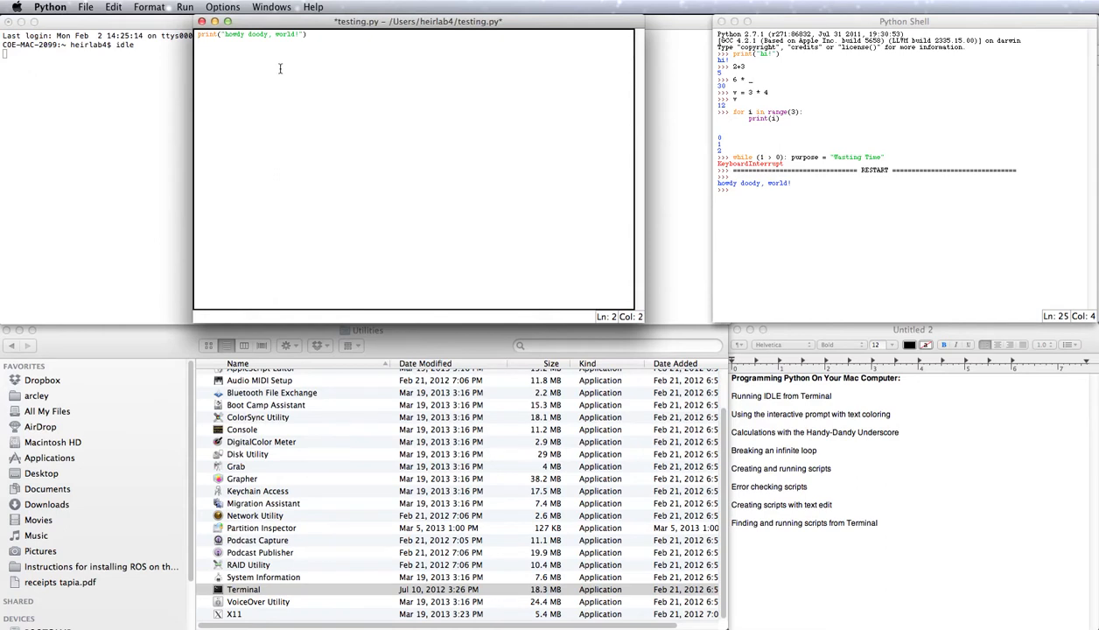
- Add an indented second line print("whoa") below the first print statement
text(print("whoa)
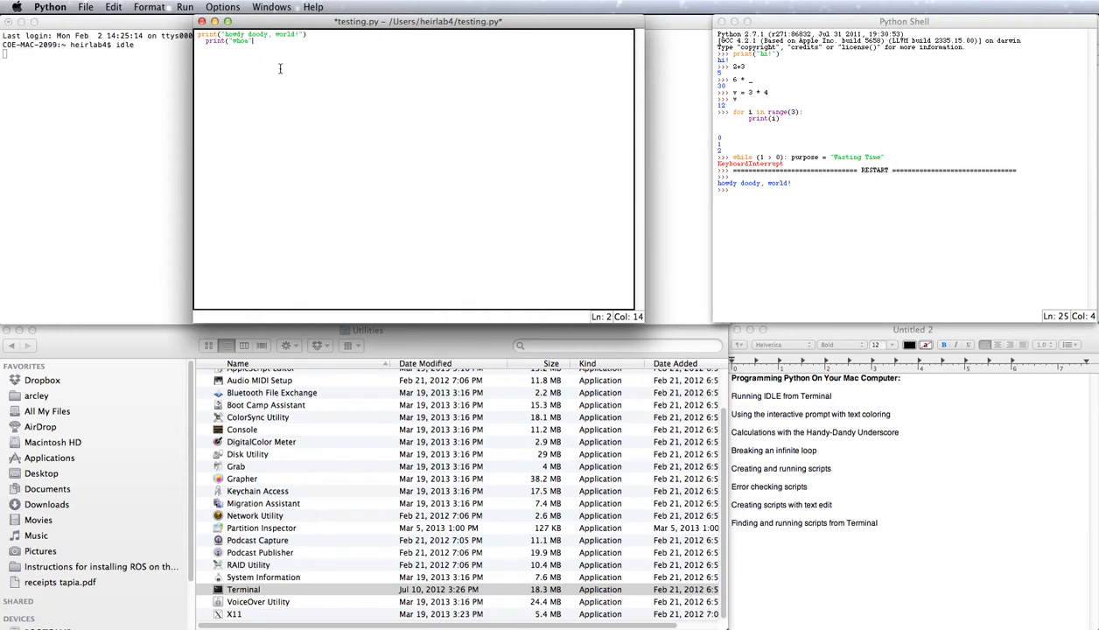
text())
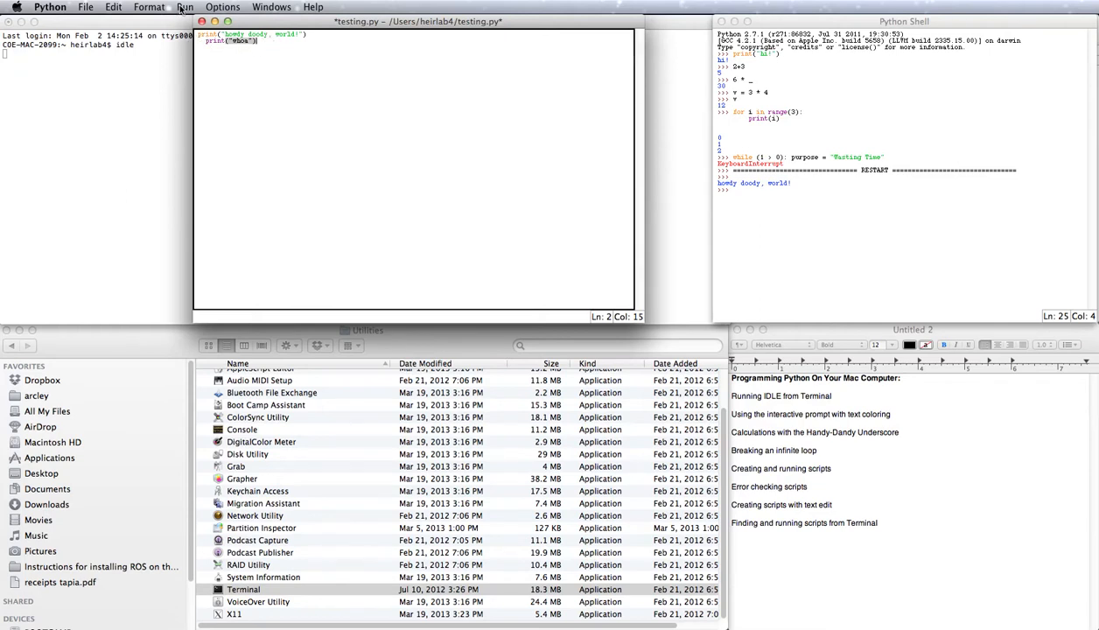
- Save and run the edited script, dismissing the resulting syntax error
click(184, 7)
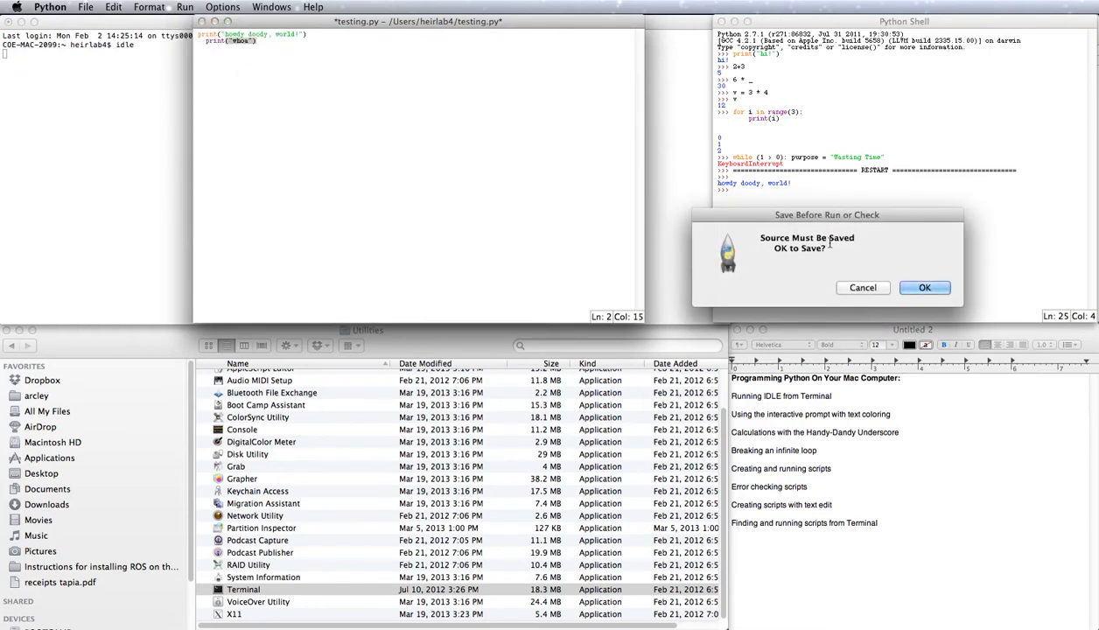
click(924, 287)
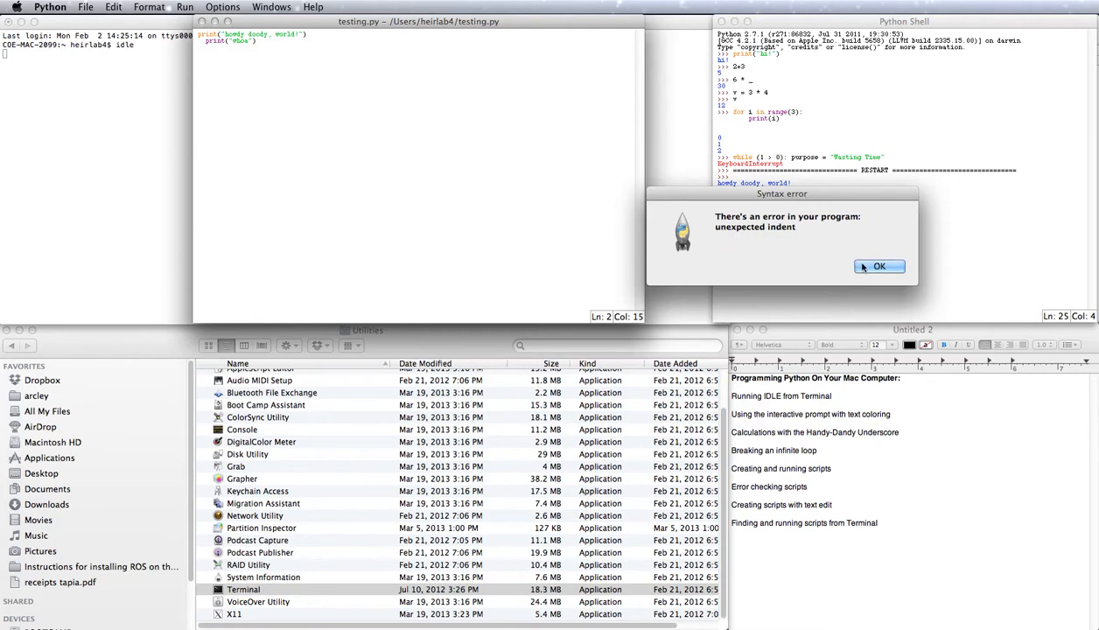
click(880, 266)
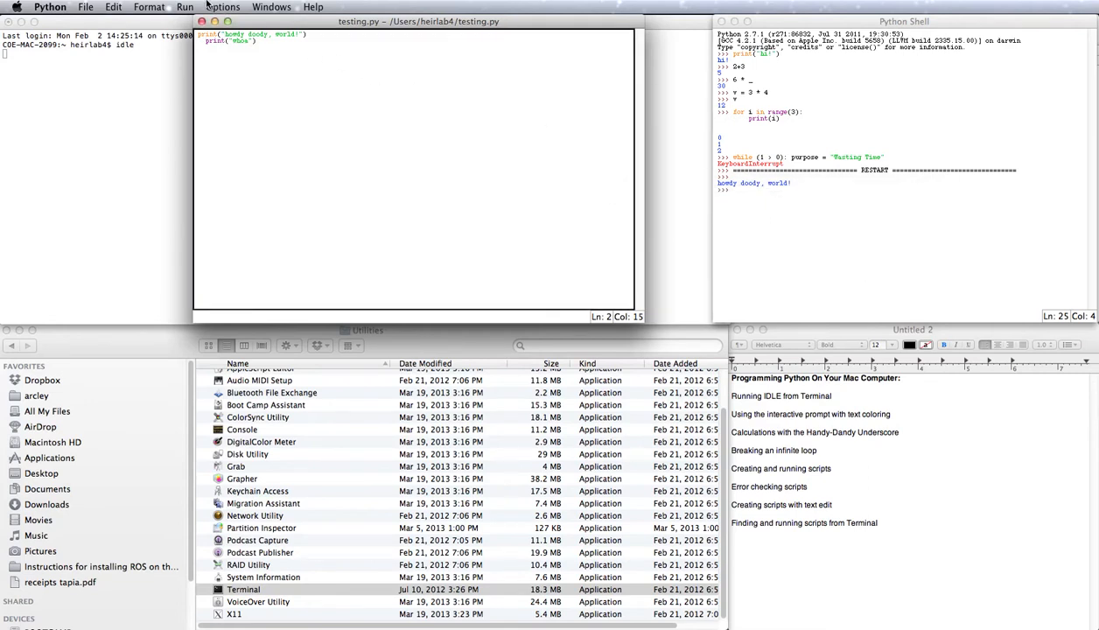
- Check testing.py with Check Module and dismiss the unexpected indent error
click(184, 7)
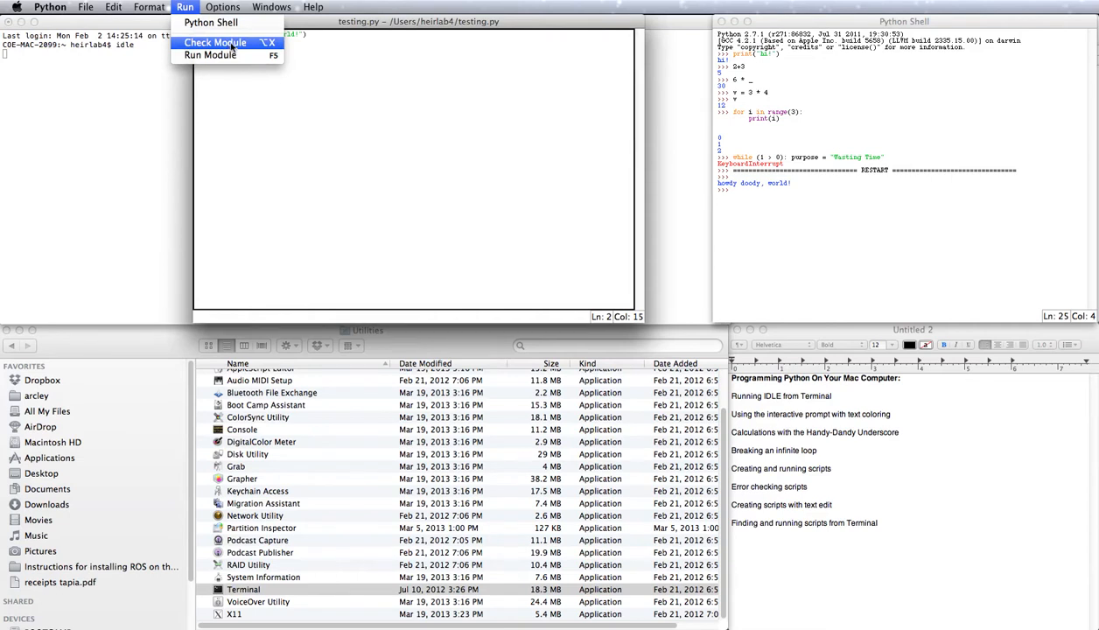
click(215, 42)
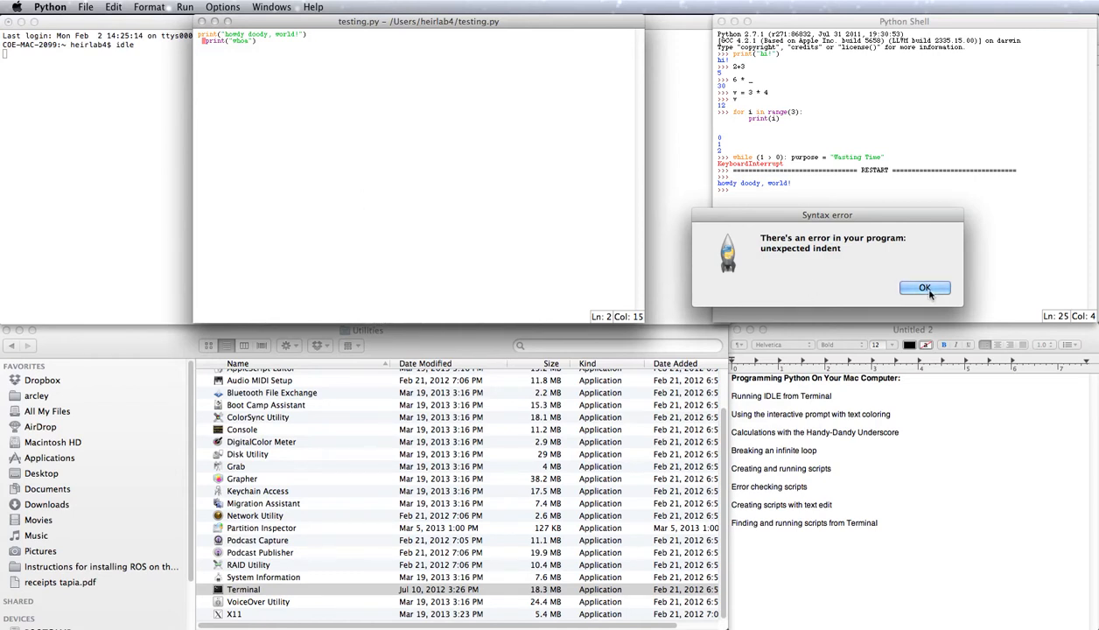
click(925, 288)
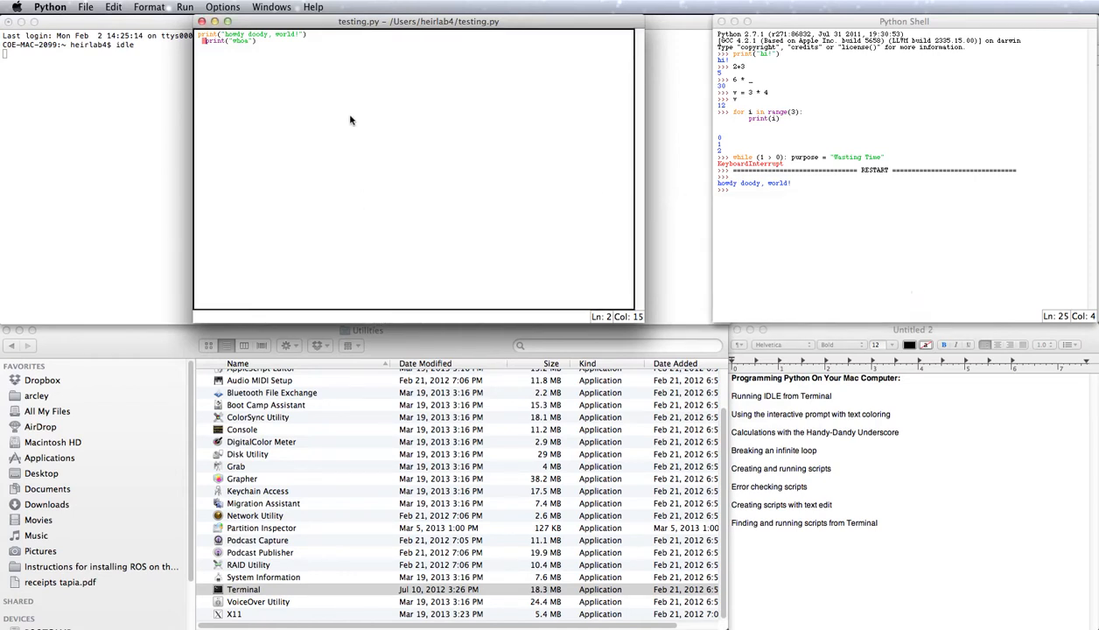
- Remove the indent from line 2 and rerun the script to print both lines
click(205, 41)
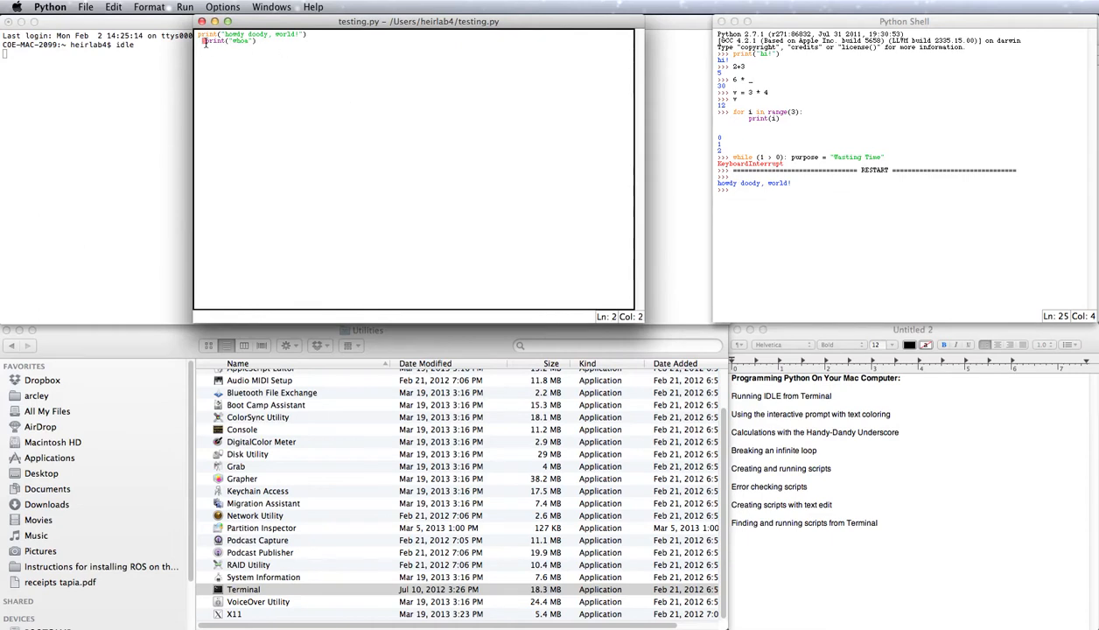
key(backspace)
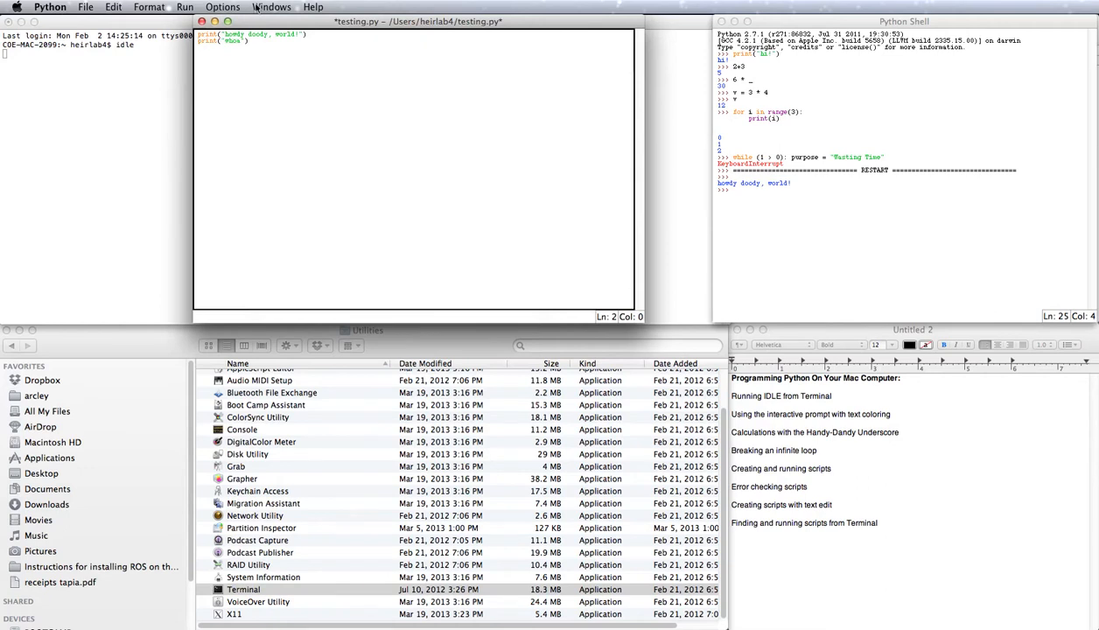
click(185, 7)
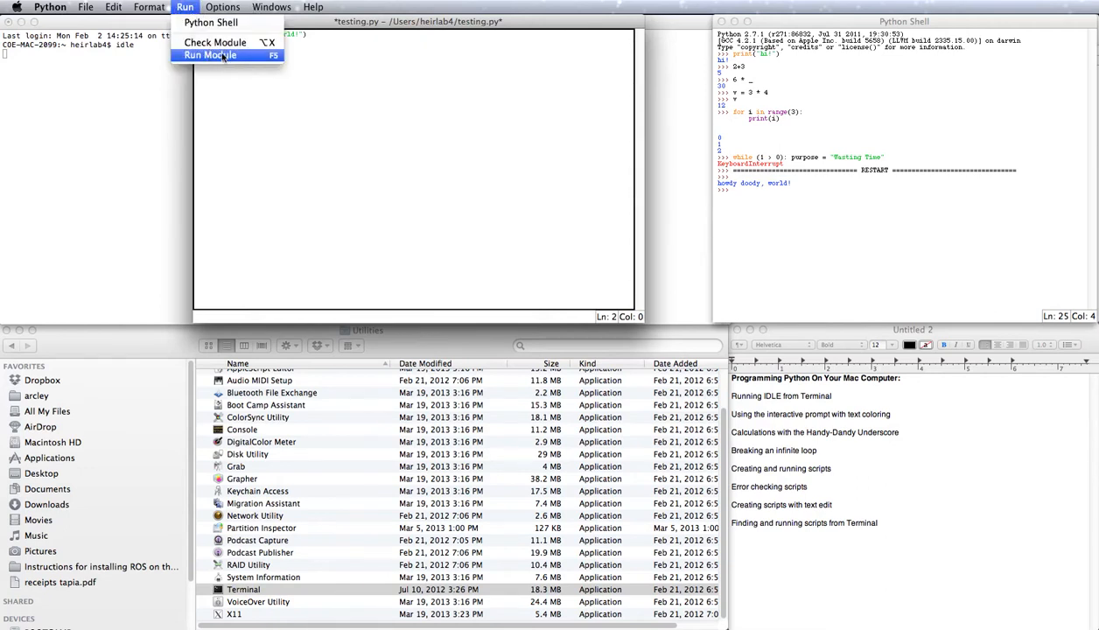
click(208, 56)
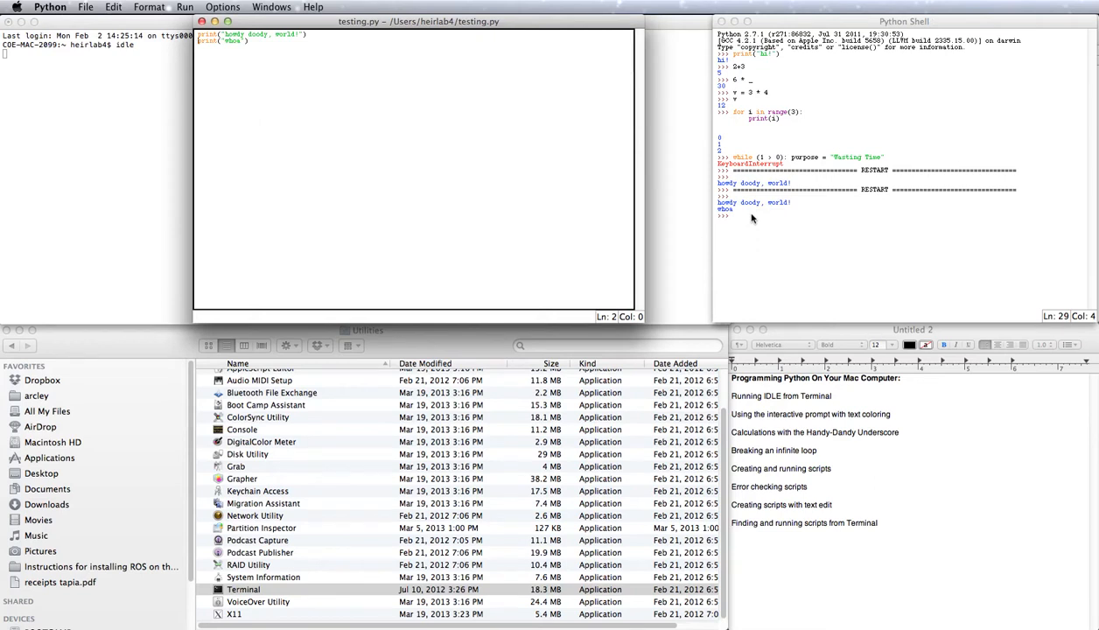
mouse_move(916, 536)
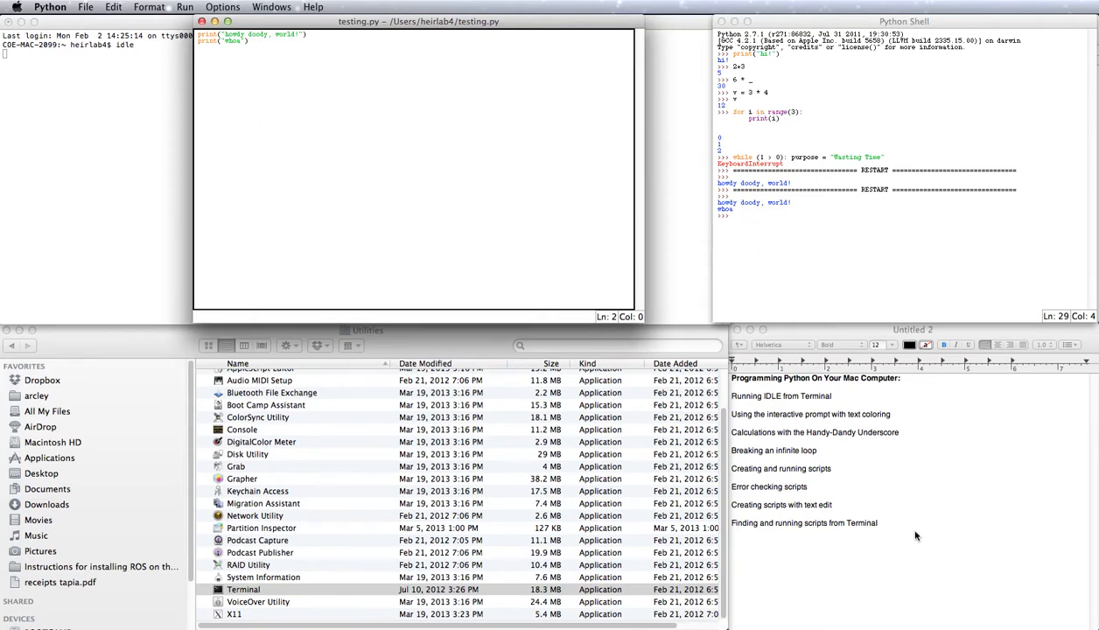
mouse_move(887, 227)
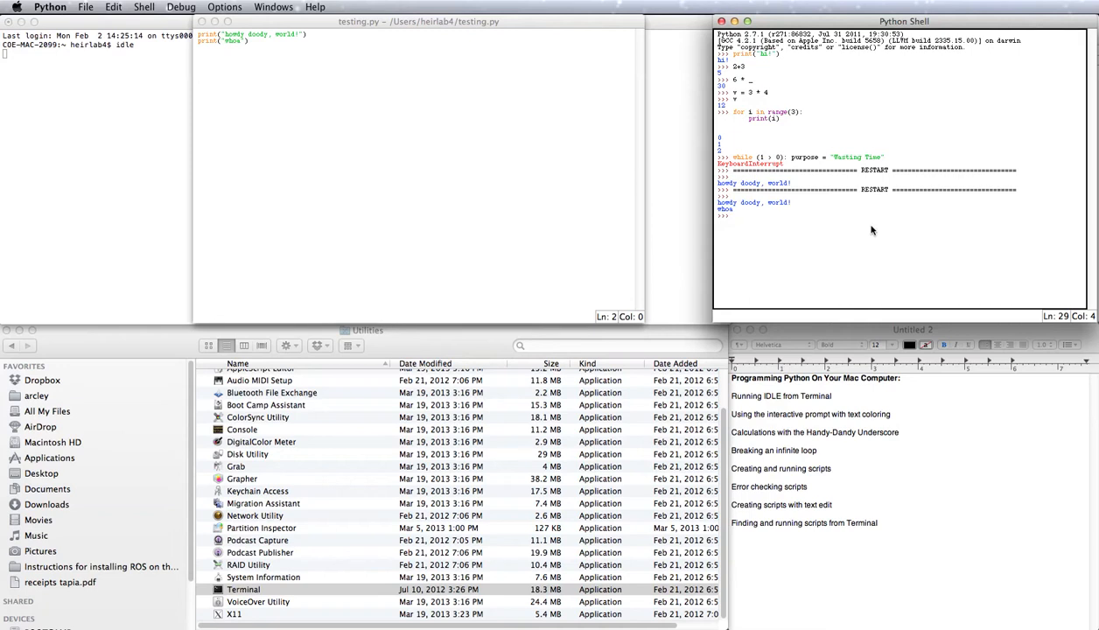
- Evaluate the undefined name x in the shell to trigger a NameError traceback
text(x)
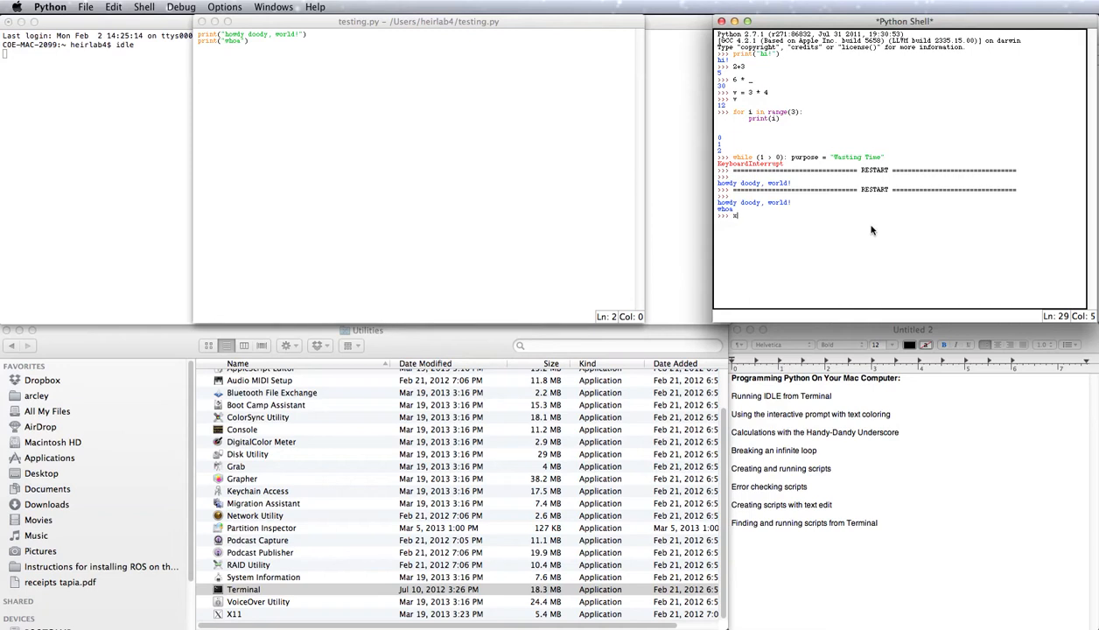
key(return)
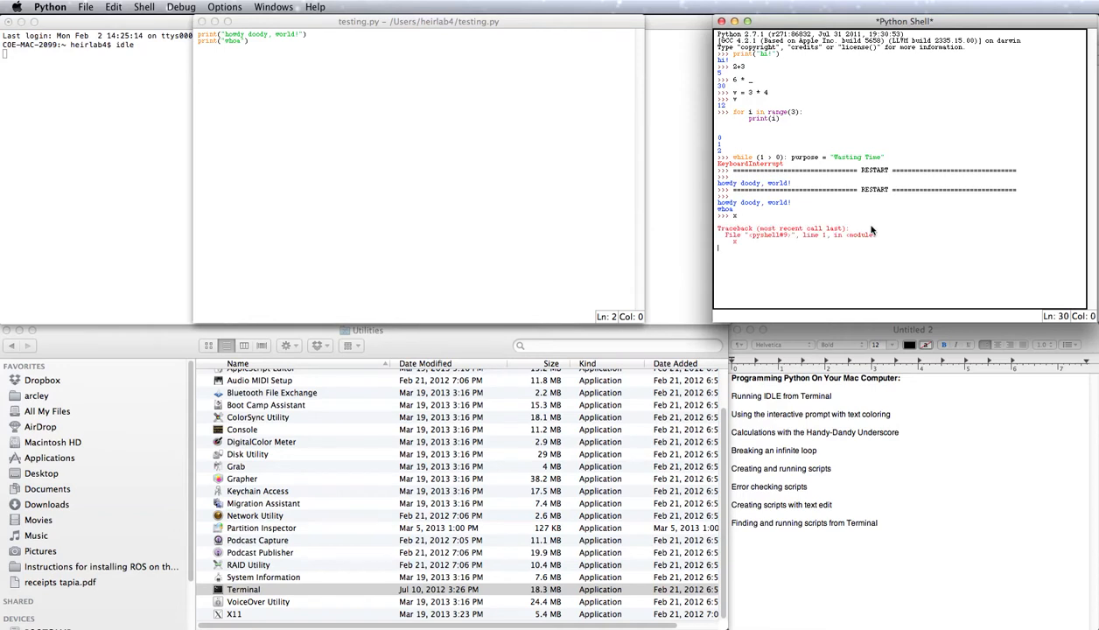
key(enter)
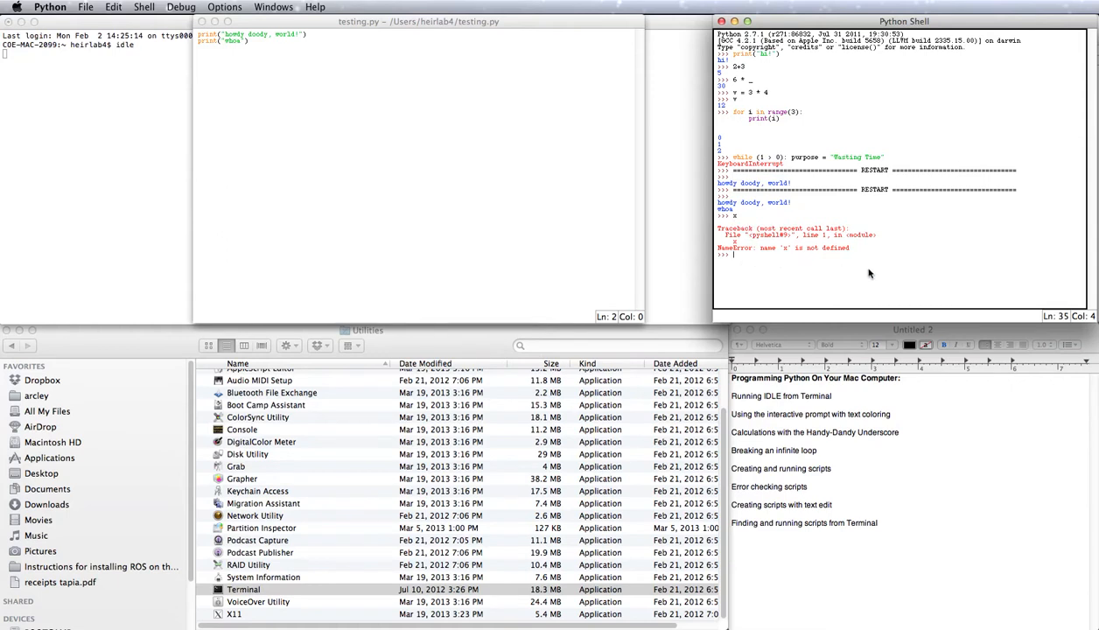
mouse_move(757, 254)
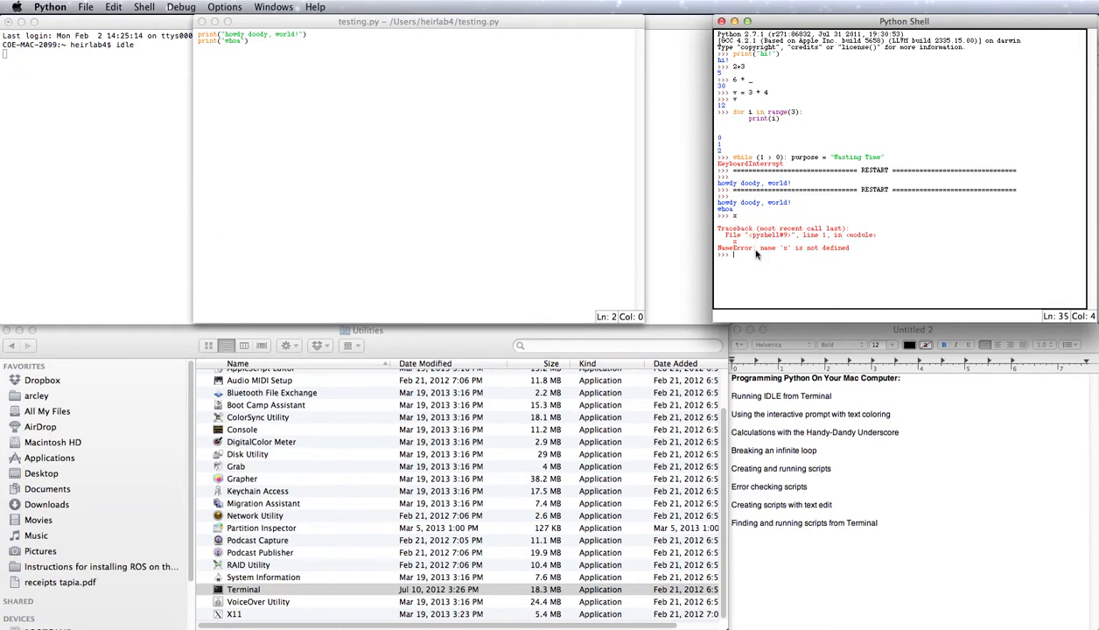
mouse_move(783, 245)
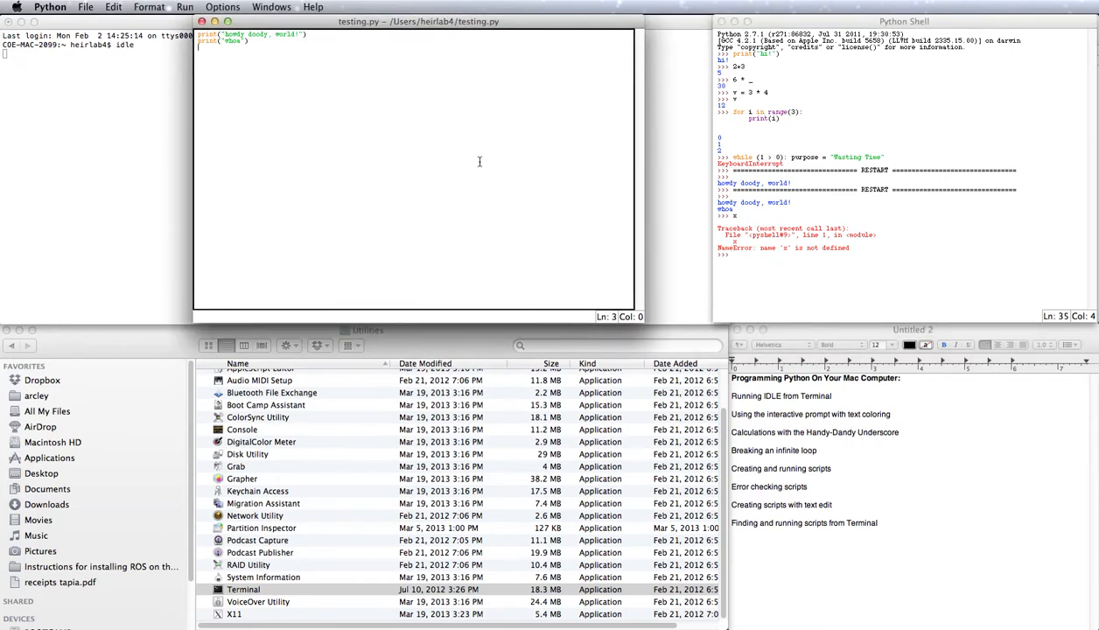
mouse_move(802, 493)
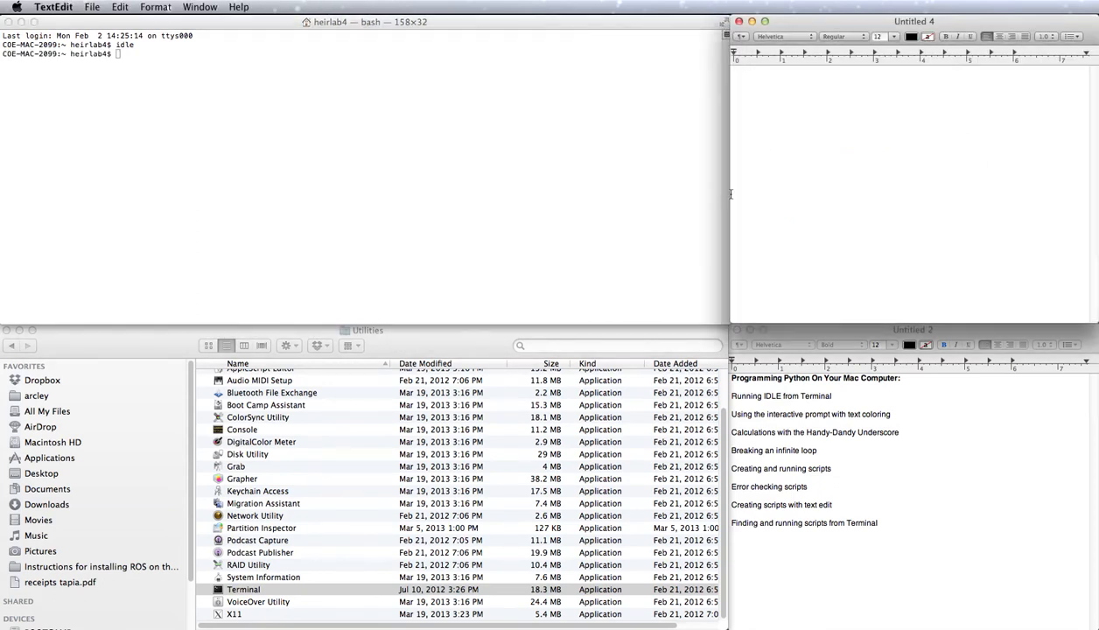
mouse_move(819, 14)
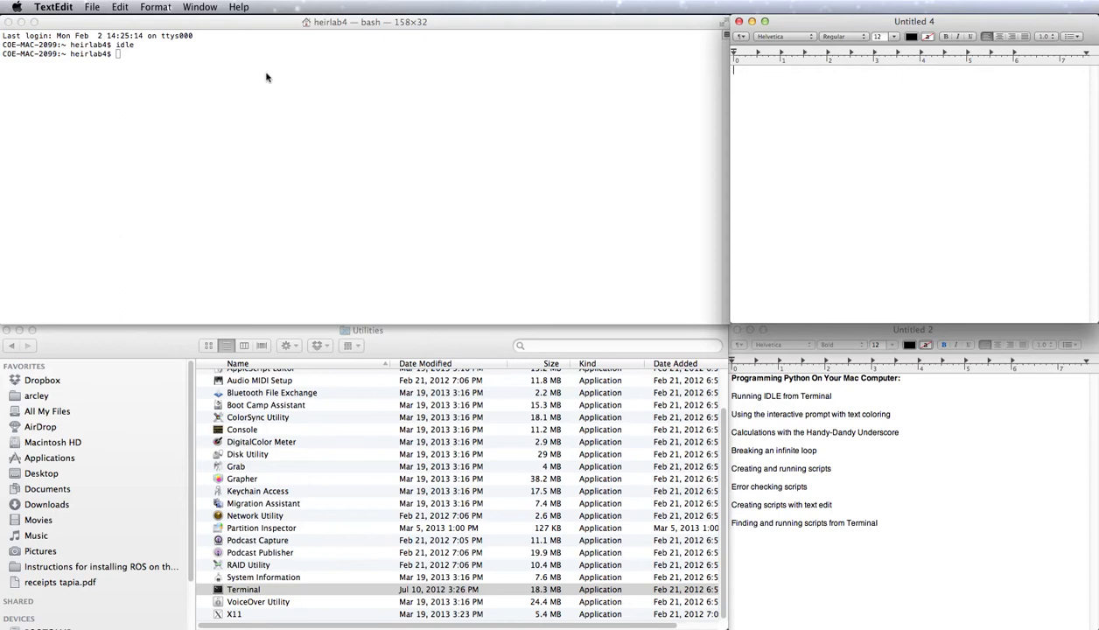
- Switch the blank Untitled 4 document to plain text format
click(155, 7)
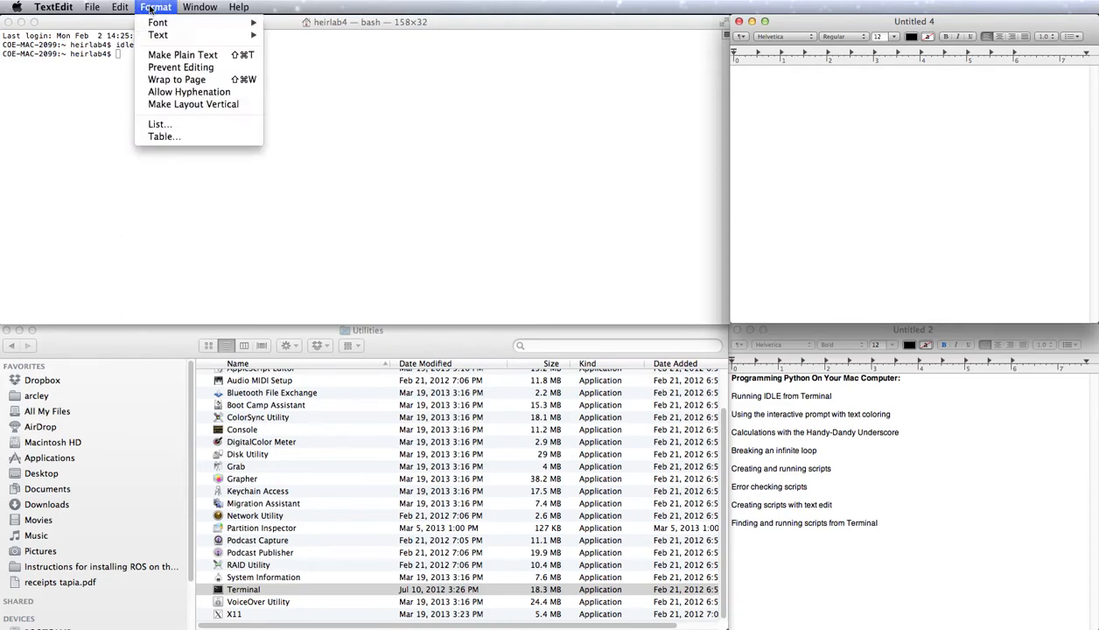
mouse_move(183, 54)
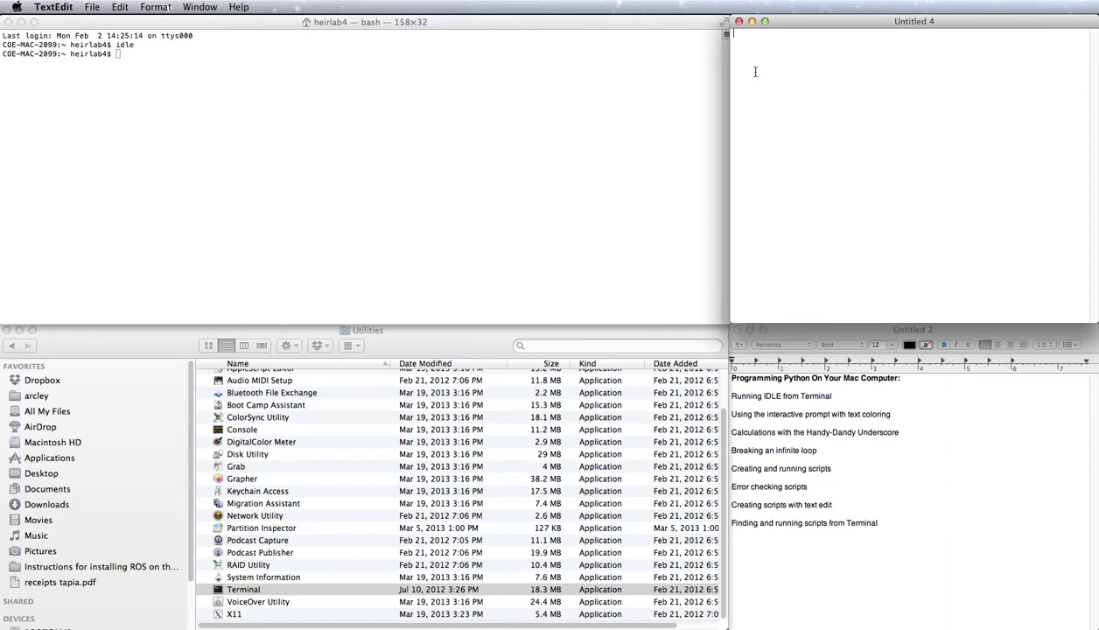
click(156, 7)
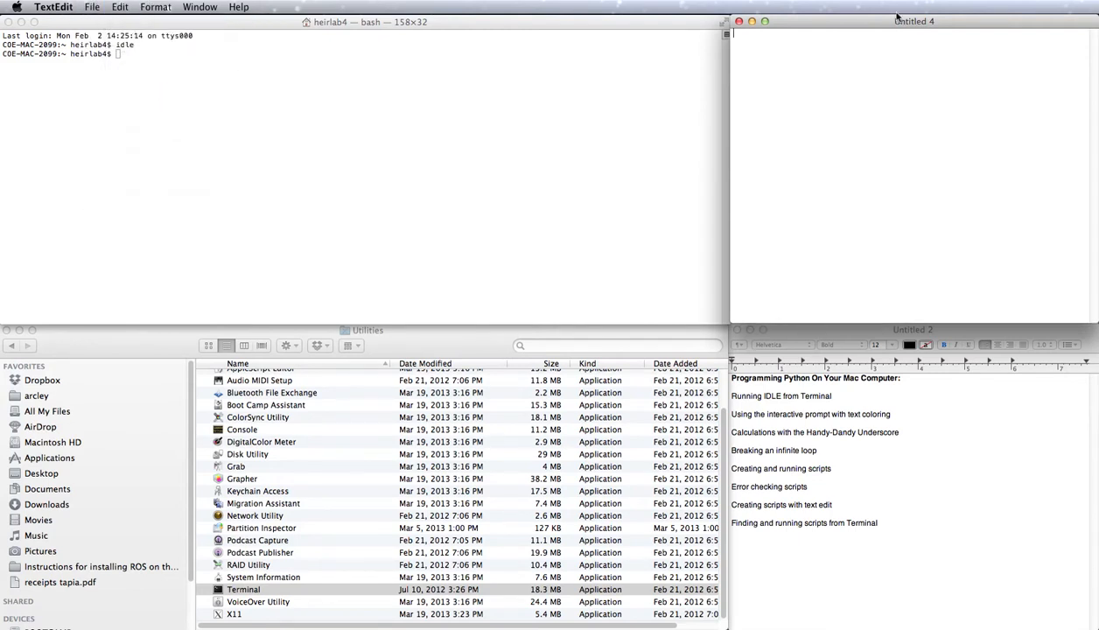
mouse_move(1008, 75)
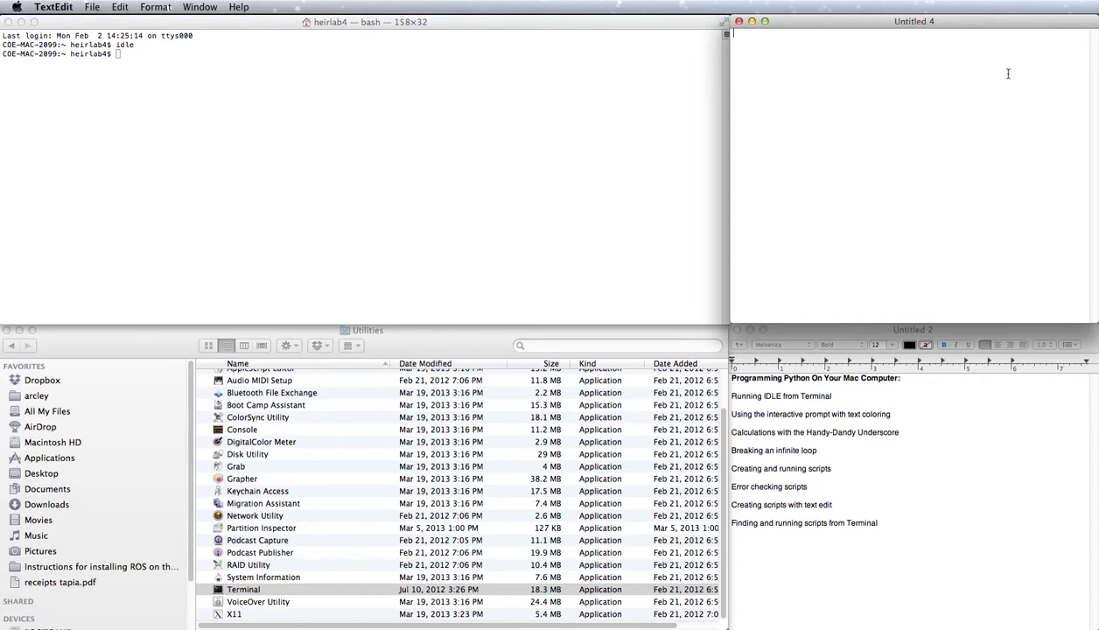
- Type print("wheeeeeeee!") into the blank document
text(print("wheeeeeeee)
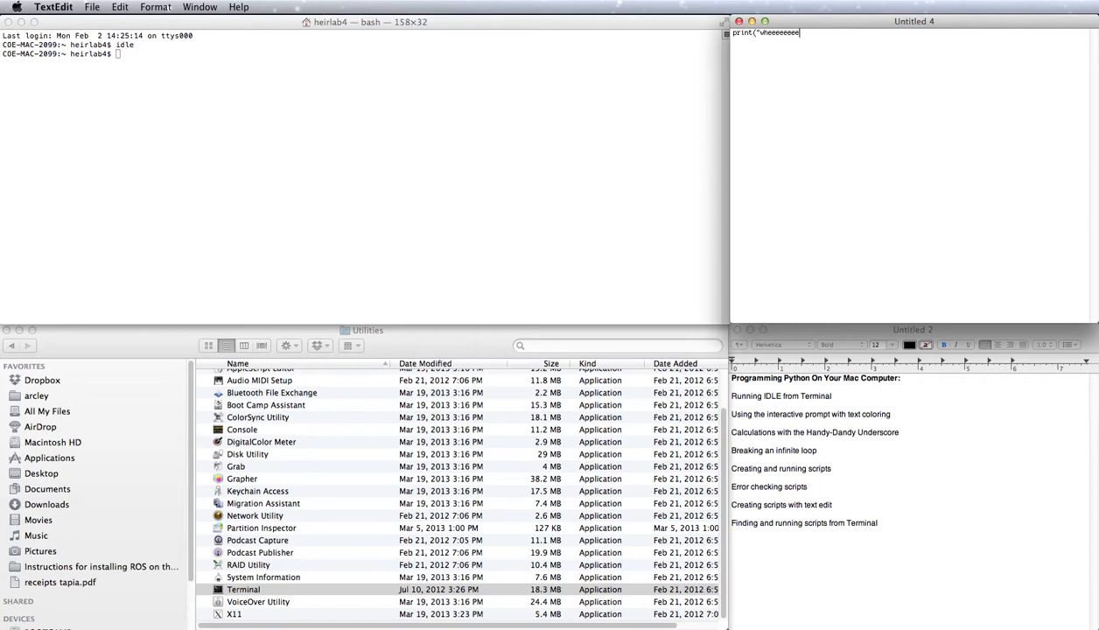
text(!"))
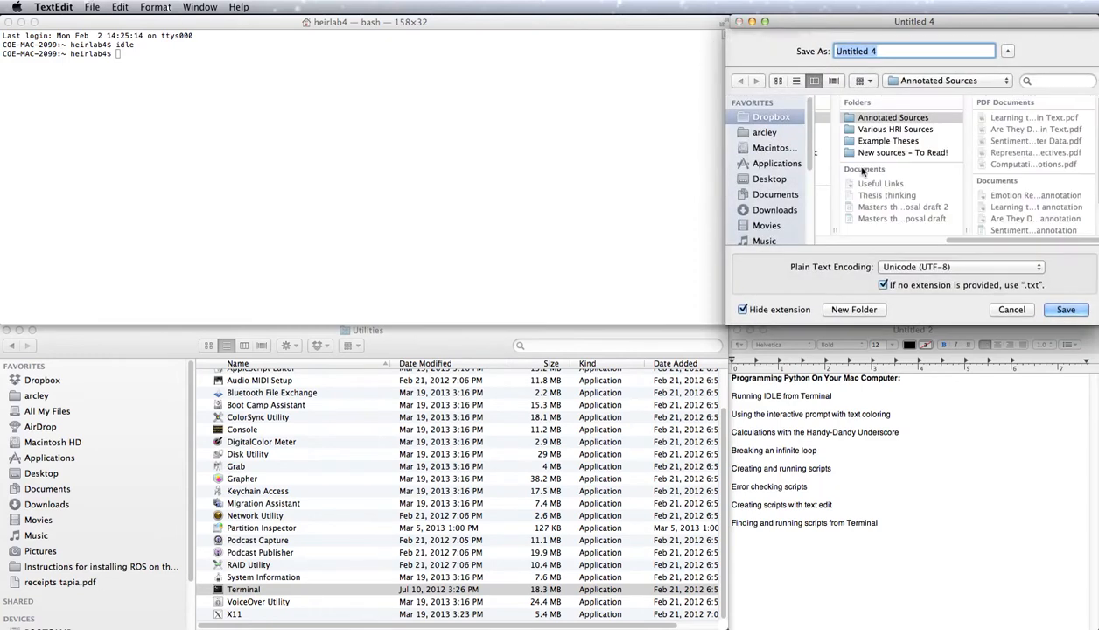
- Save the document as testing1.py with the extension shown
text(testin)
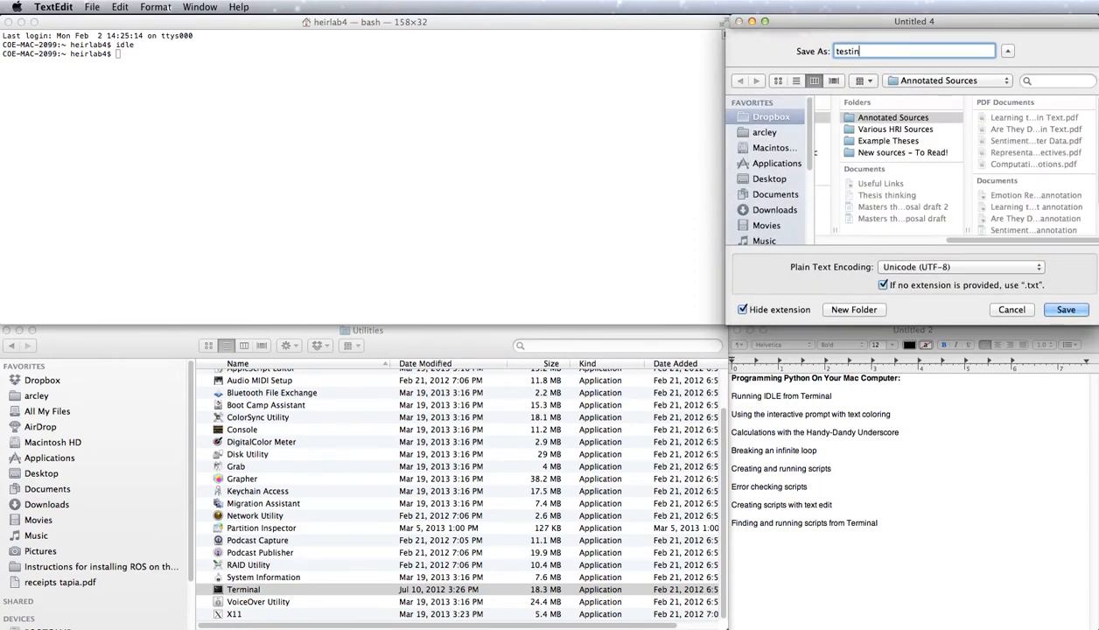
text(g1.py)
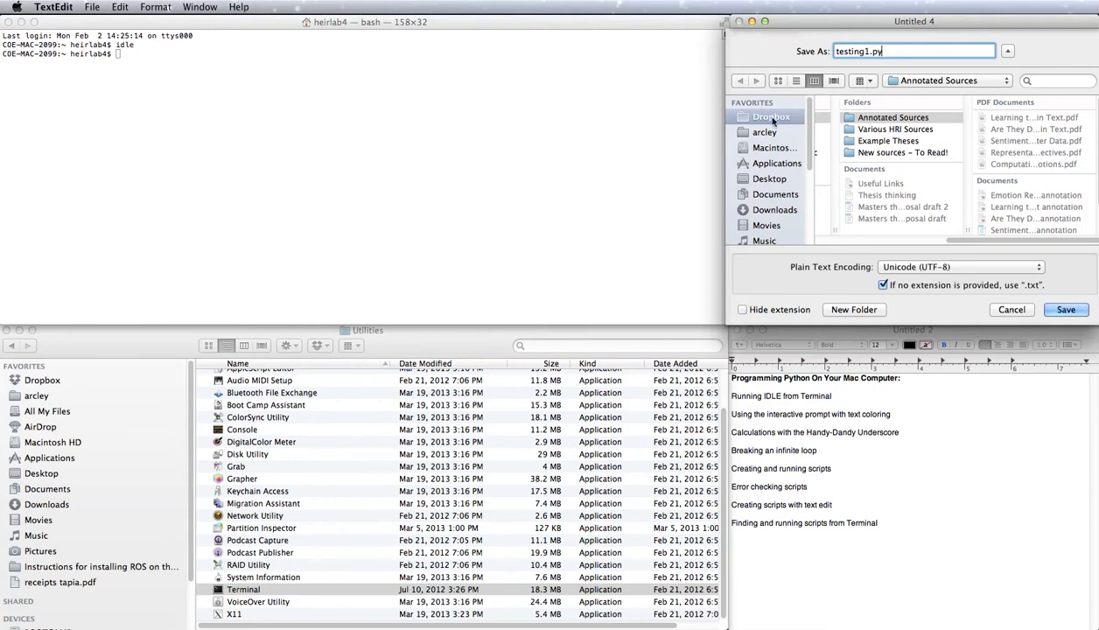
click(770, 179)
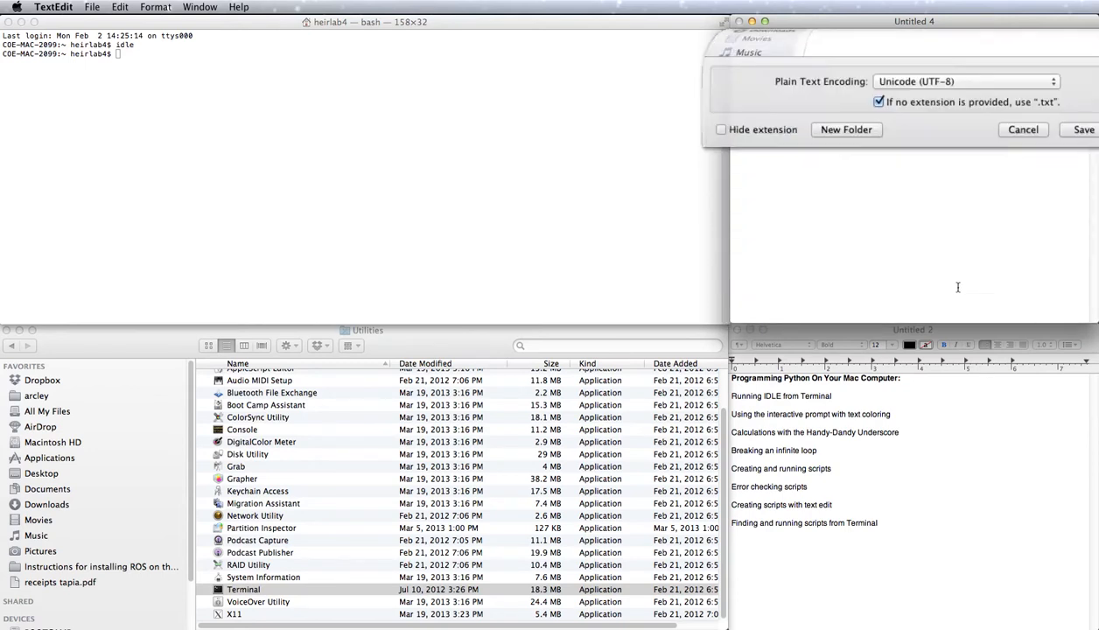
click(1084, 130)
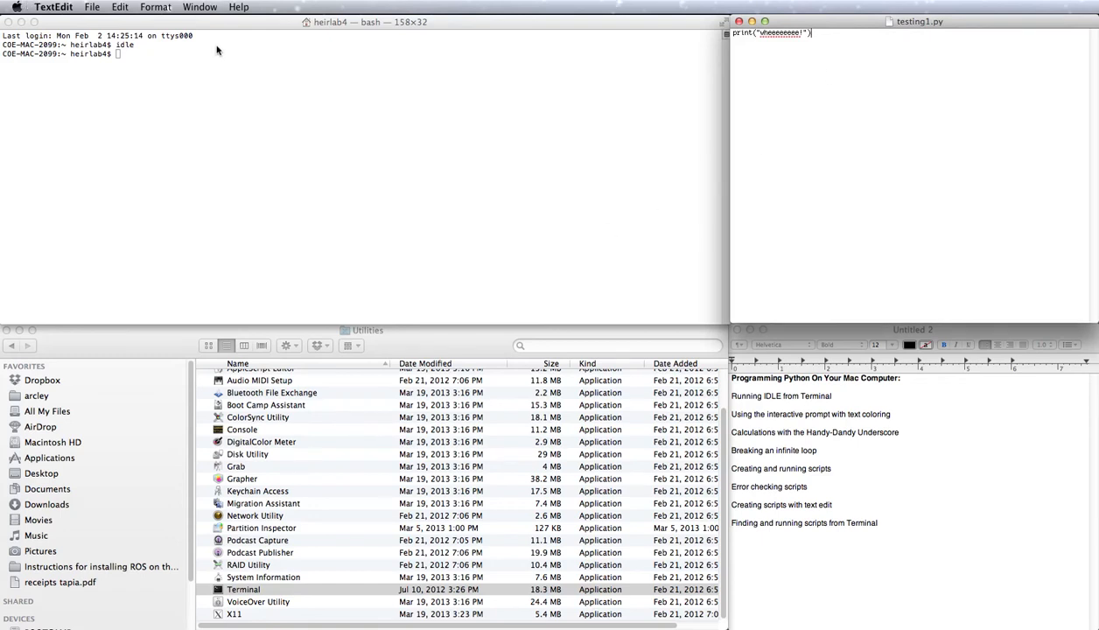
mouse_move(841, 61)
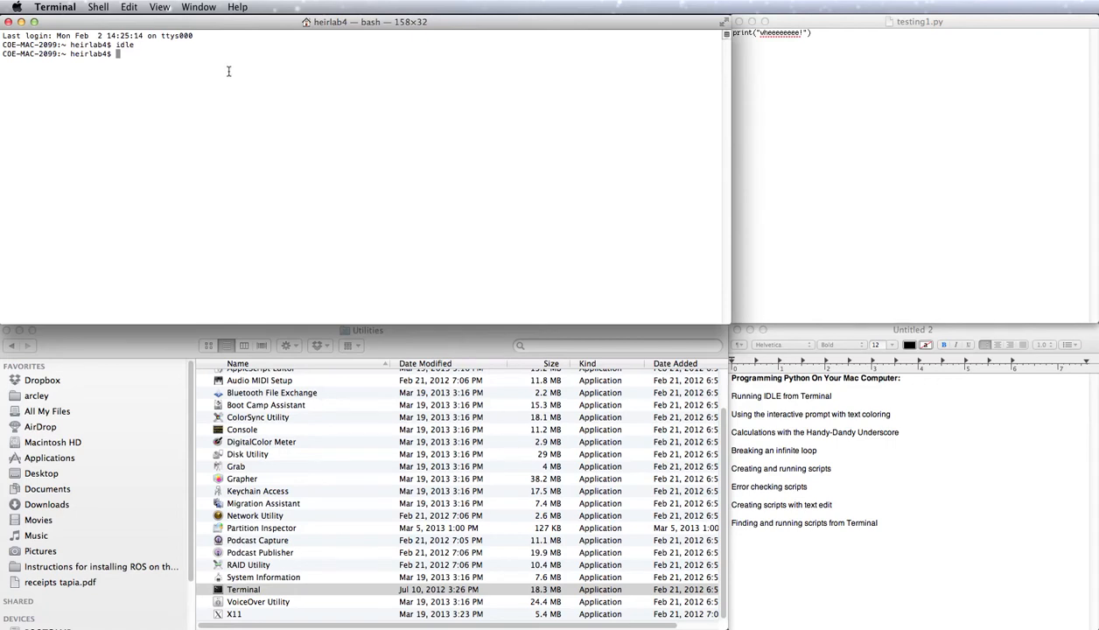
mouse_move(170, 341)
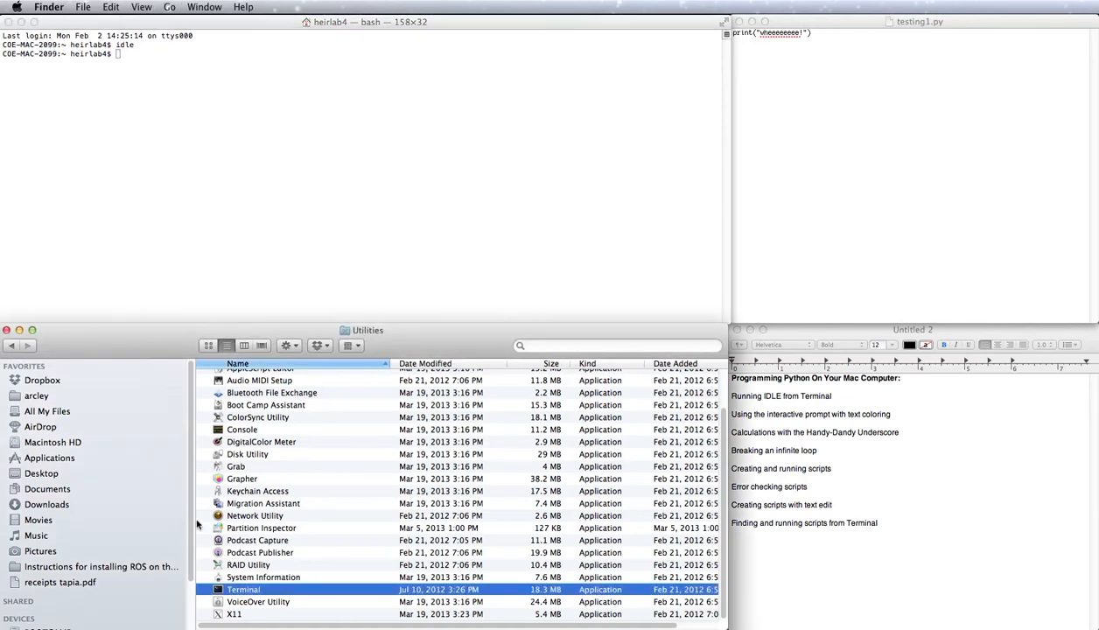
mouse_move(53, 424)
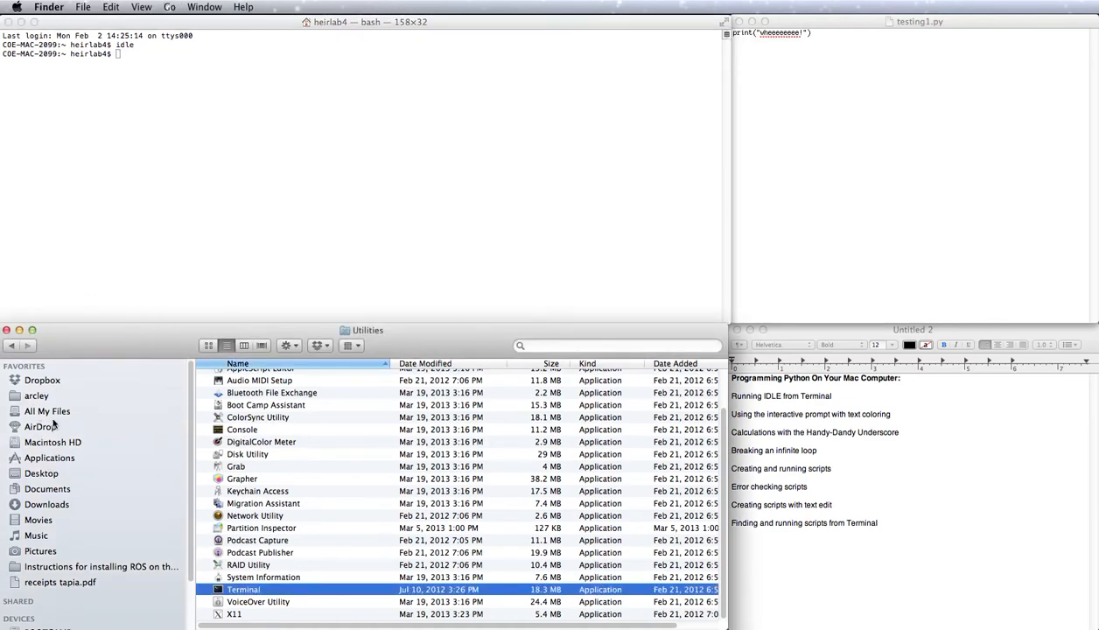
- Browse Macintosh HD > Users to the heirlab4 home folder, then return to Terminal
click(54, 442)
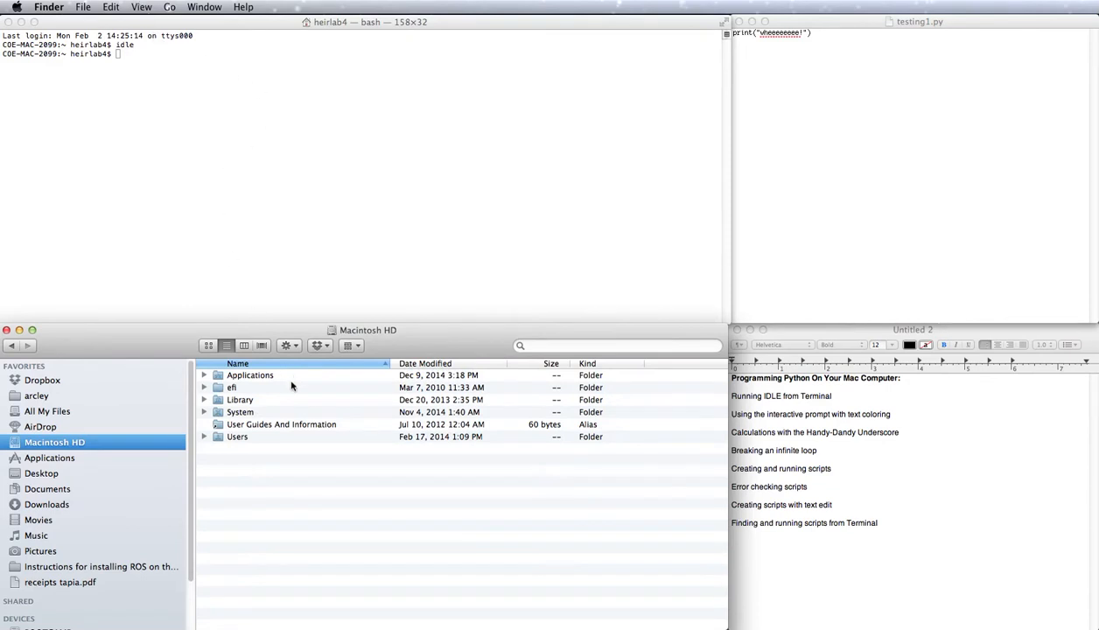
double_click(238, 437)
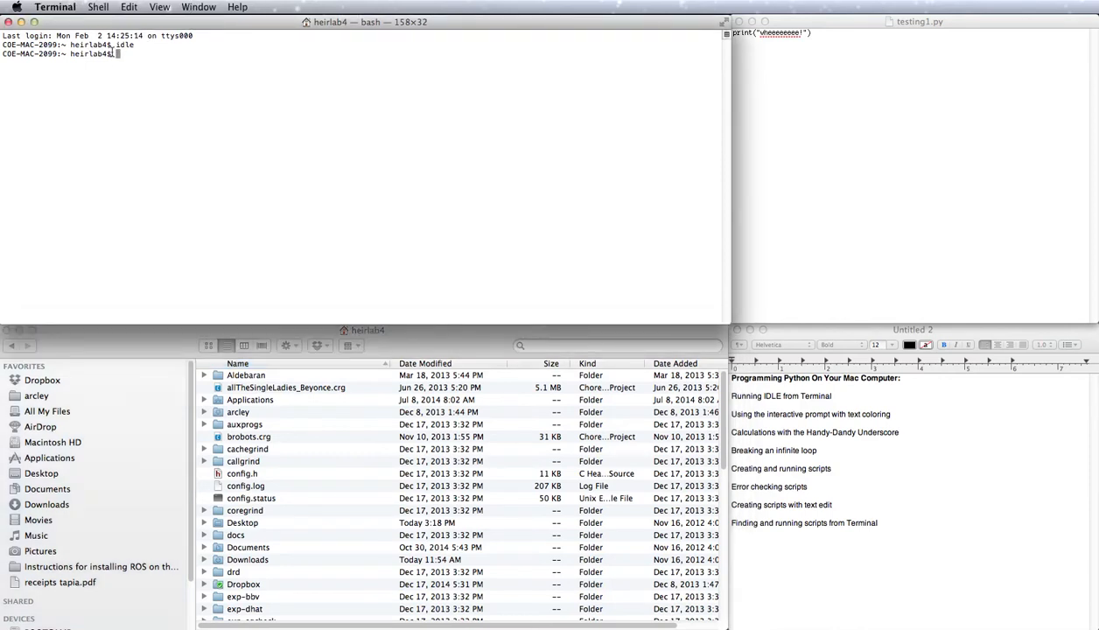
click(367, 330)
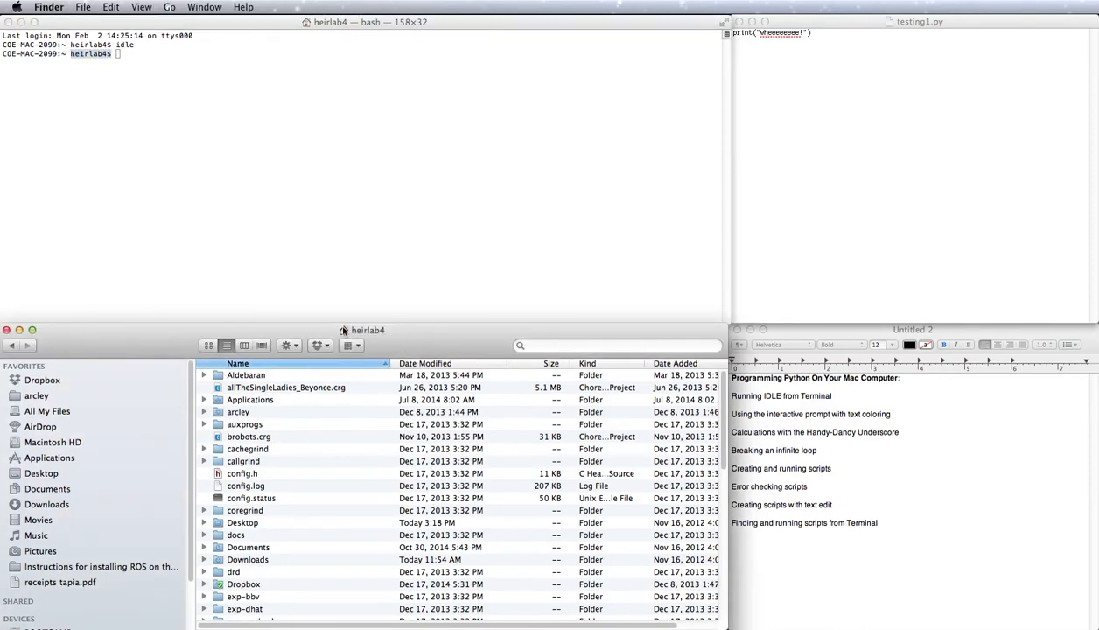
click(188, 56)
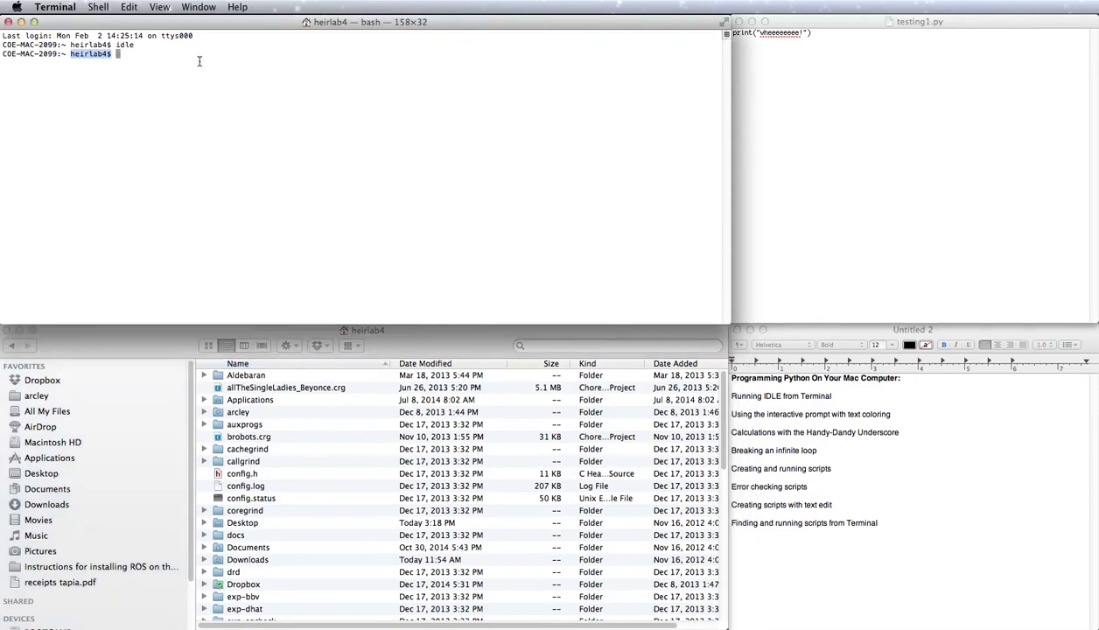
- List the home folder with ls and change into Desktop with cd
text(ls)
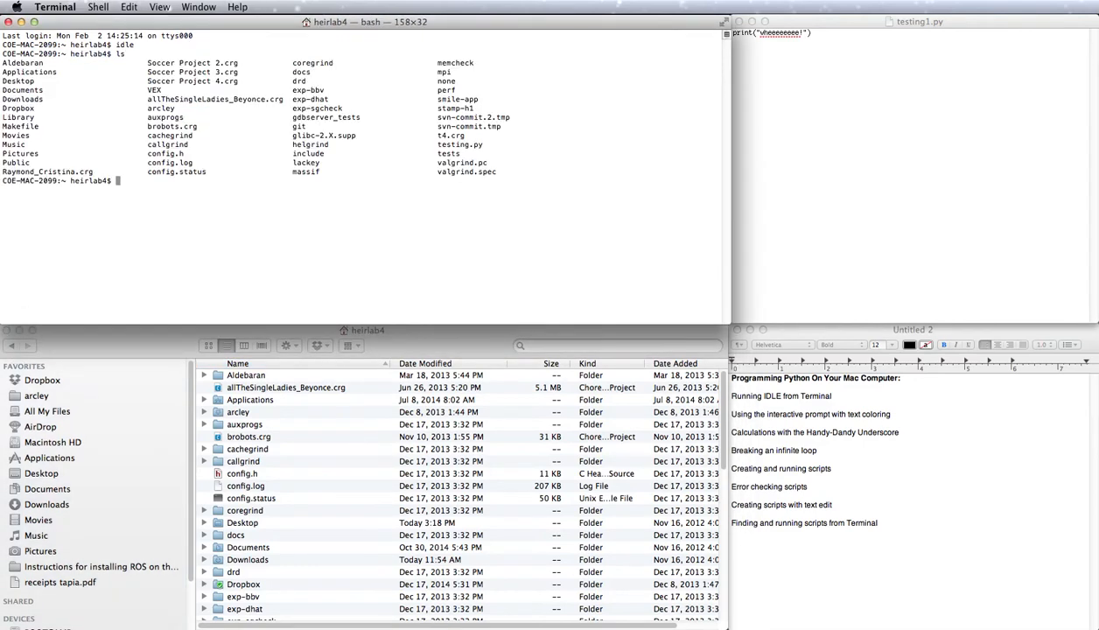
mouse_move(38, 131)
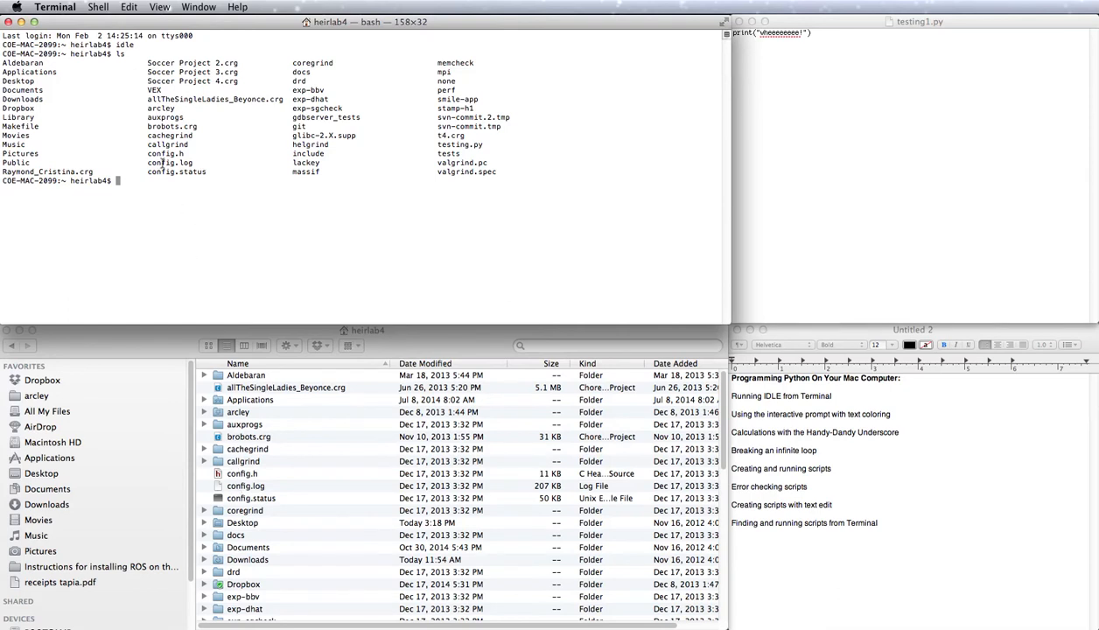
text(cd)
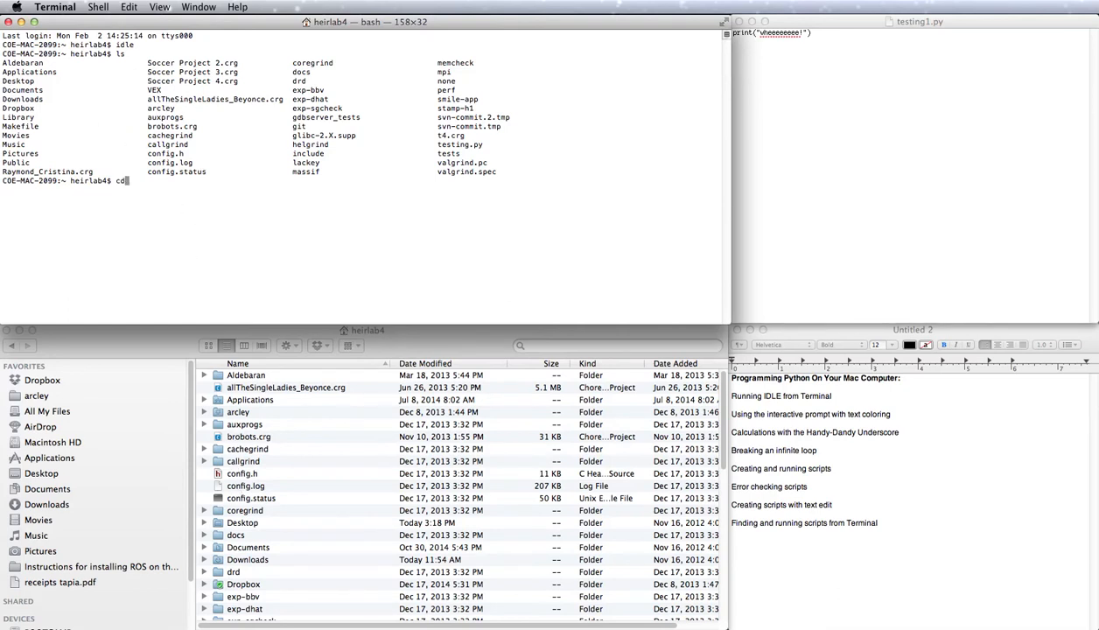
text(Des)
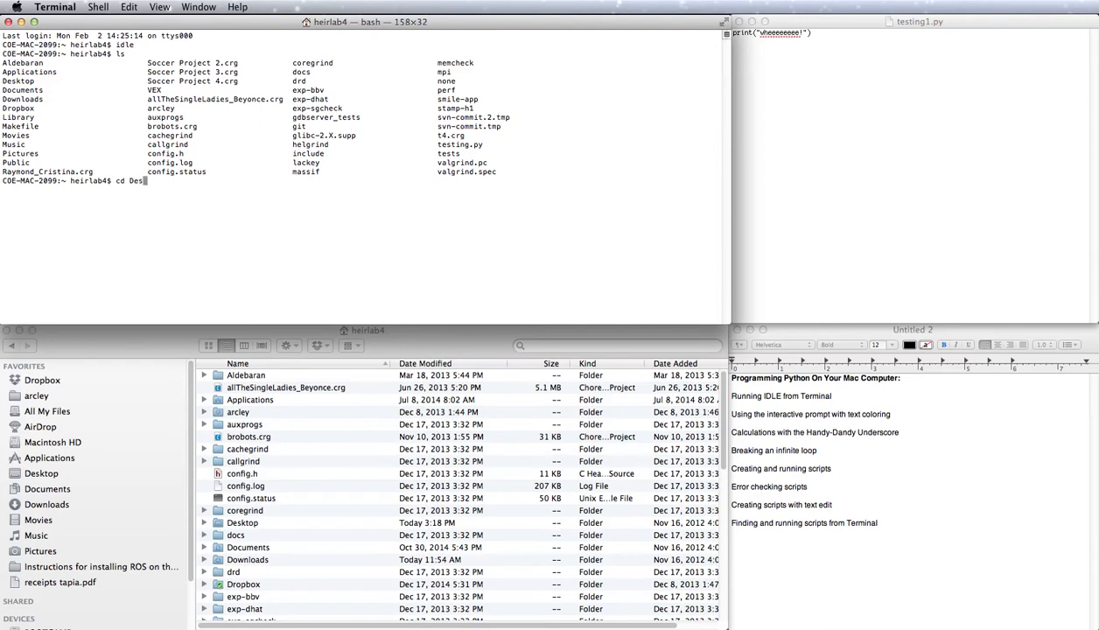
key(Return)
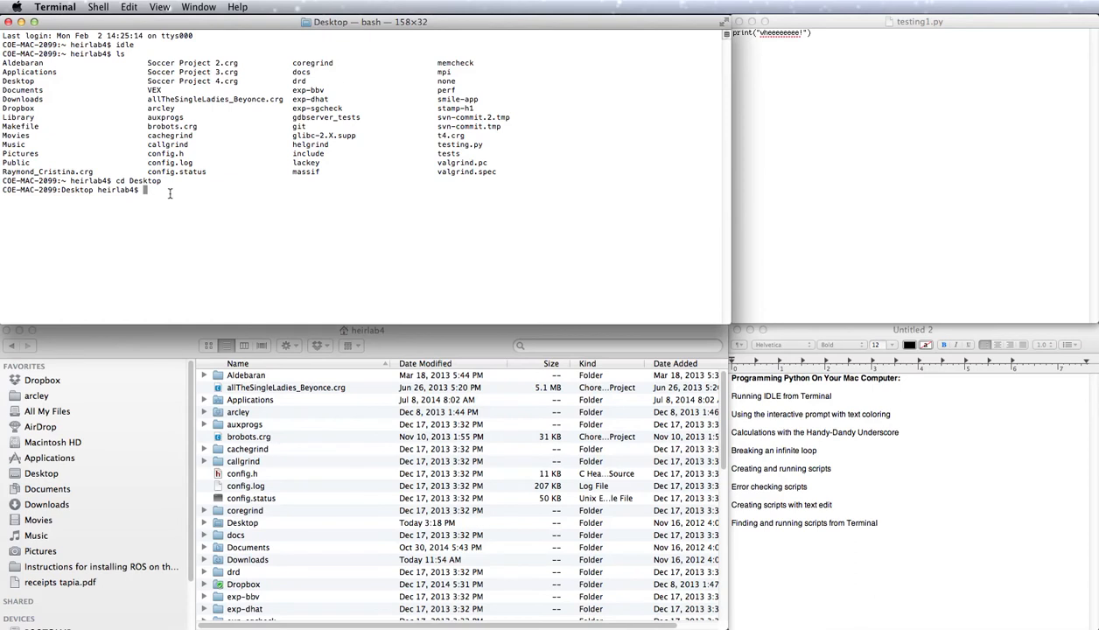
- Run testing1.py with Python from Desktop
text(Python)
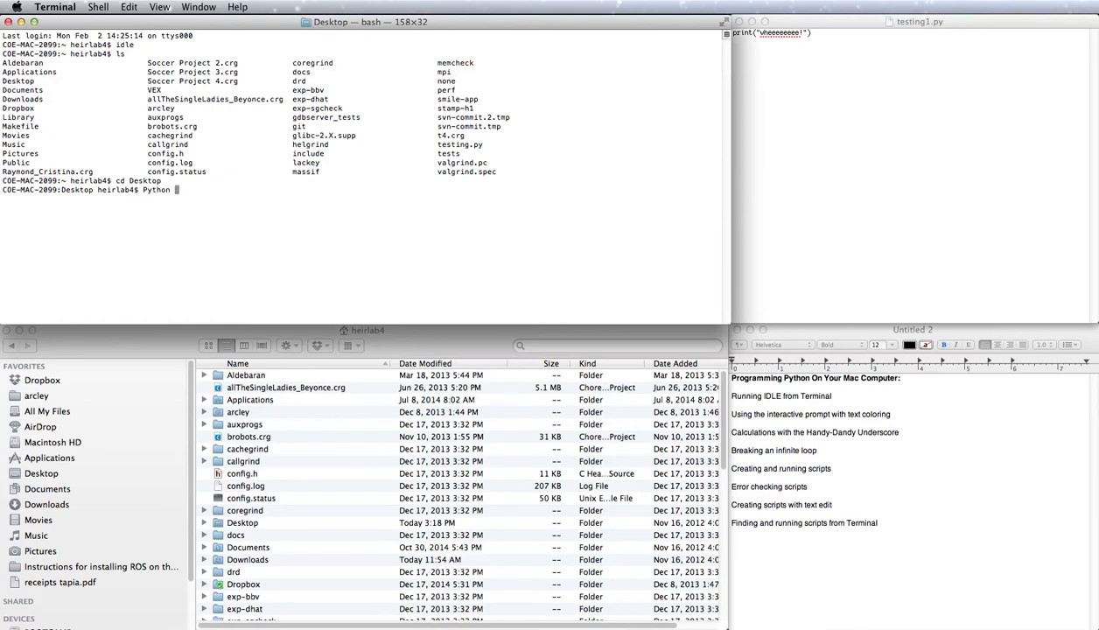
text(testing1.py)
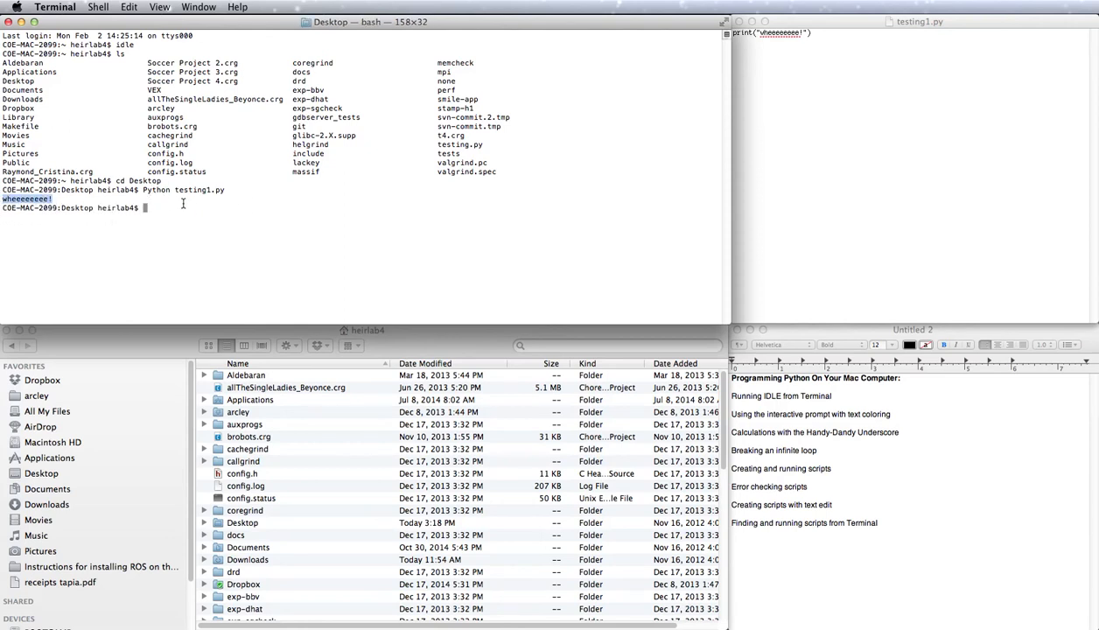
mouse_move(574, 268)
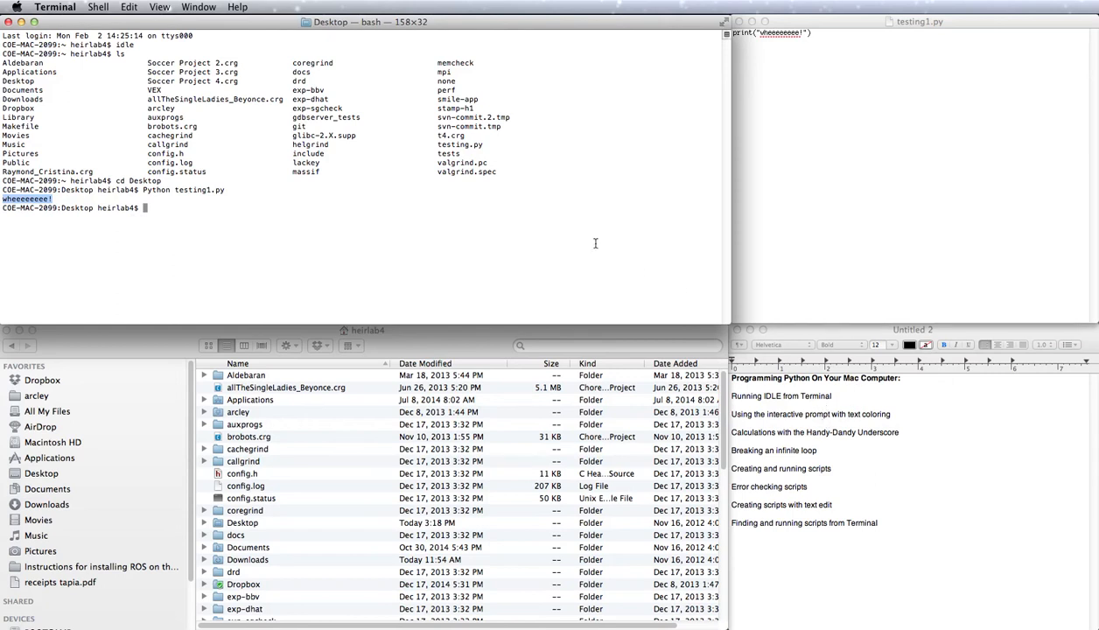
mouse_move(556, 32)
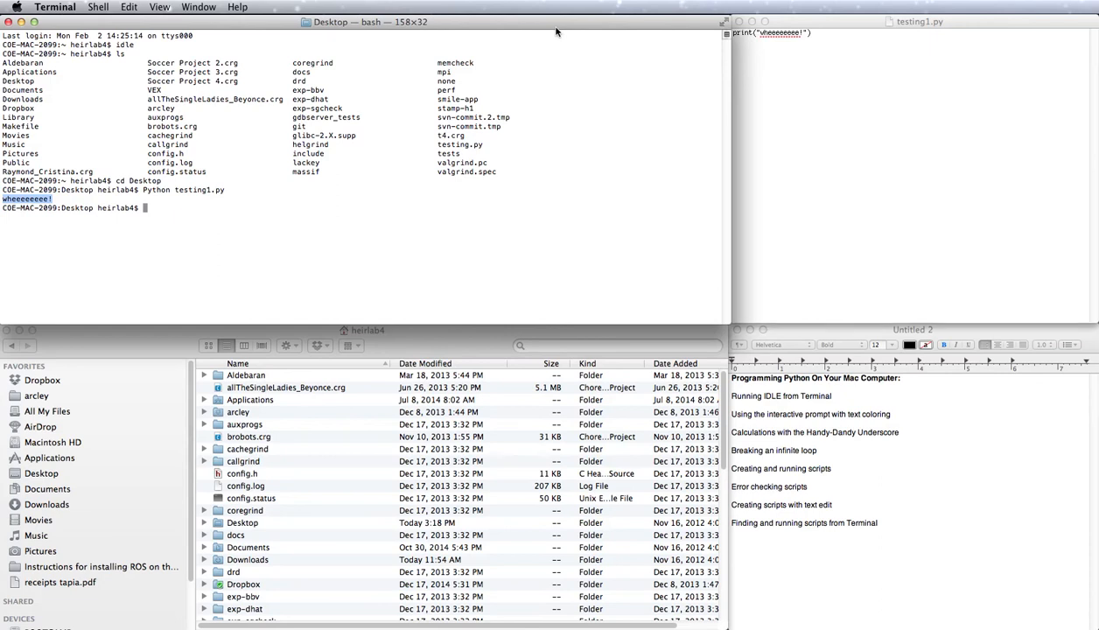
mouse_move(330, 114)
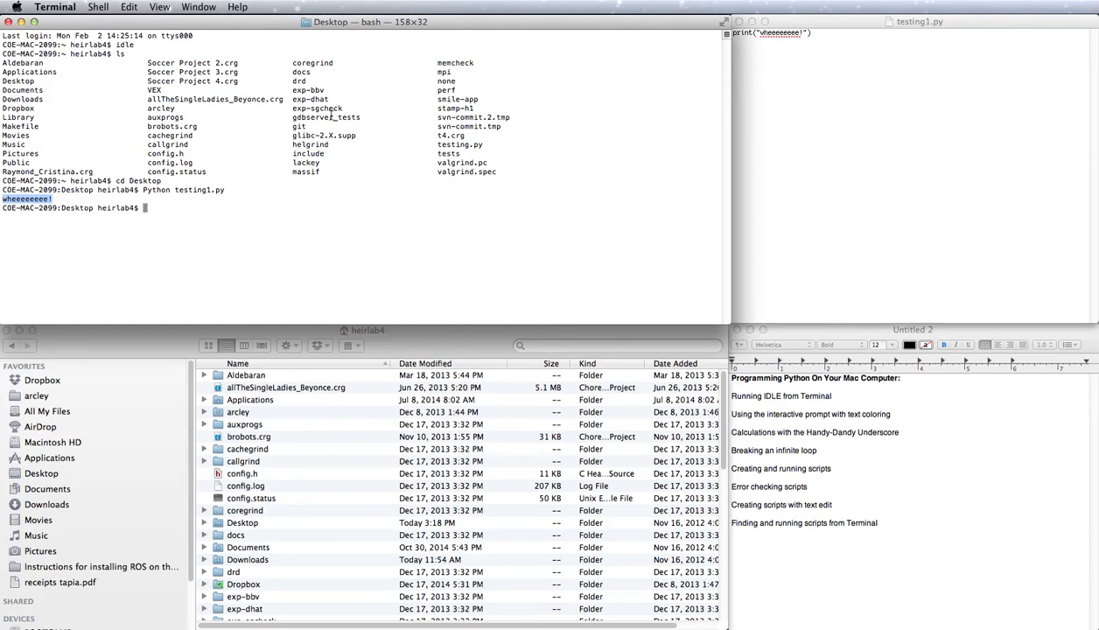
mouse_move(195, 208)
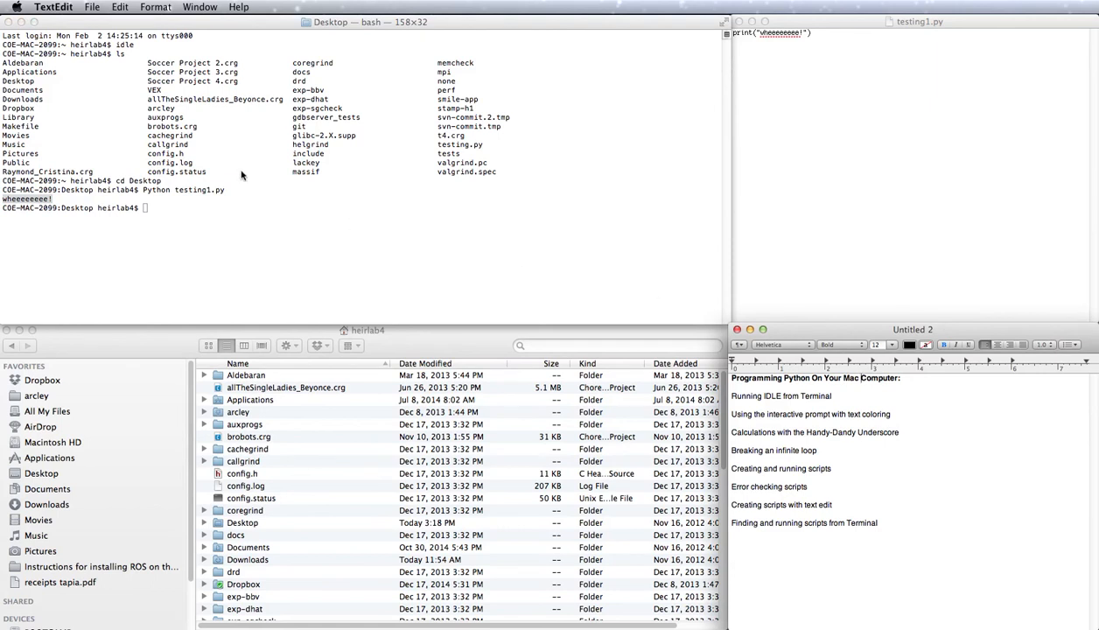
mouse_move(1039, 296)
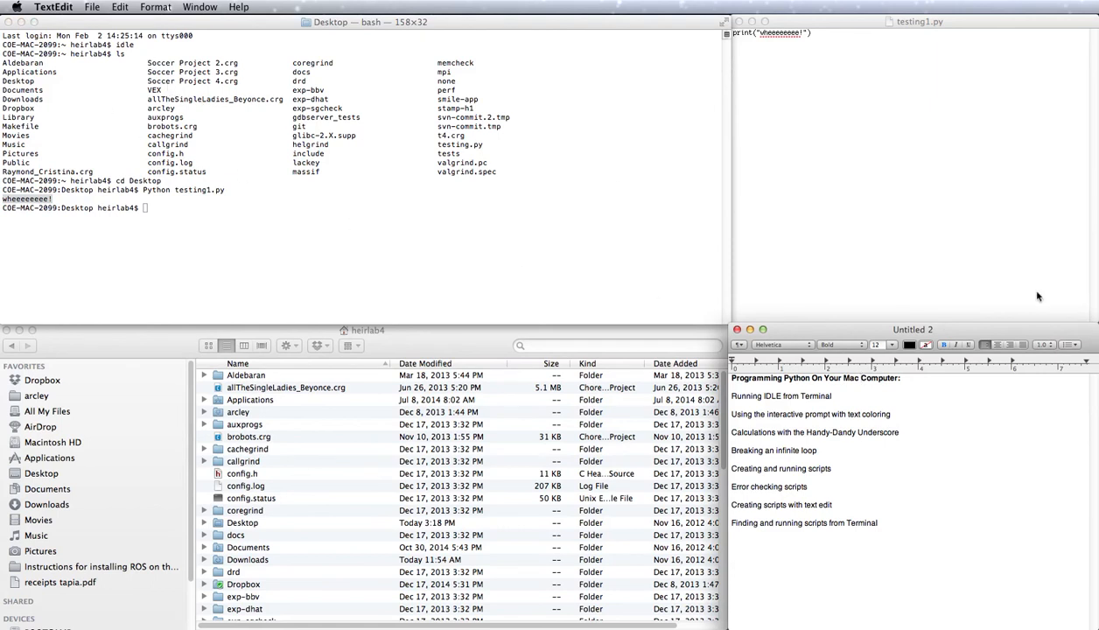